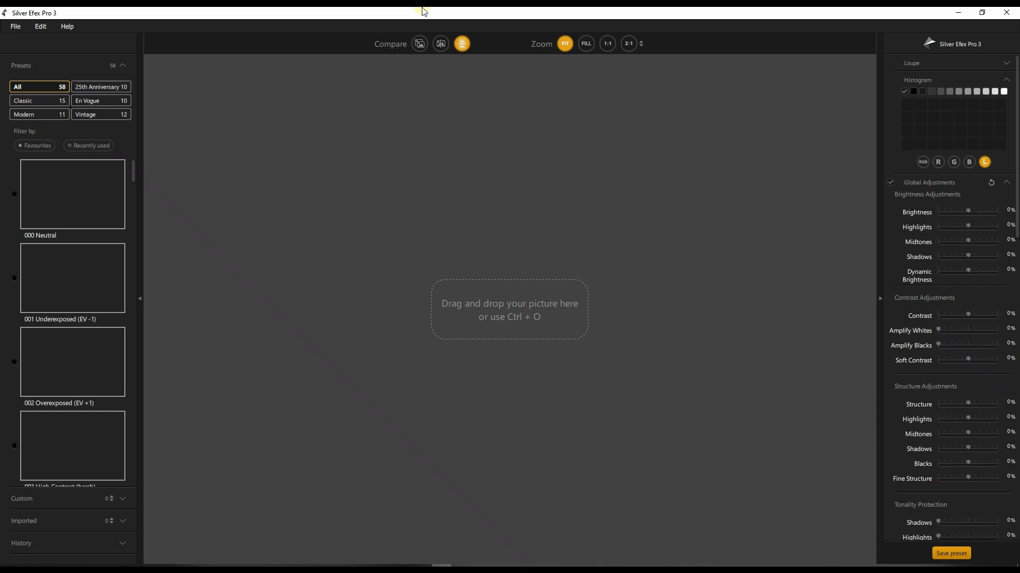
pyautogui.moveTo(265, 32)
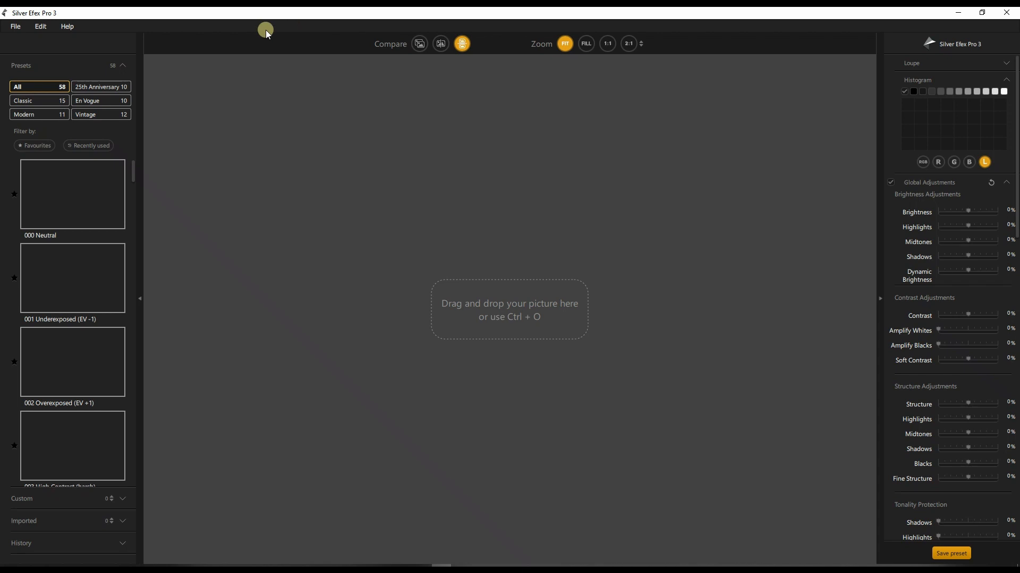
pyautogui.moveTo(480, 10)
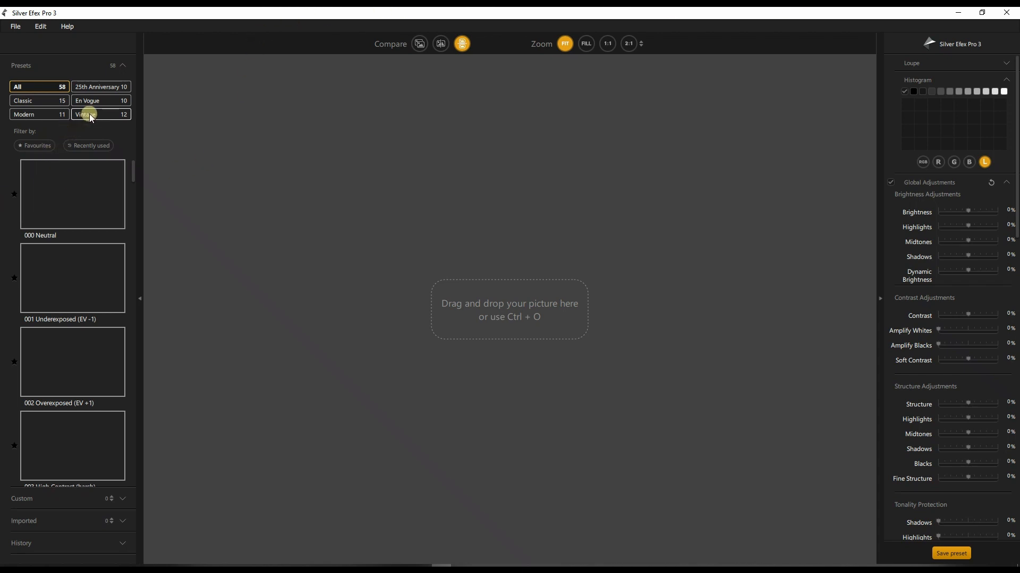
pyautogui.moveTo(54, 12)
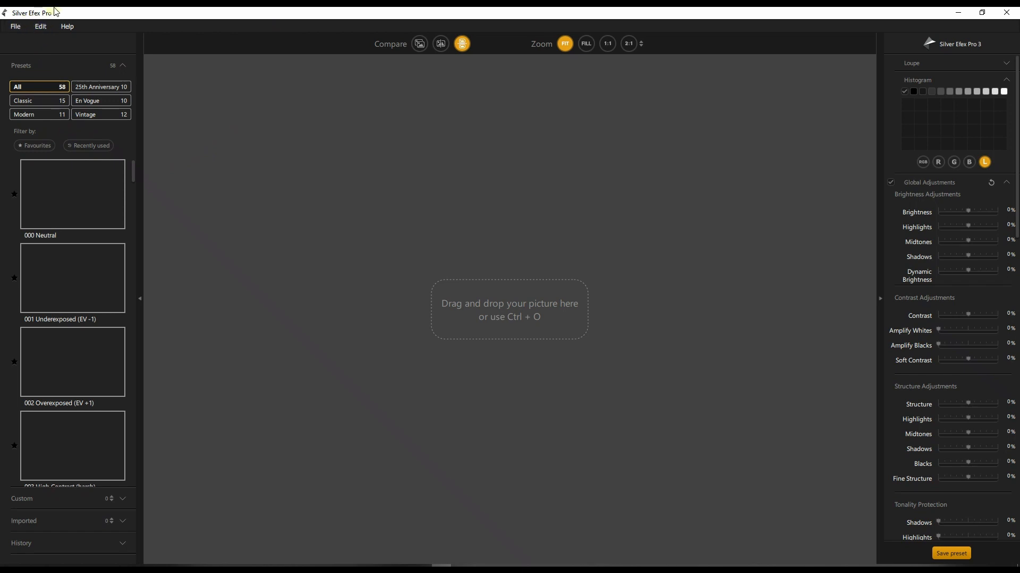
# Browse into FREE RAW, peek at FEMALE ARTIST, then enter the TIFF 16 BIT folder.
pyautogui.click(14, 26)
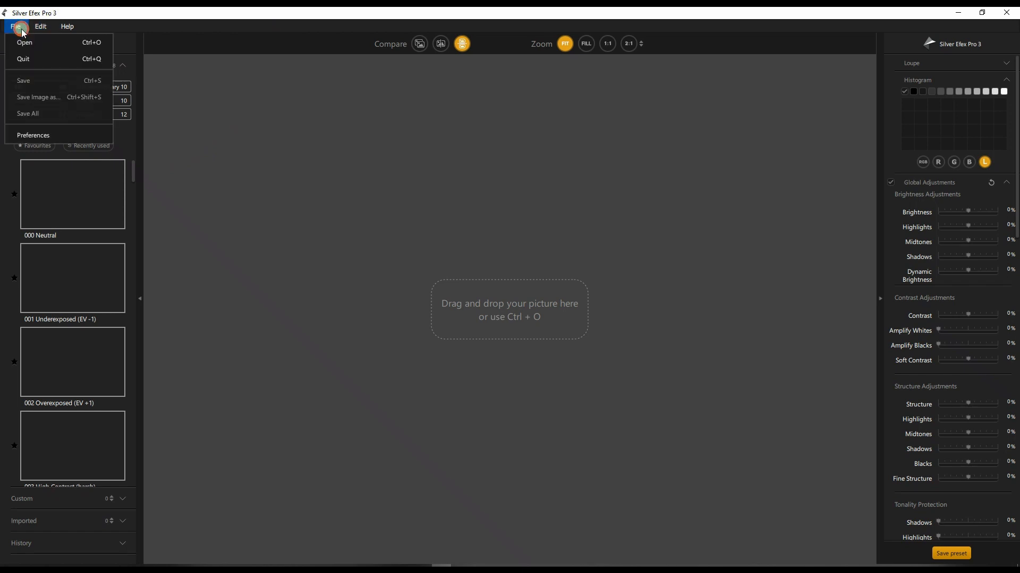
pyautogui.click(66, 25)
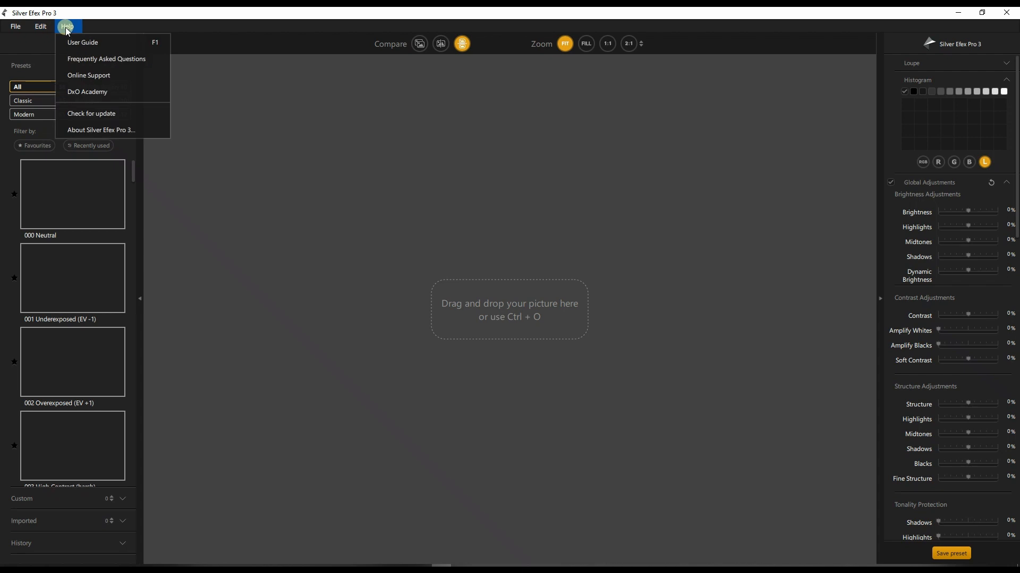
pyautogui.moveTo(145, 16)
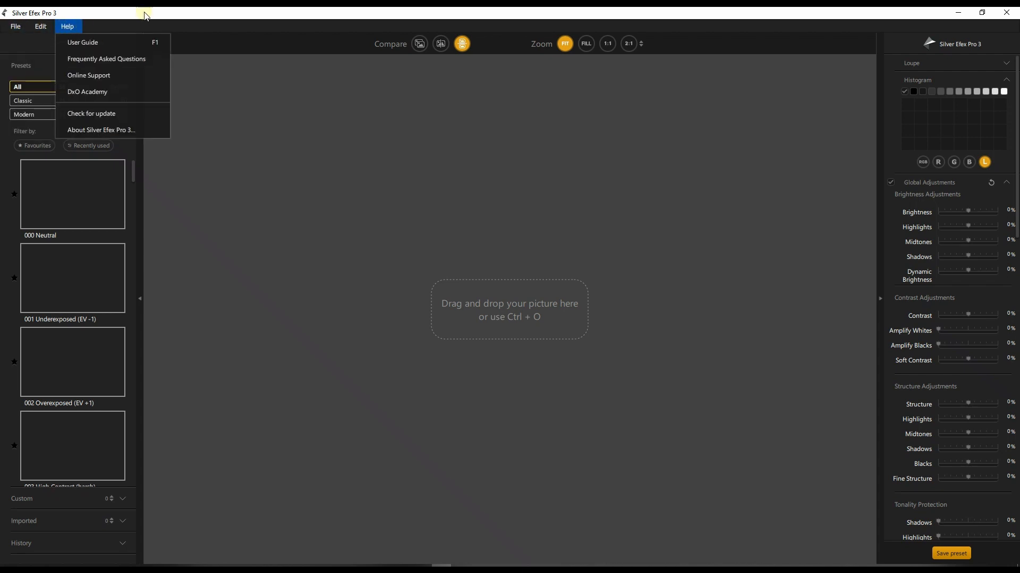
pyautogui.moveTo(144, 14)
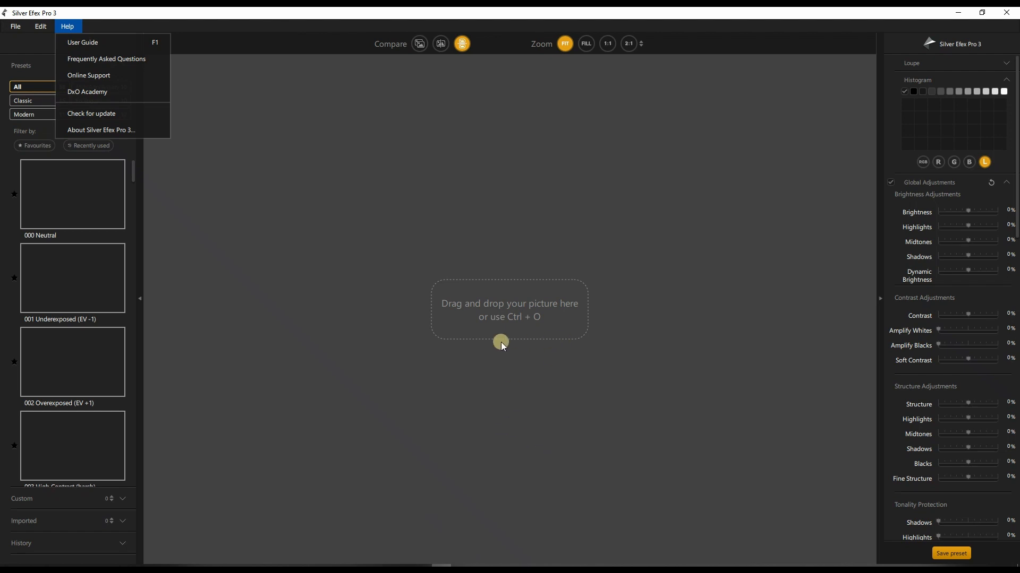
pyautogui.moveTo(465, 362)
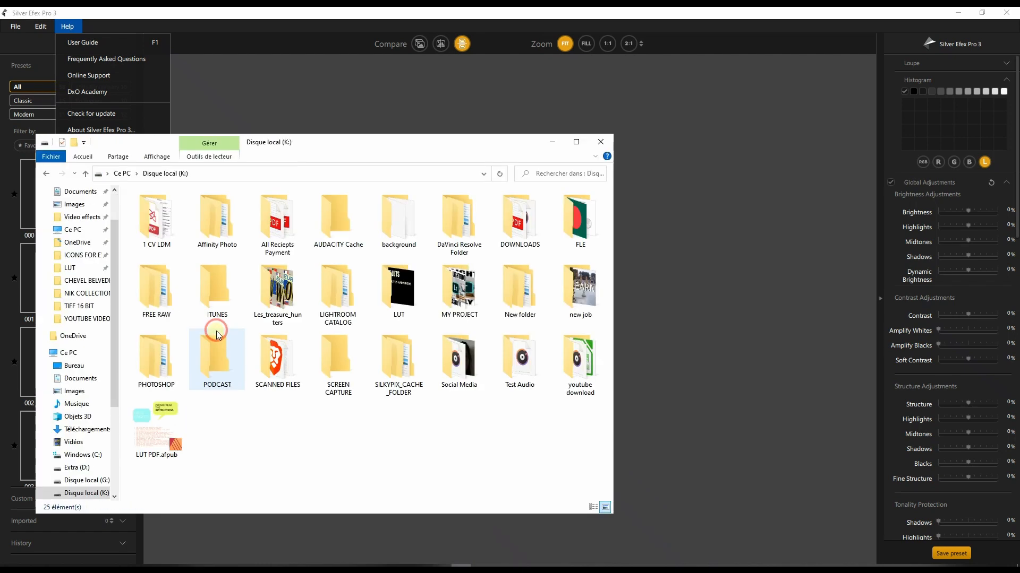
pyautogui.doubleClick(156, 286)
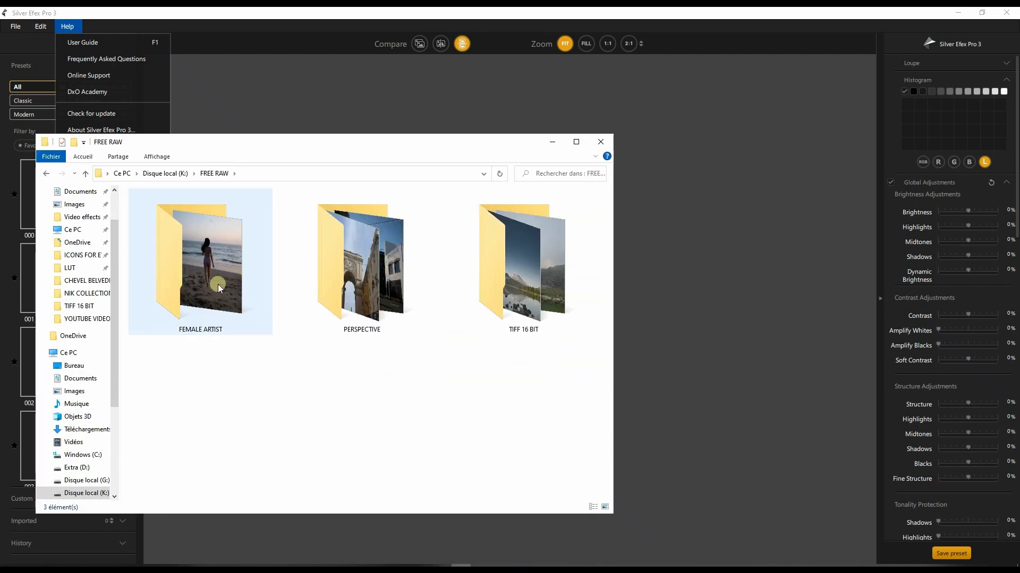
pyautogui.doubleClick(200, 260)
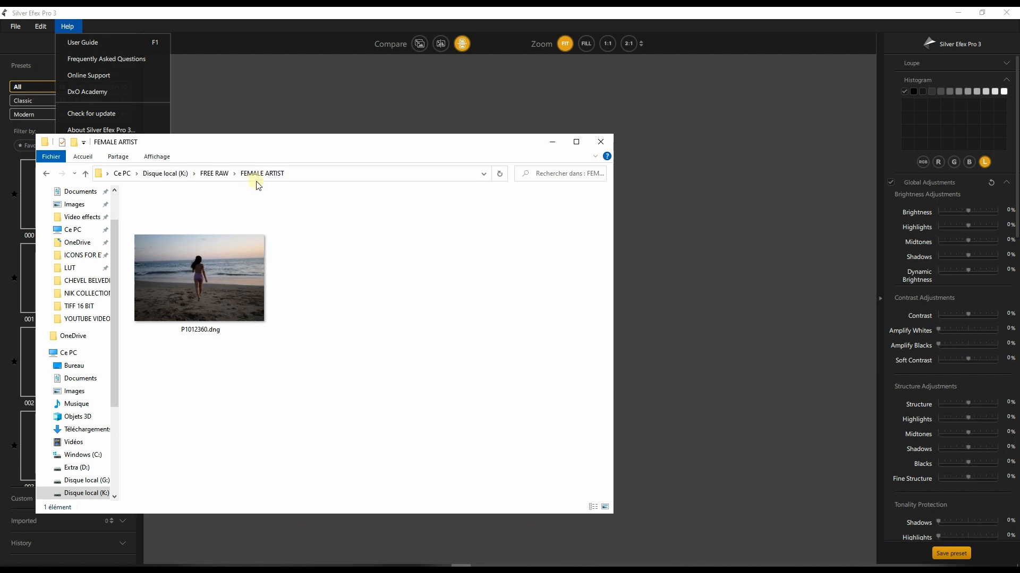
pyautogui.click(214, 173)
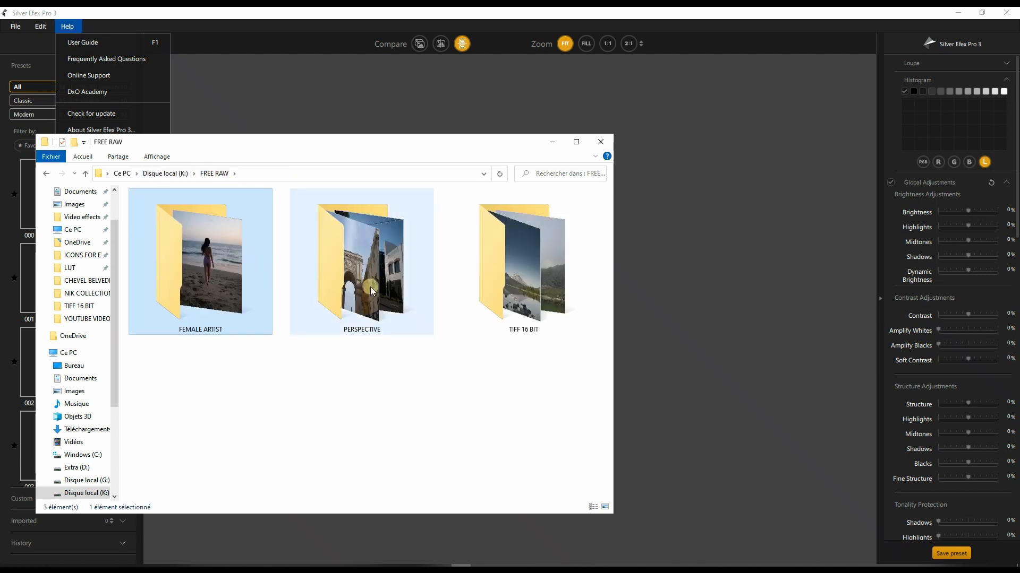
pyautogui.doubleClick(523, 260)
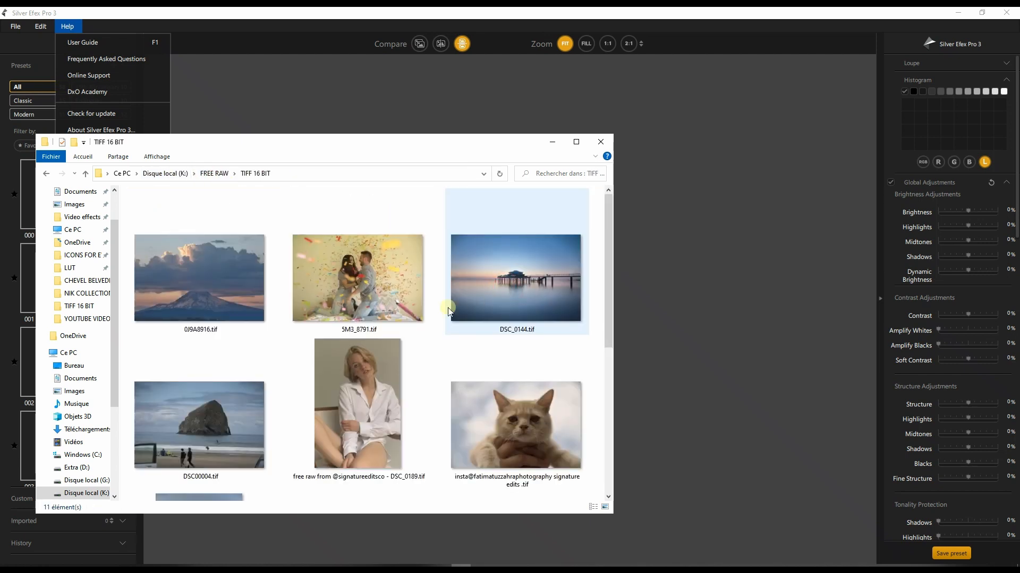
# Locate and open the beach photo P1012360.tif into Silver Efex Pro 3.
pyautogui.click(200, 277)
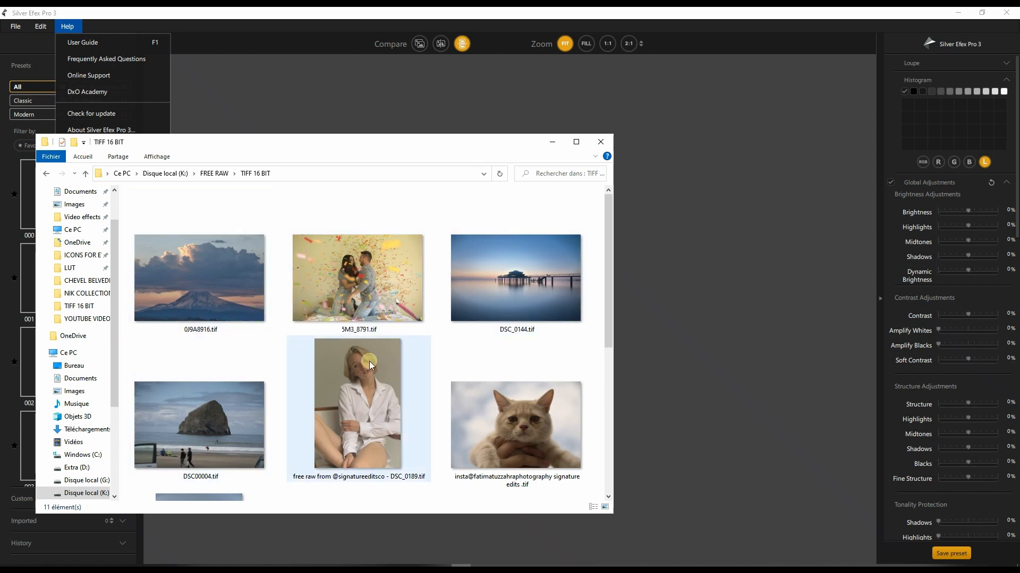
pyautogui.scroll(-3)
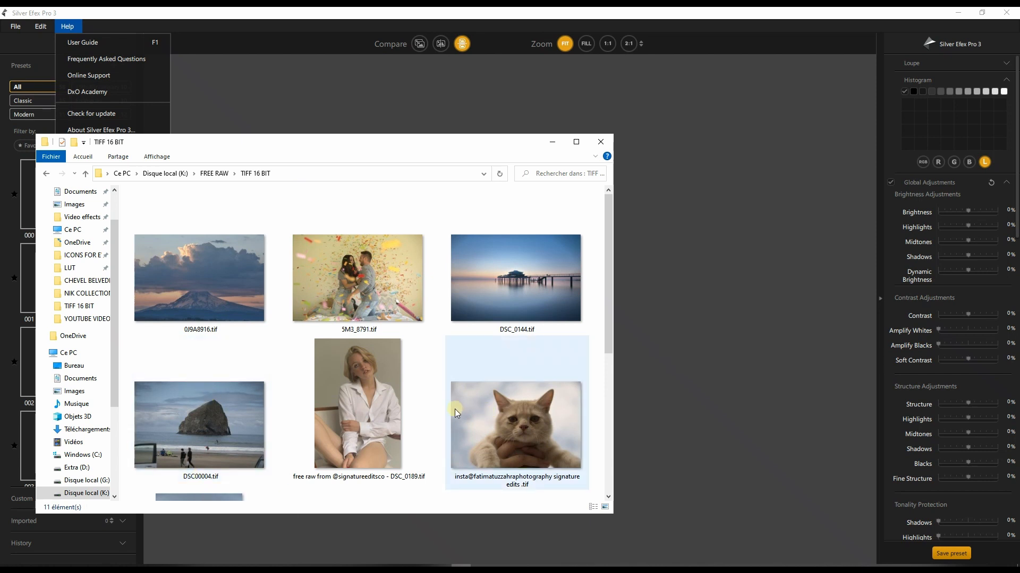
pyautogui.moveTo(532, 279)
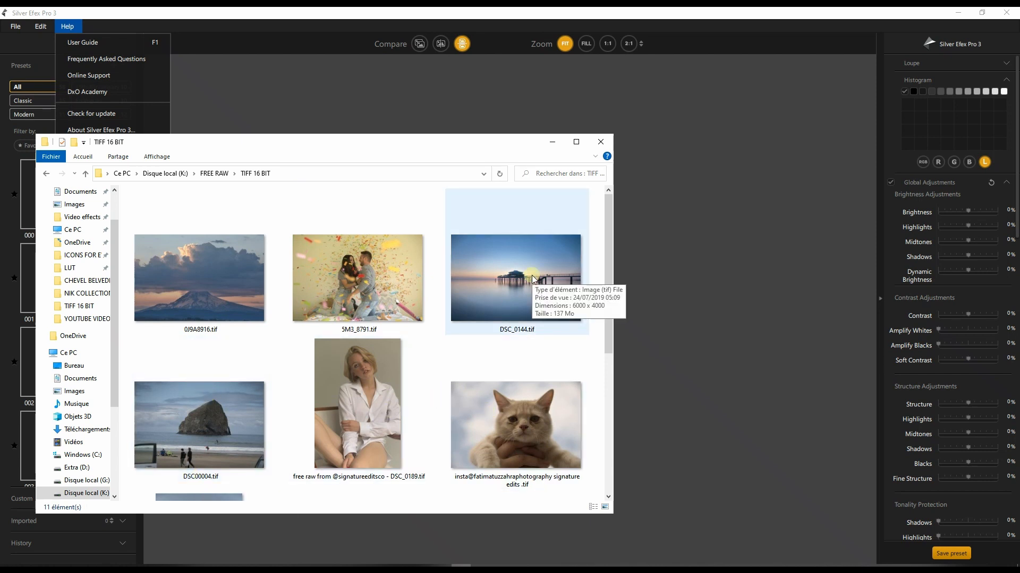
pyautogui.scroll(-3)
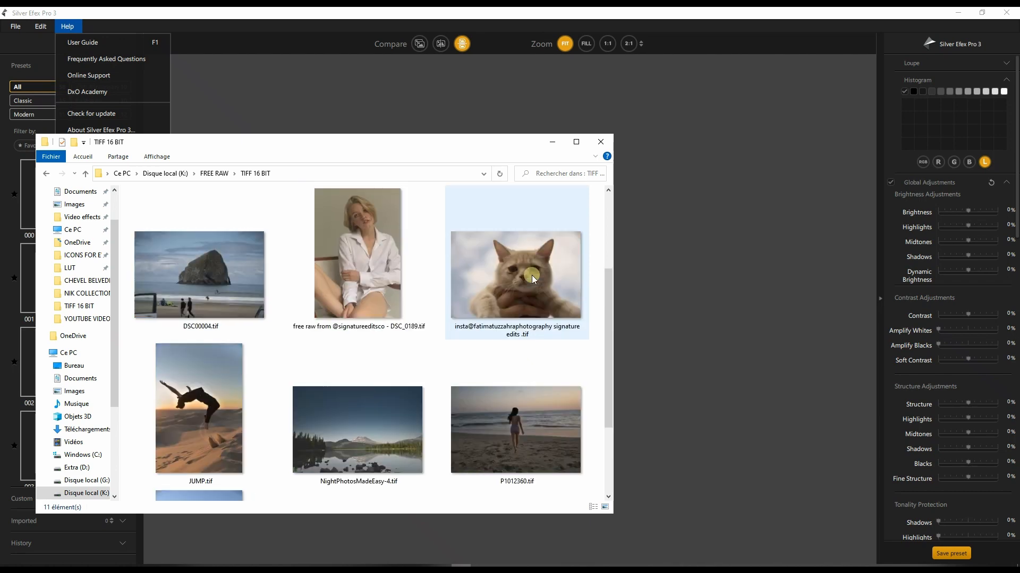
pyautogui.doubleClick(516, 429)
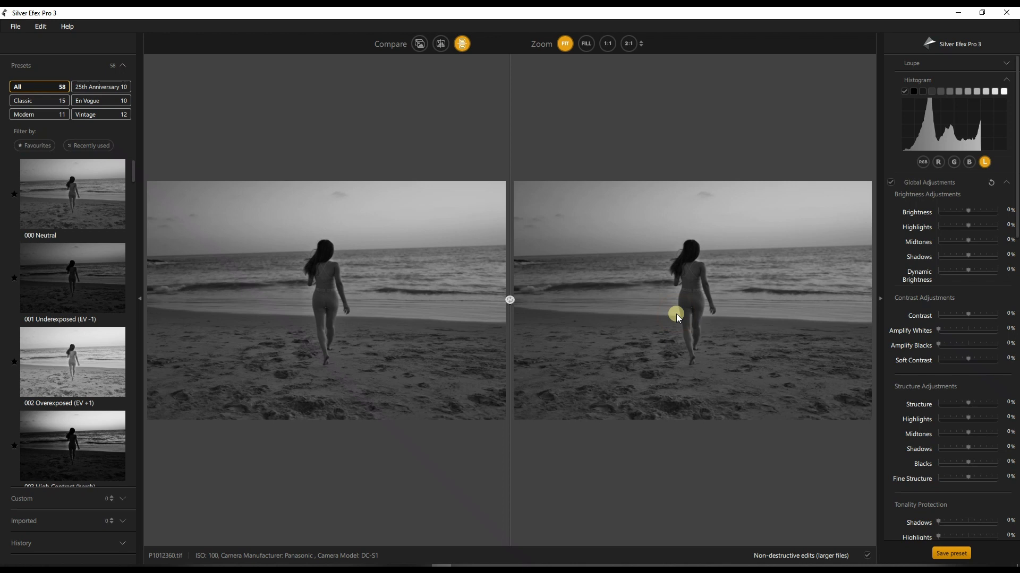
pyautogui.moveTo(287, 101)
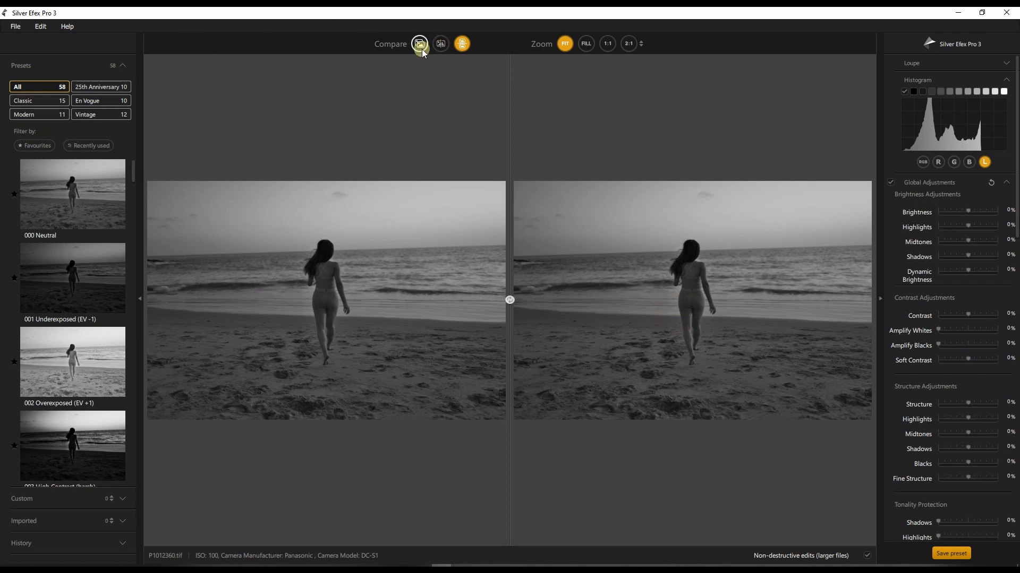
# Switch Compare to a single full-image view of the beach photo.
pyautogui.click(420, 43)
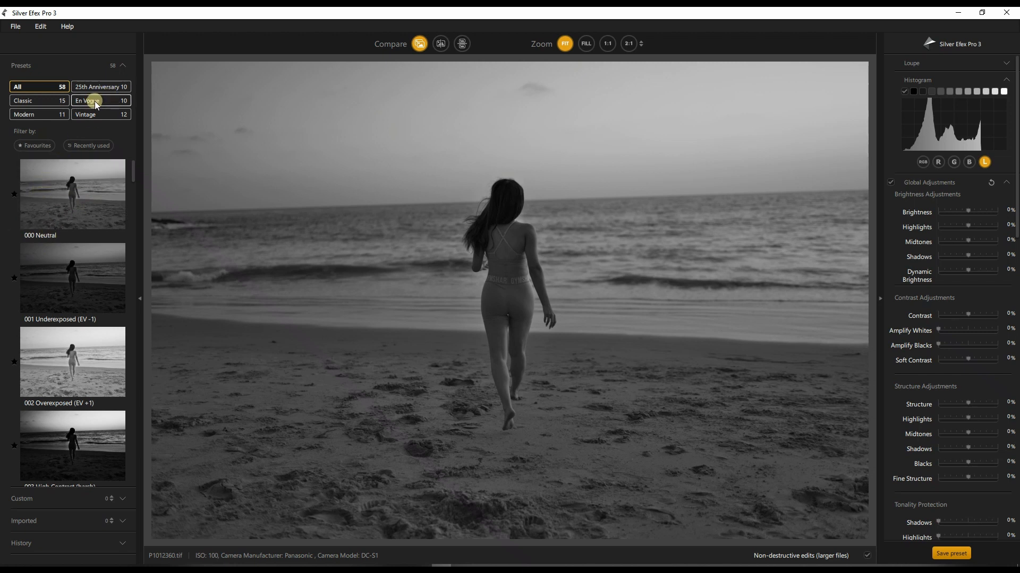
# Audition Classic presets: underexposed, overexposed, harsh high-structure, high-key and push-process.
pyautogui.click(31, 99)
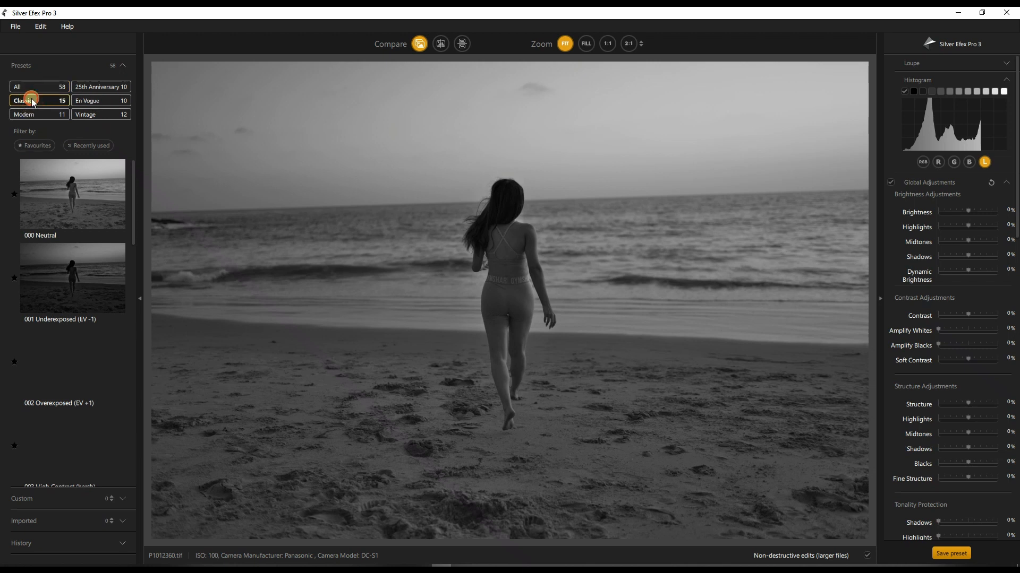
pyautogui.click(72, 278)
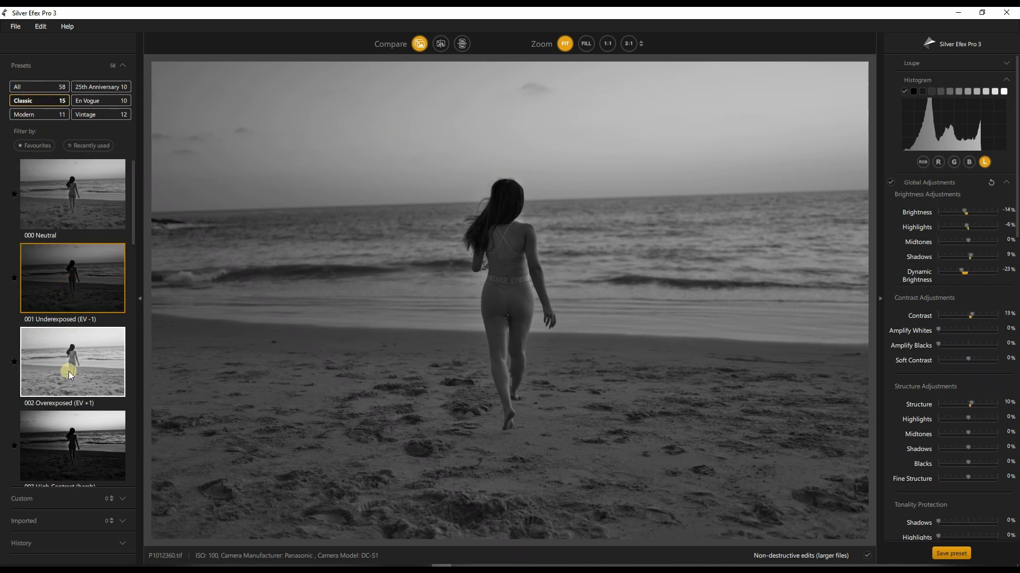
pyautogui.click(72, 362)
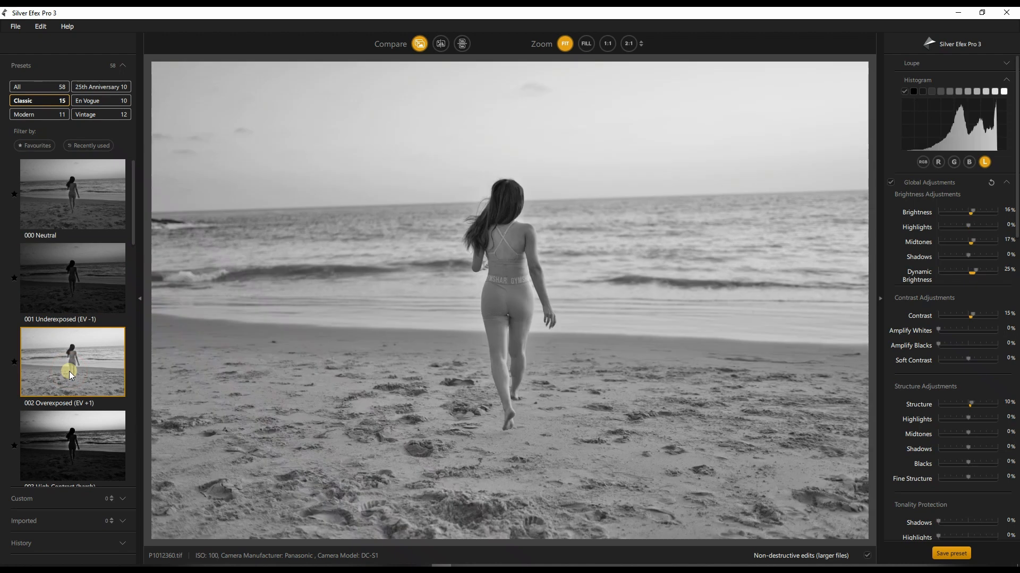
pyautogui.scroll(-3)
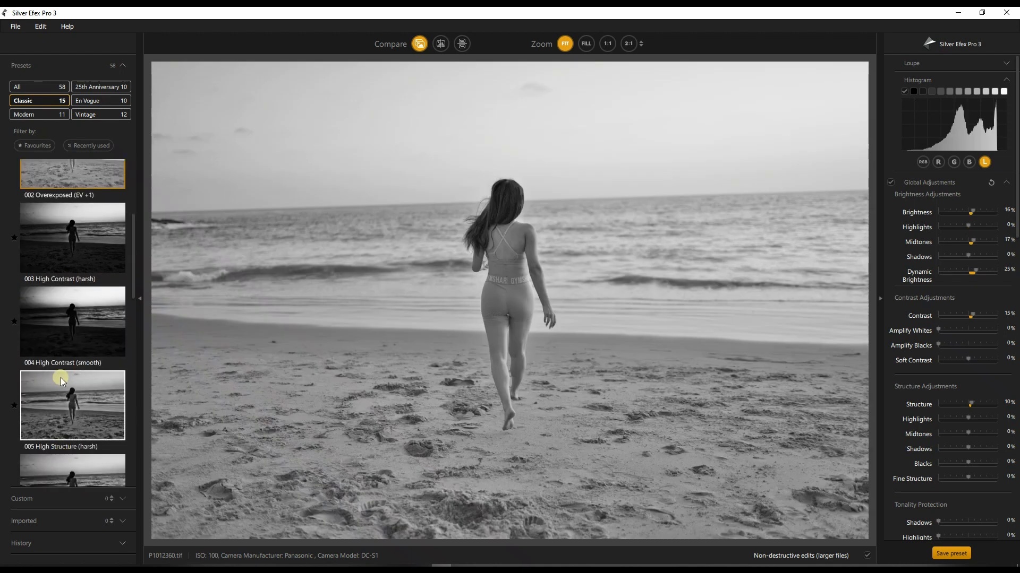
pyautogui.click(72, 405)
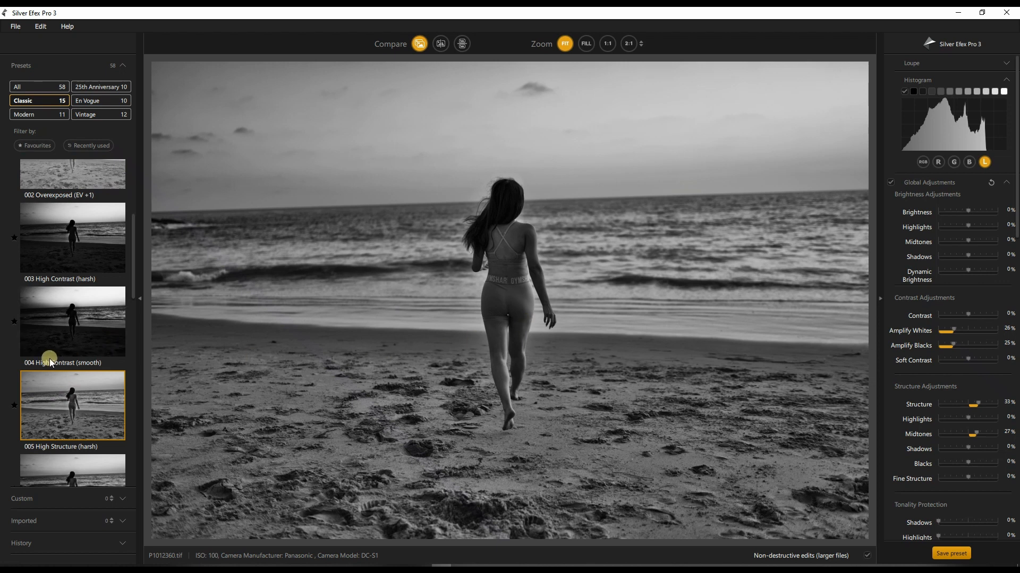
pyautogui.click(73, 379)
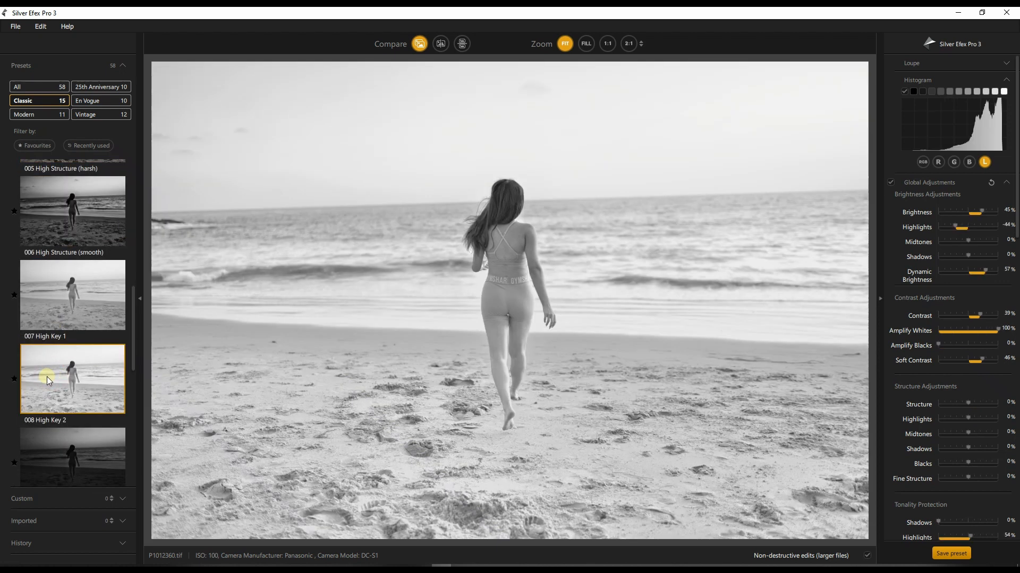
pyautogui.scroll(-3)
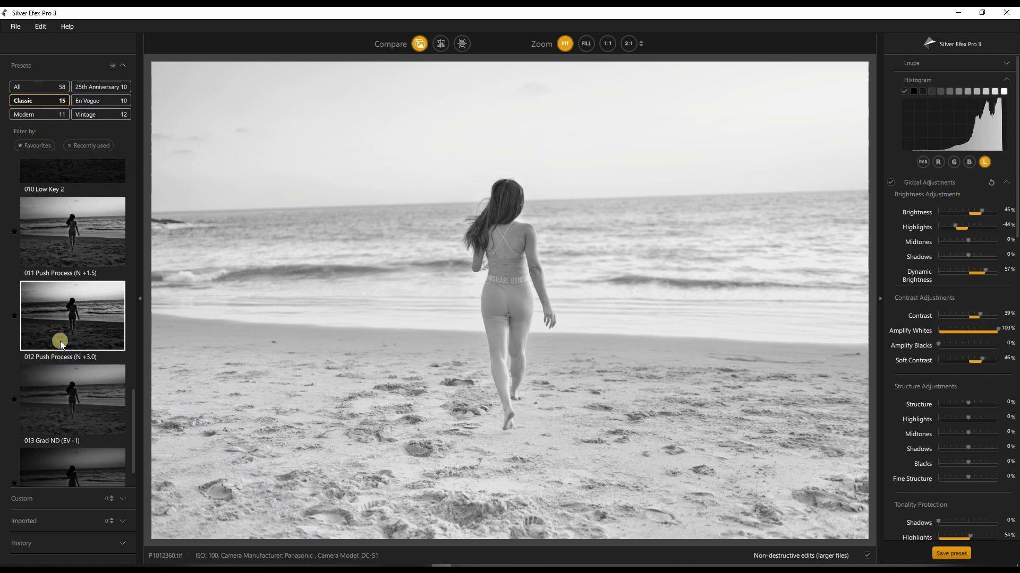
pyautogui.click(71, 315)
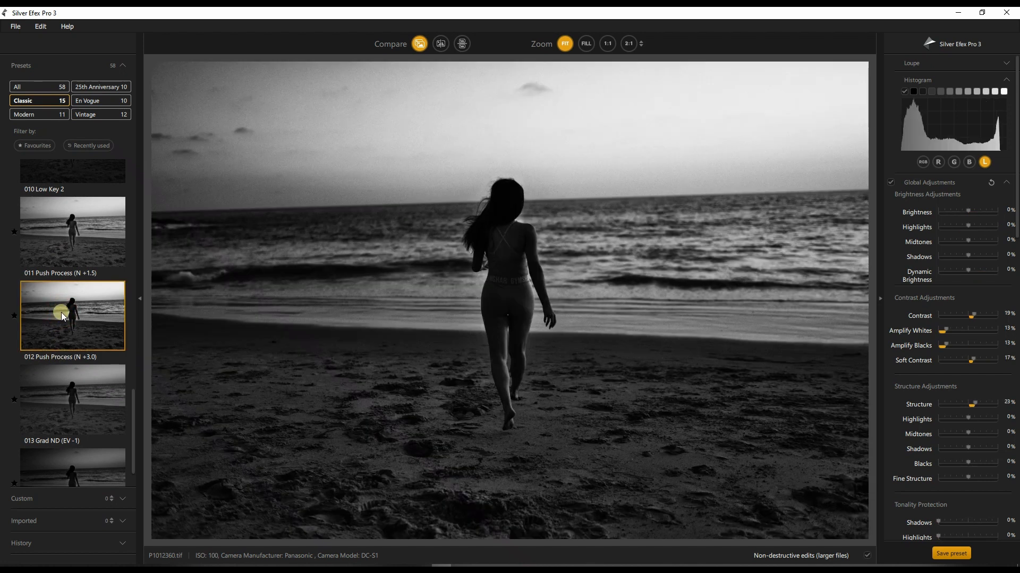
# Switch the Presets panel to all categories and browse the full thumbnail list.
pyautogui.scroll(3)
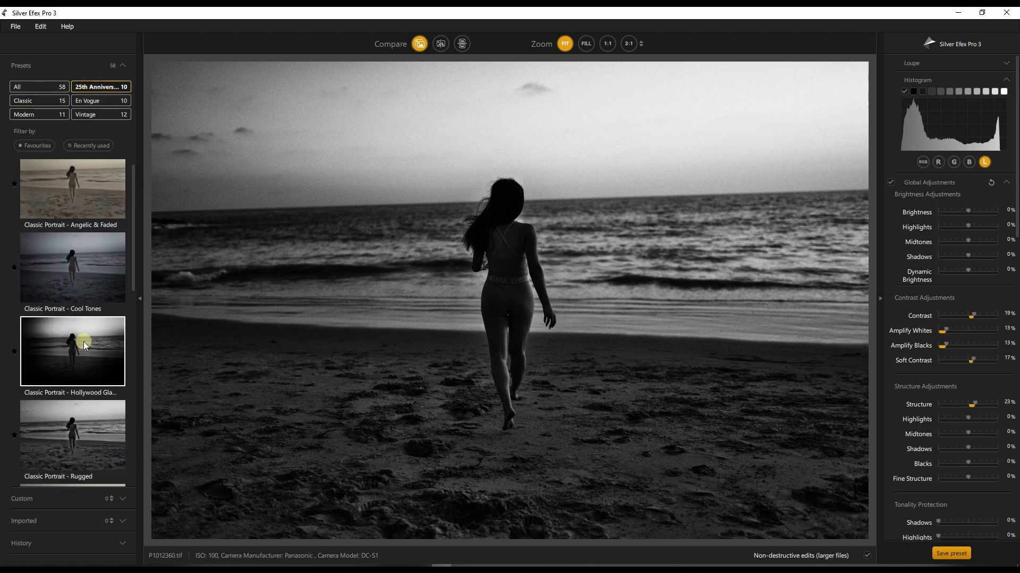
pyautogui.scroll(-3)
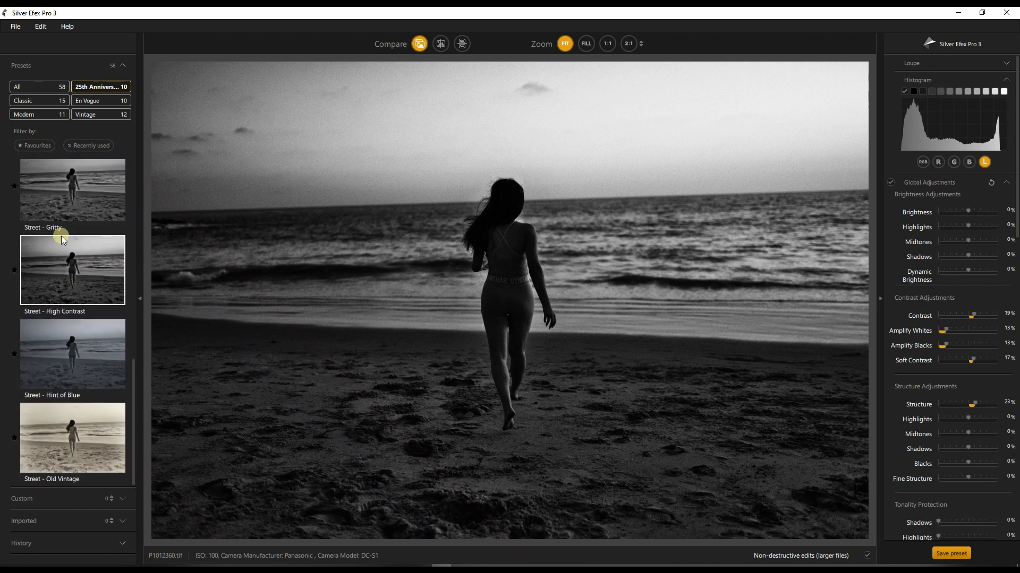
pyautogui.click(39, 100)
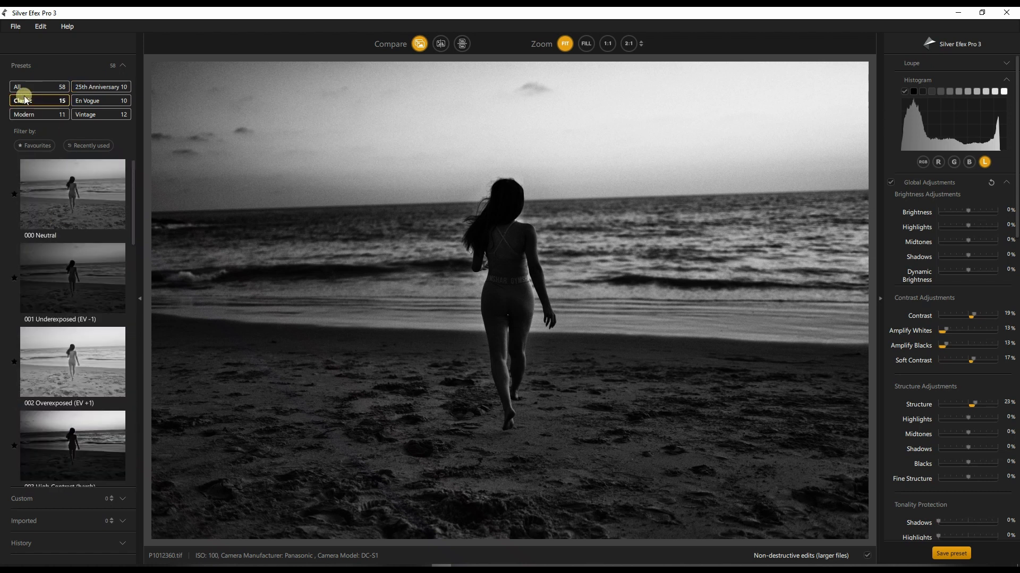
pyautogui.click(36, 86)
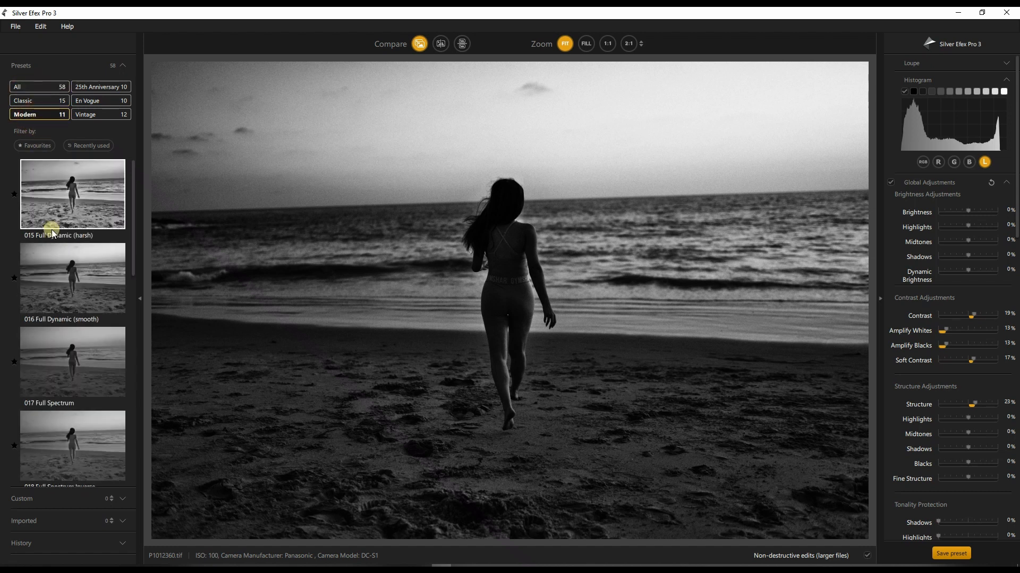
pyautogui.scroll(-3)
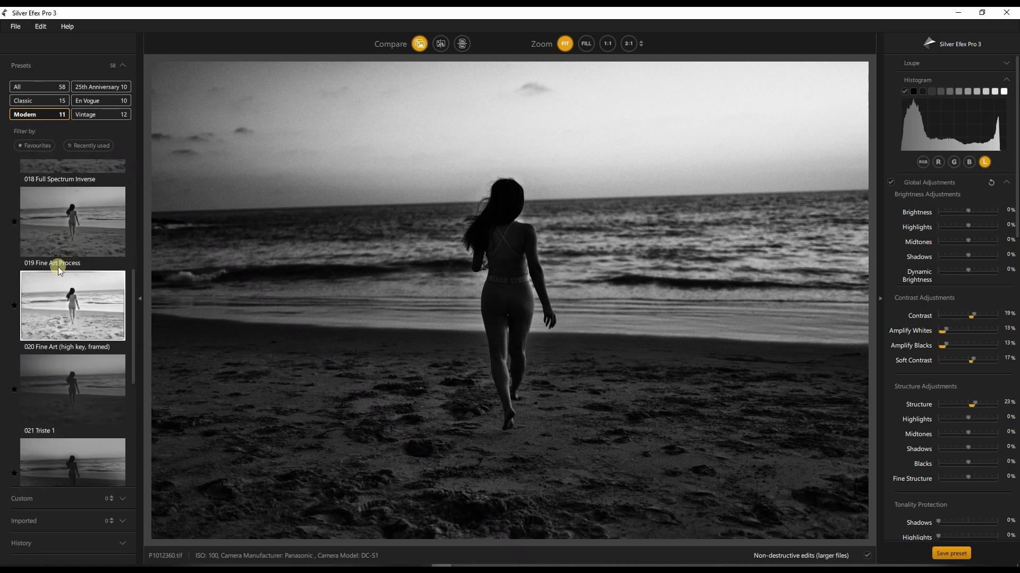
pyautogui.scroll(-3)
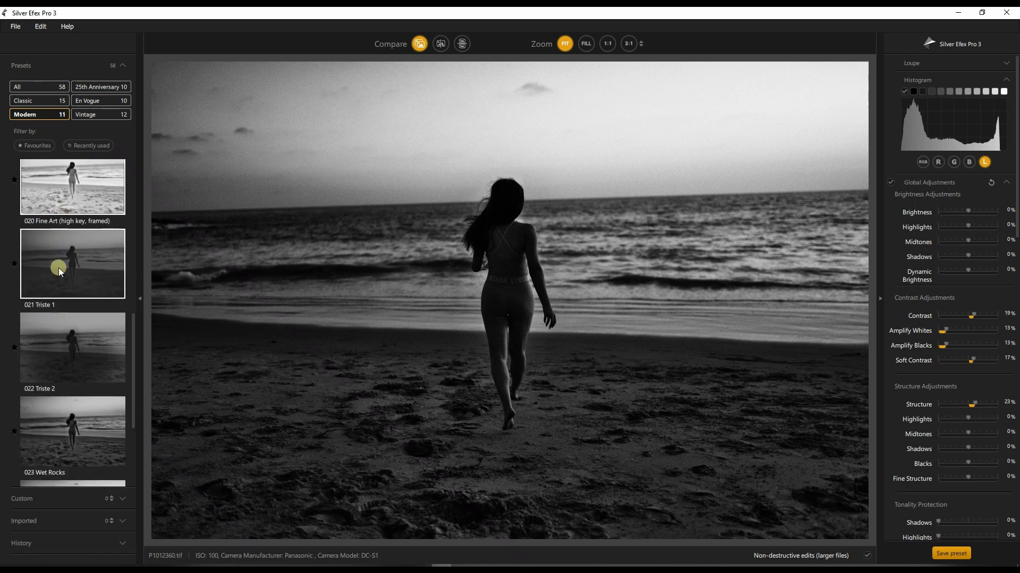
pyautogui.scroll(-3)
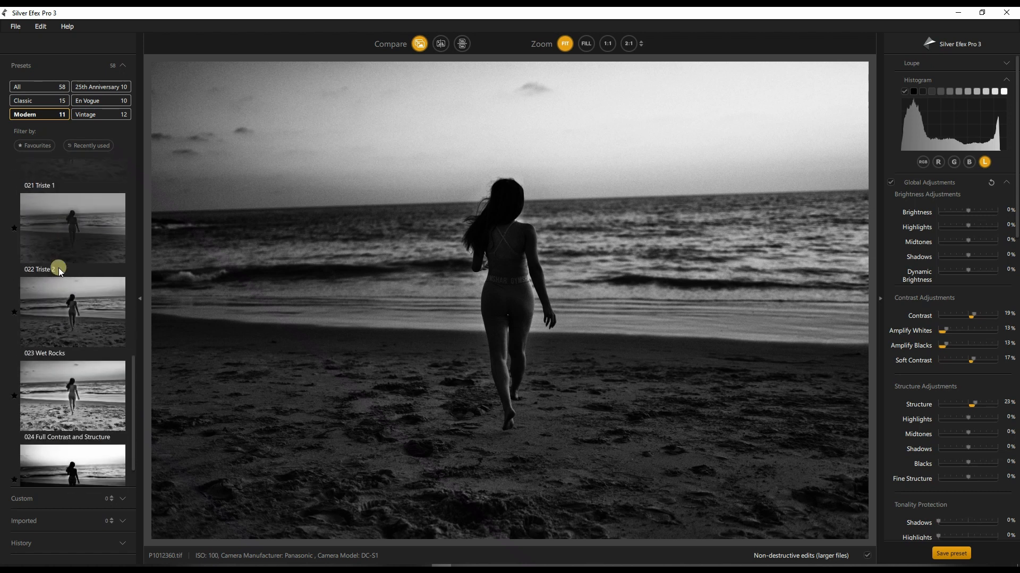
pyautogui.scroll(3)
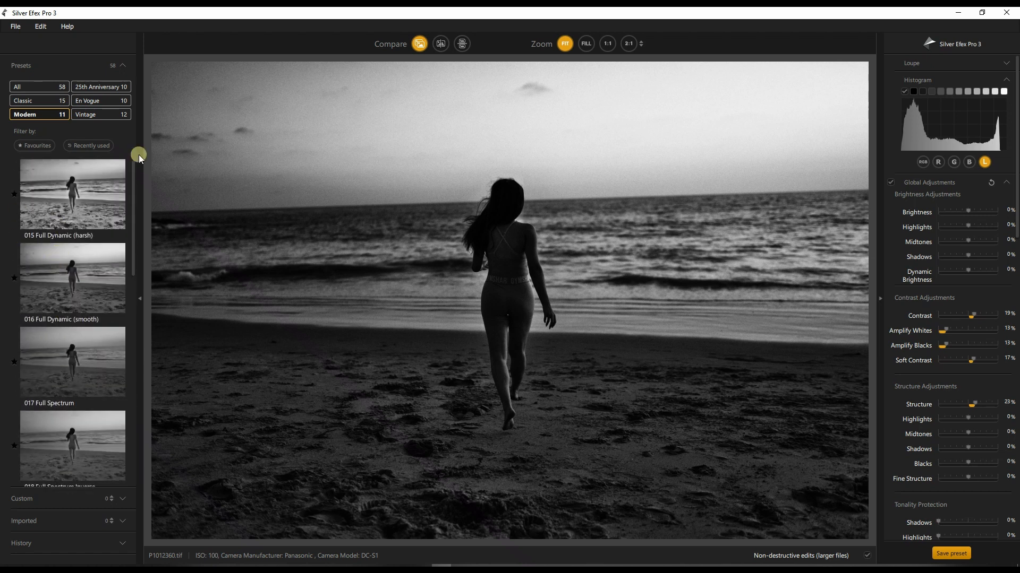
pyautogui.moveTo(236, 224)
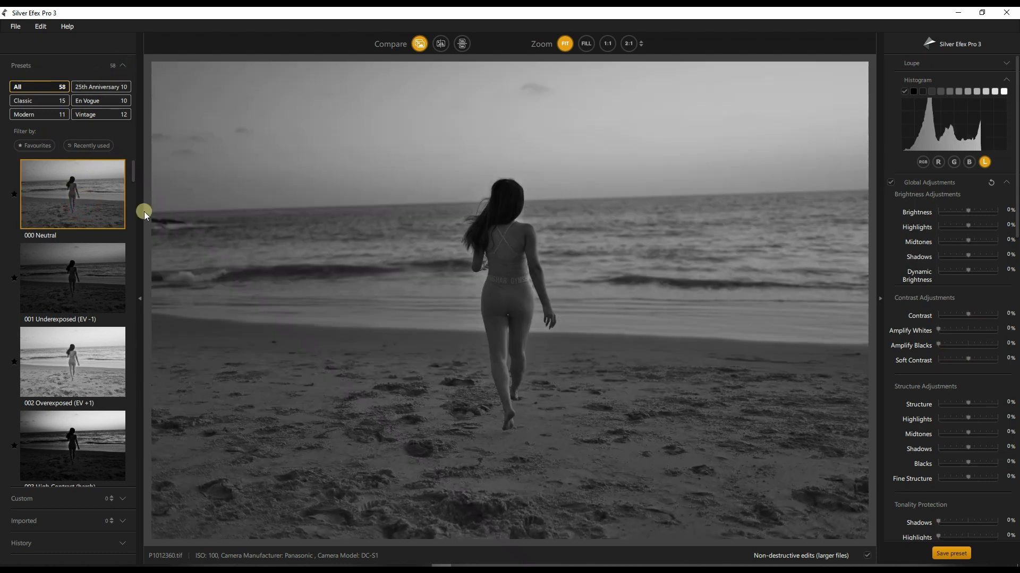
pyautogui.moveTo(142, 304)
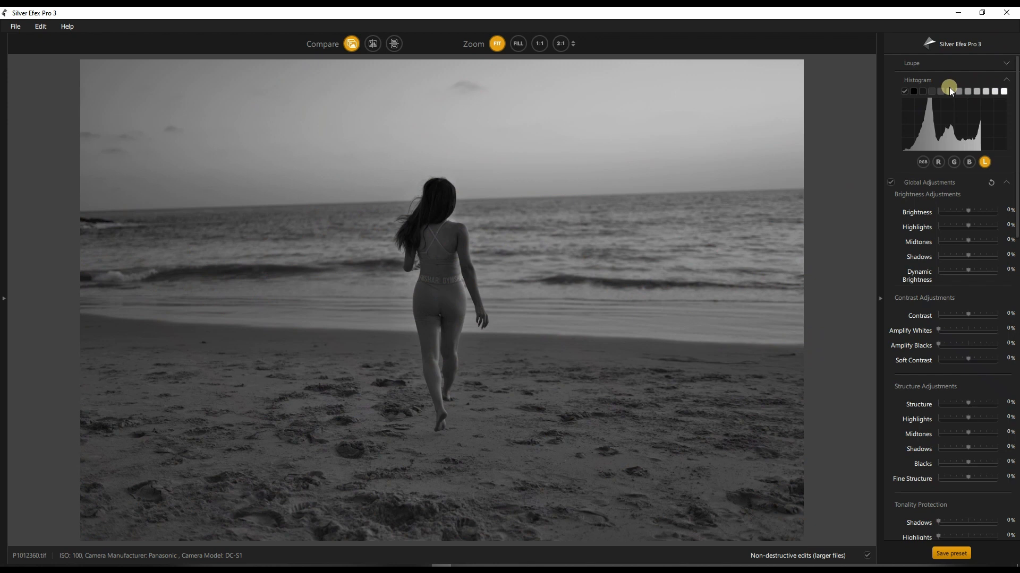
pyautogui.click(931, 91)
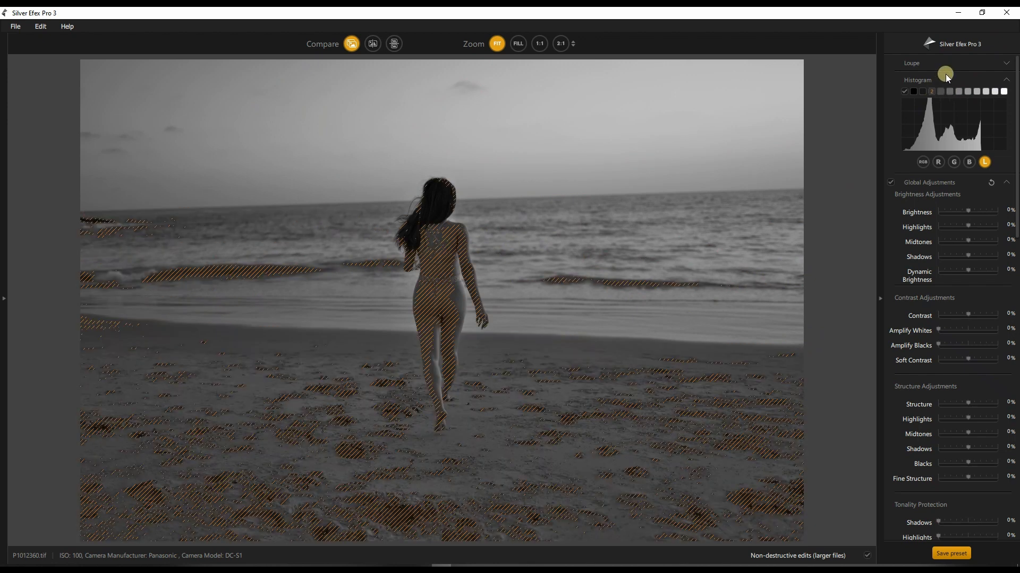
pyautogui.click(913, 92)
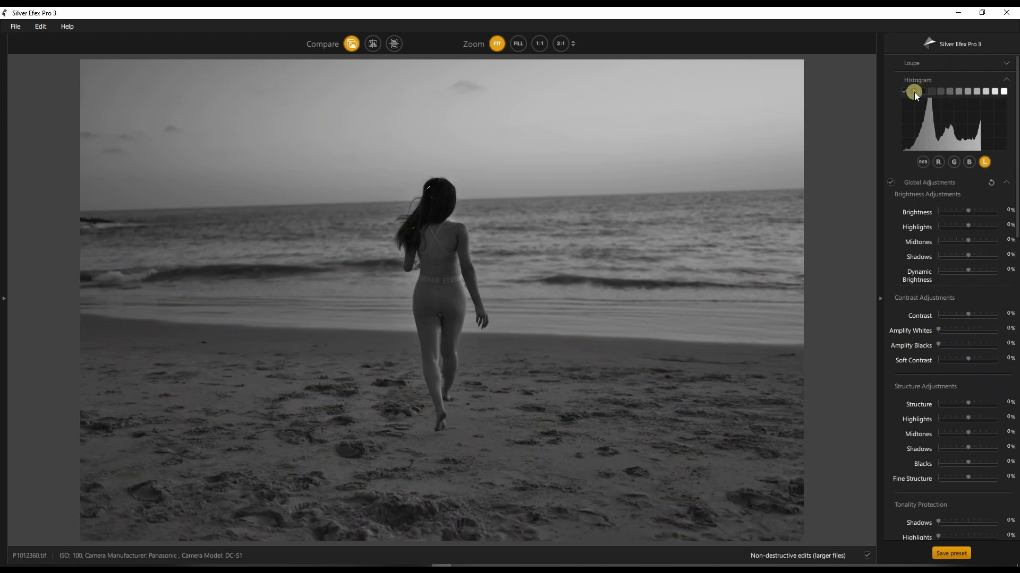
pyautogui.click(1002, 91)
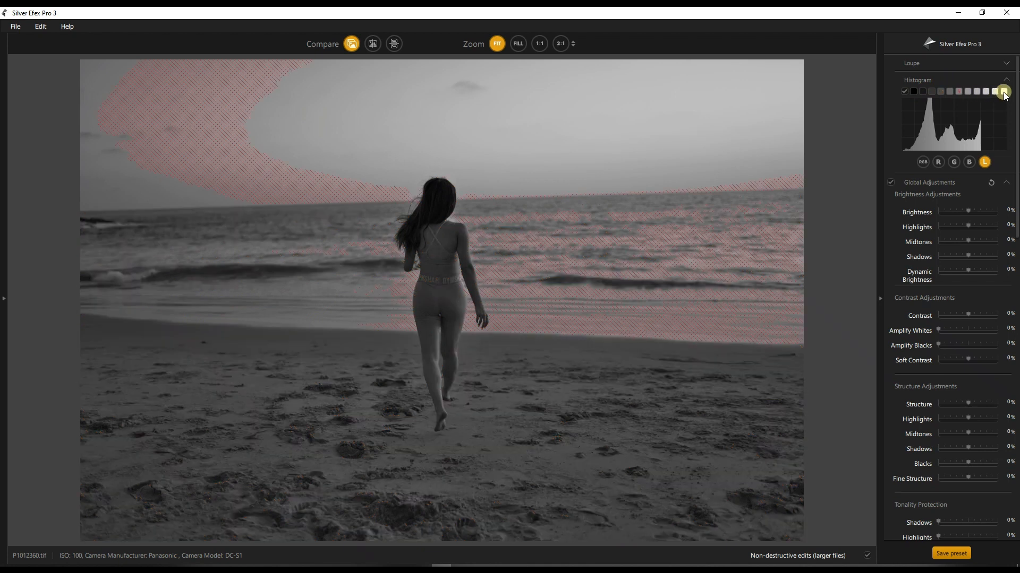
pyautogui.click(974, 91)
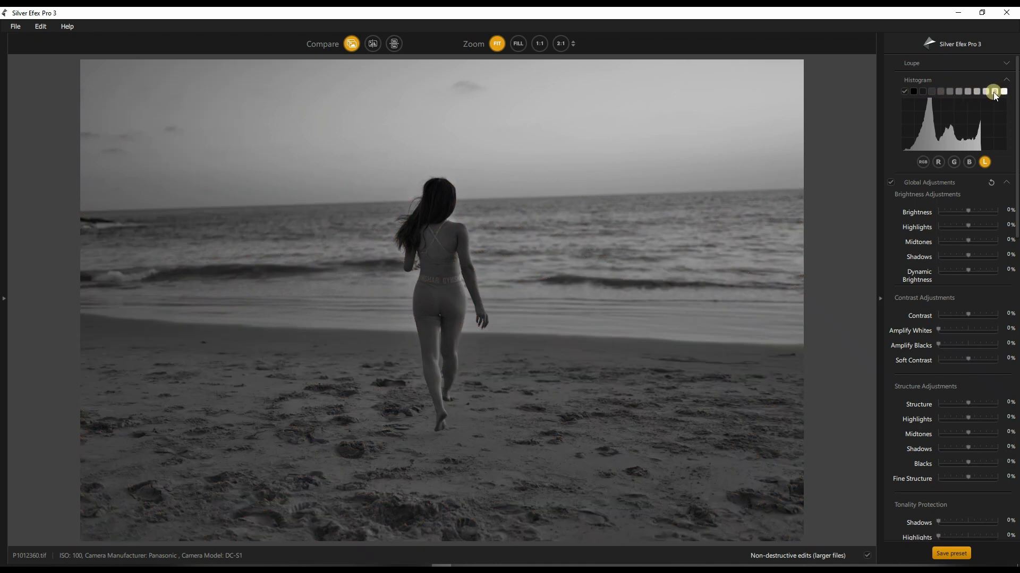
pyautogui.click(961, 91)
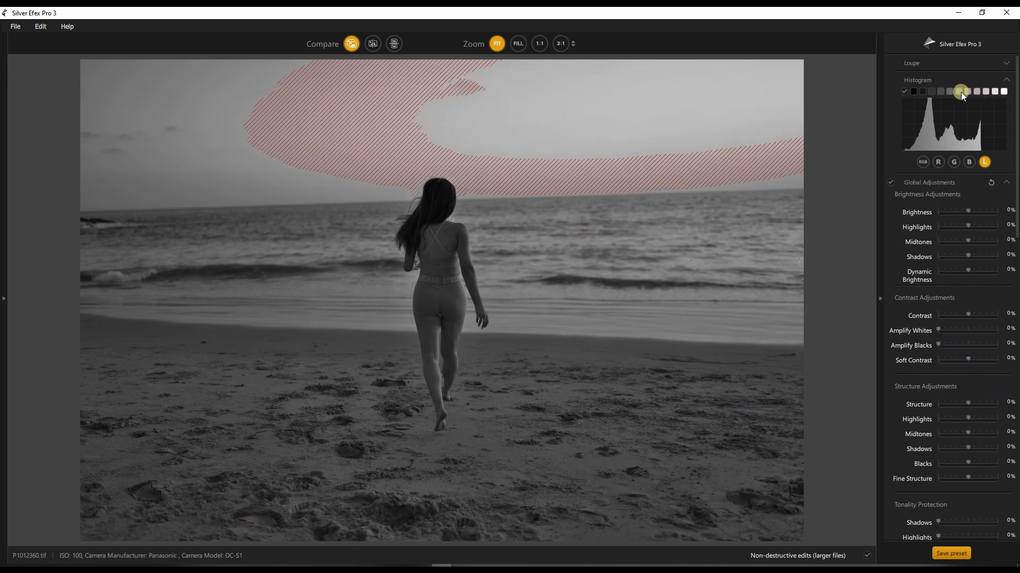
pyautogui.click(927, 91)
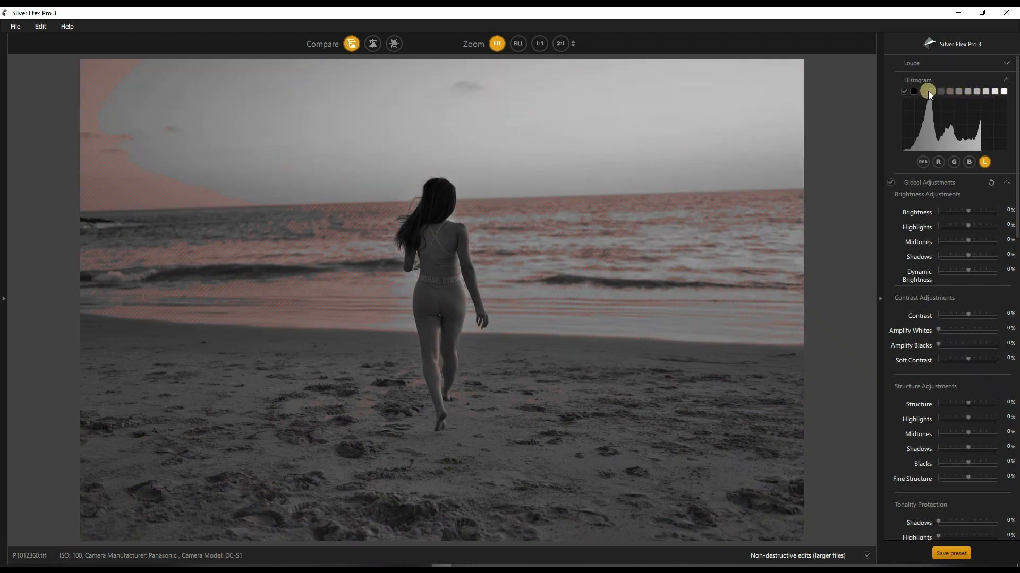
pyautogui.click(948, 91)
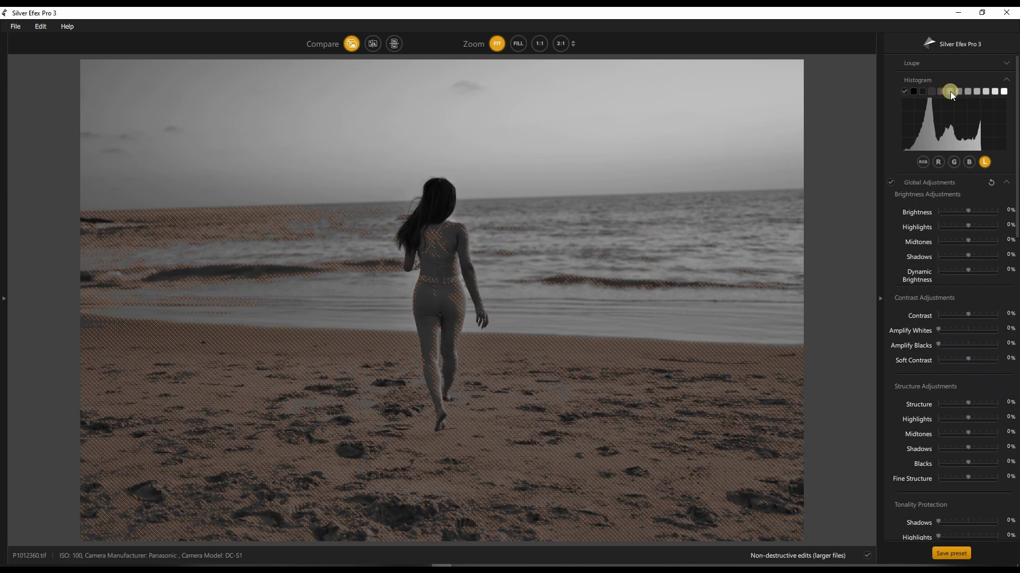
pyautogui.click(980, 92)
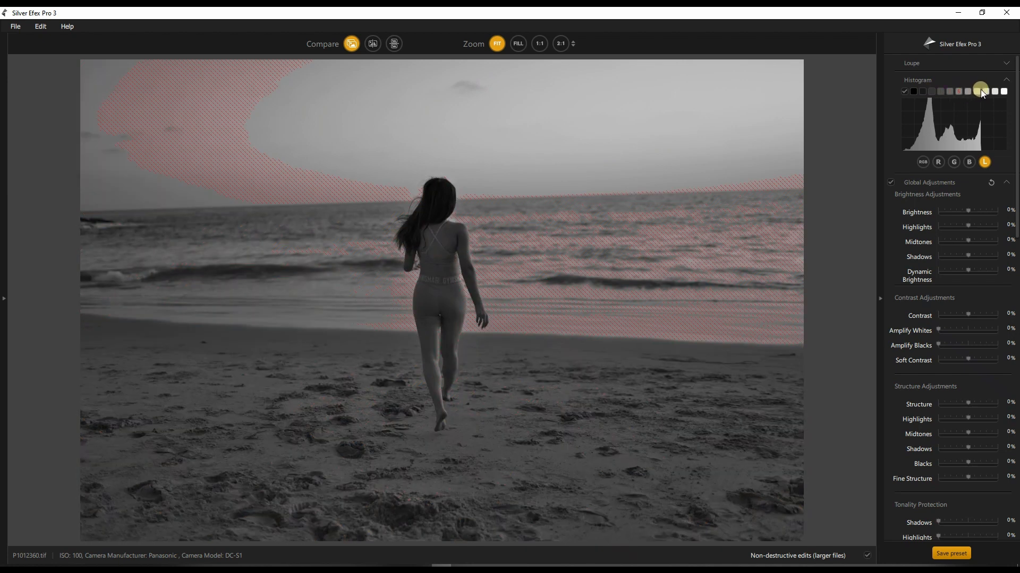
pyautogui.click(1004, 91)
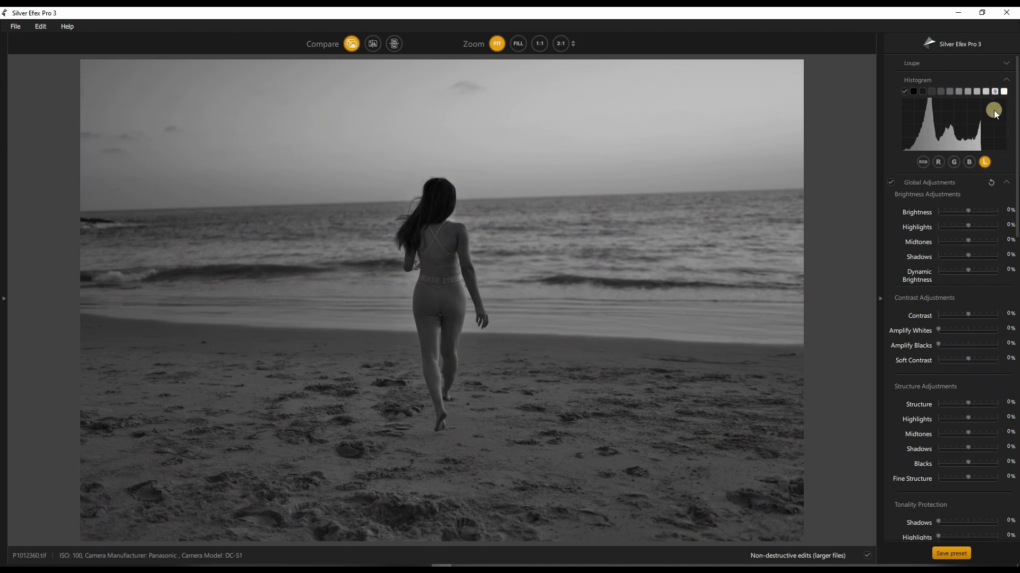
pyautogui.moveTo(916, 183)
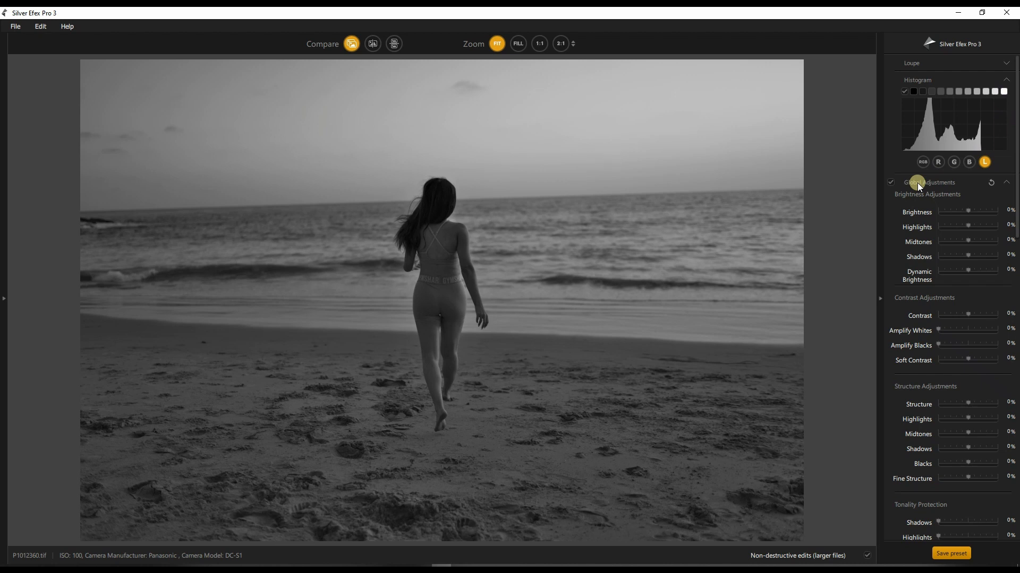
pyautogui.moveTo(939, 232)
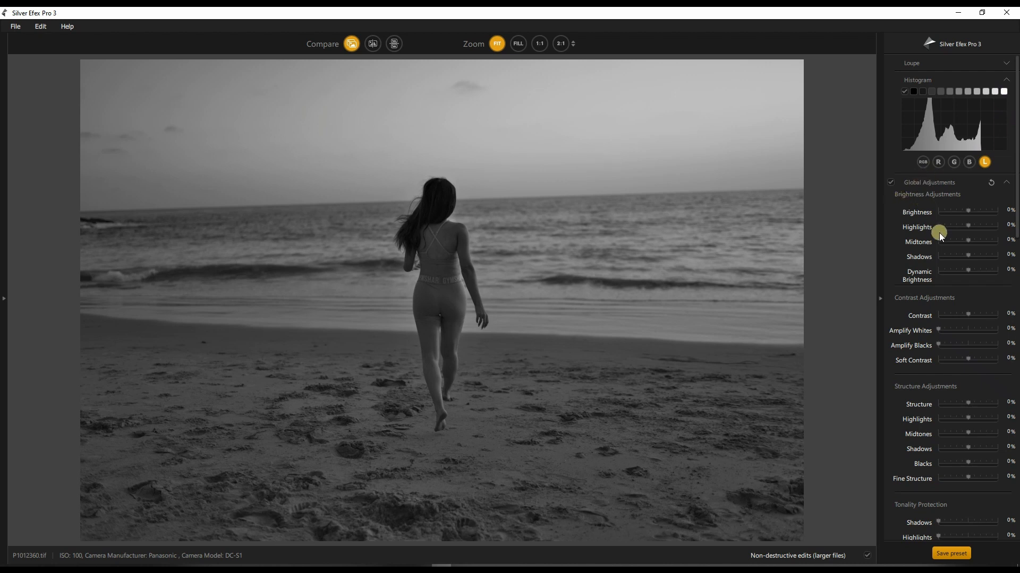
pyautogui.moveTo(926, 230)
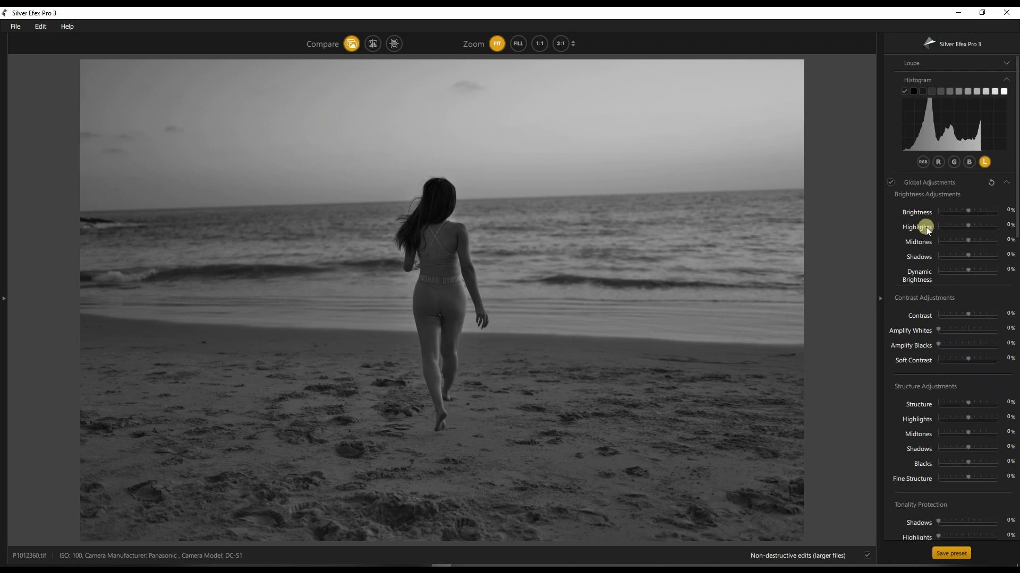
pyautogui.moveTo(945, 272)
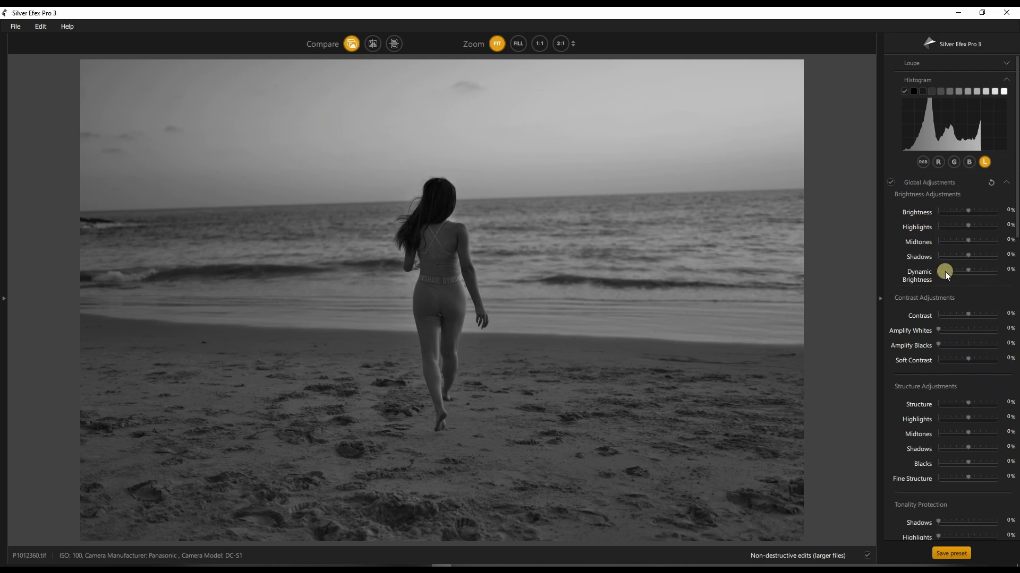
pyautogui.moveTo(944, 208)
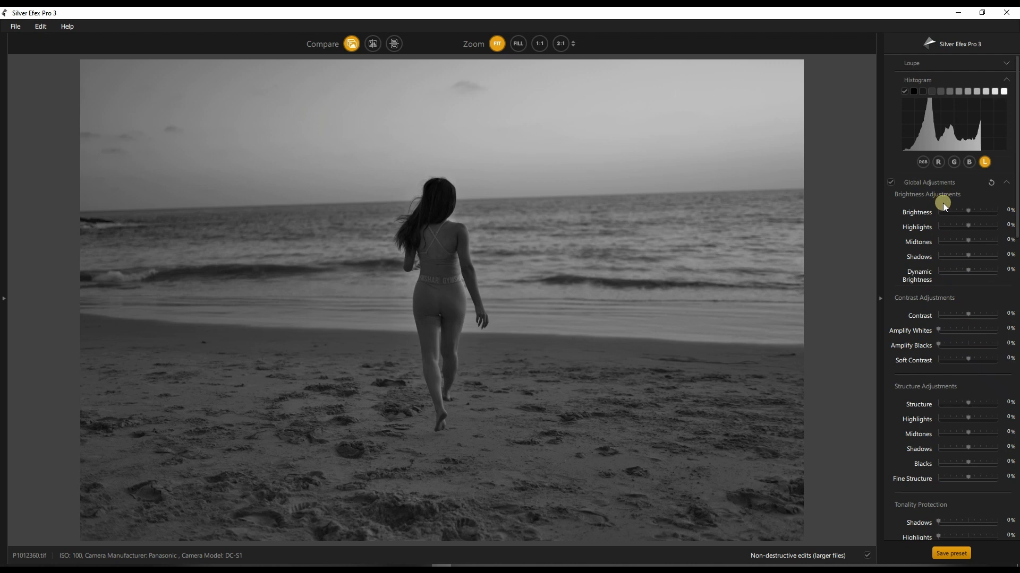
pyautogui.moveTo(963, 285)
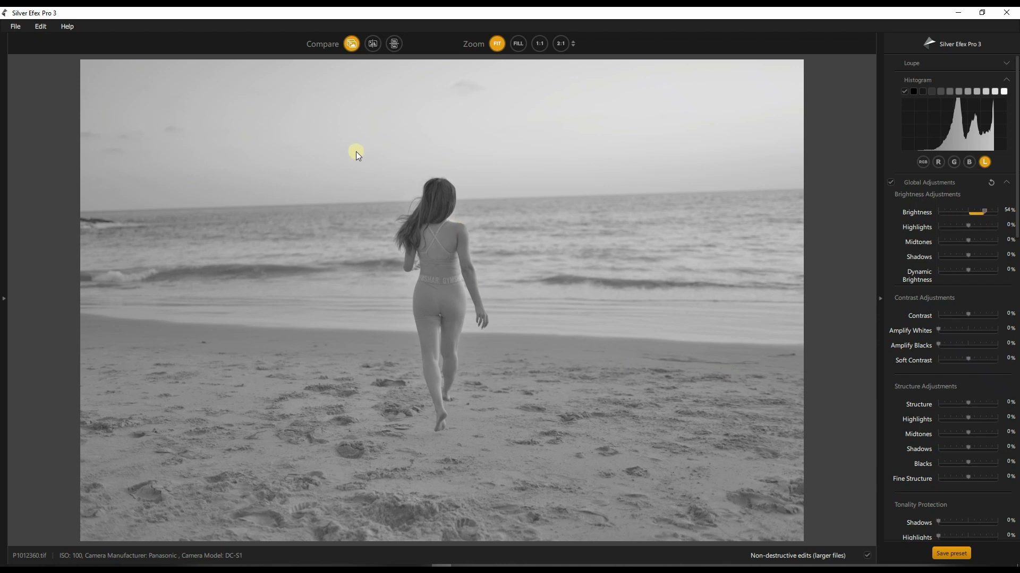
pyautogui.moveTo(974, 116)
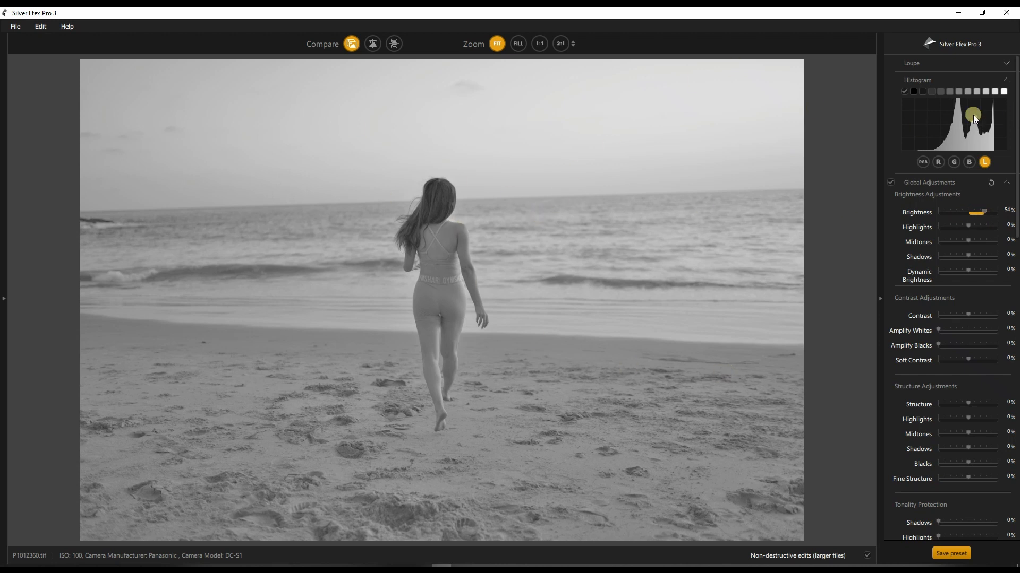
pyautogui.moveTo(984, 128)
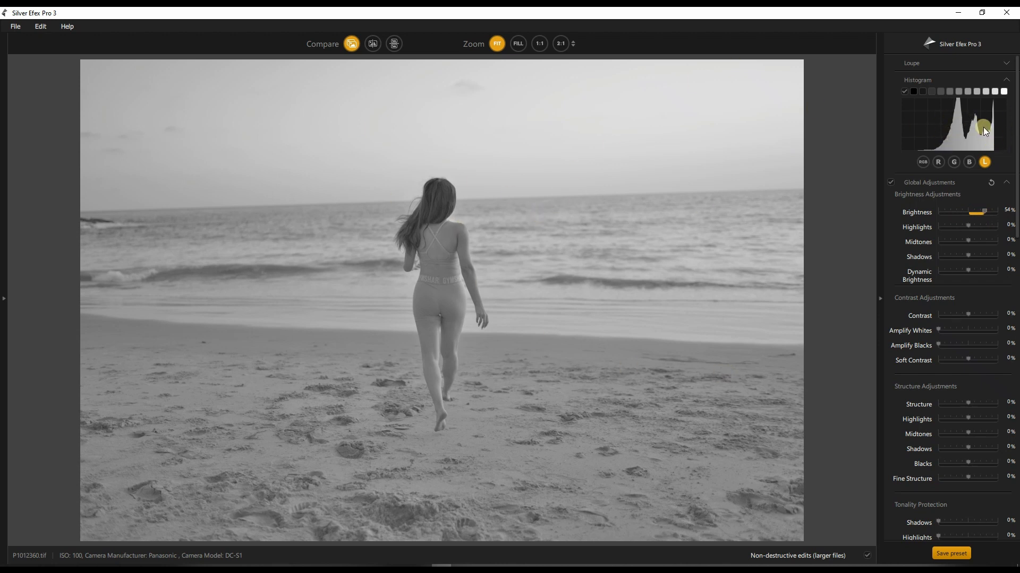
pyautogui.moveTo(946, 115)
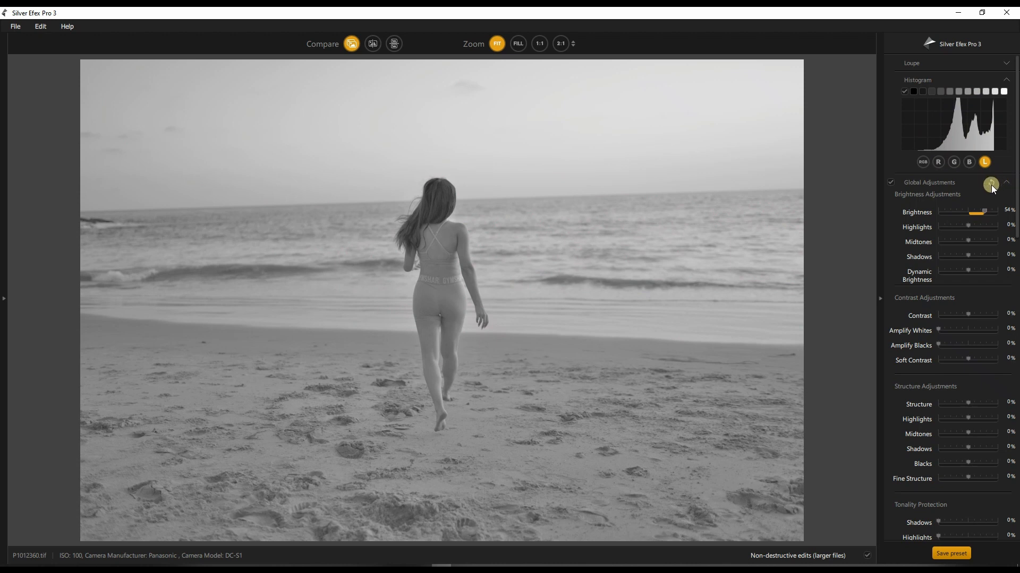
pyautogui.click(990, 183)
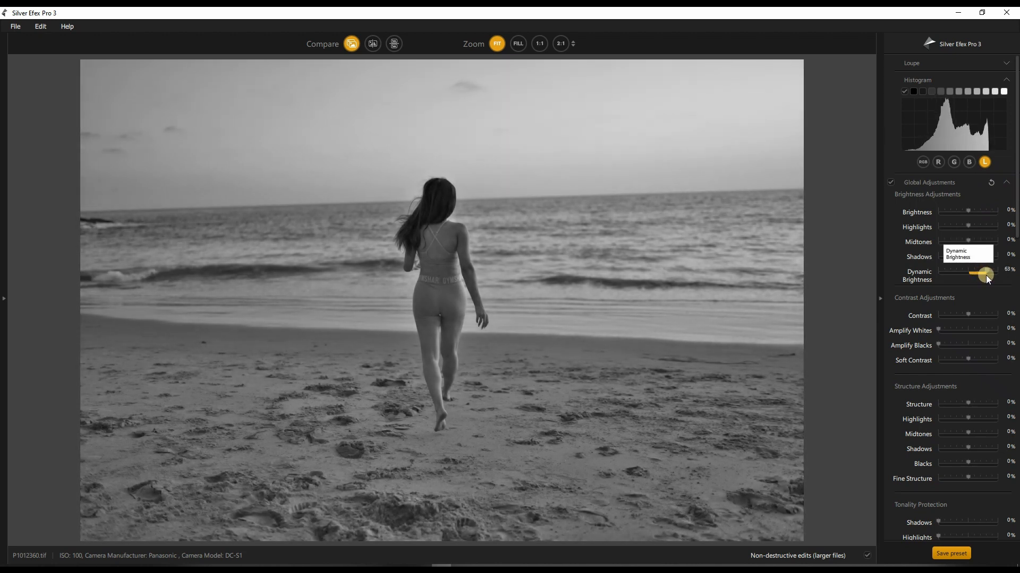
pyautogui.moveTo(720, 234)
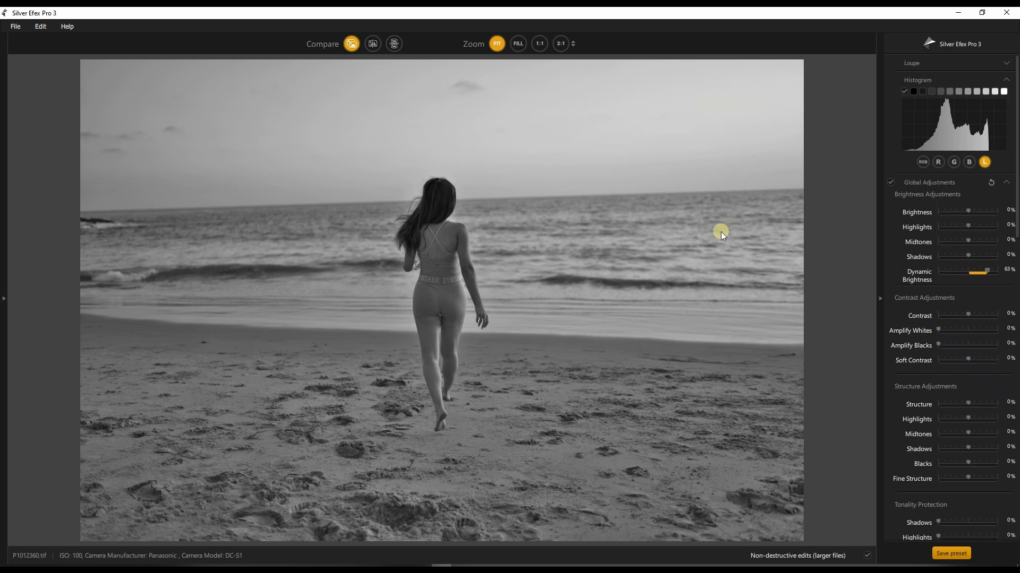
pyautogui.moveTo(566, 185)
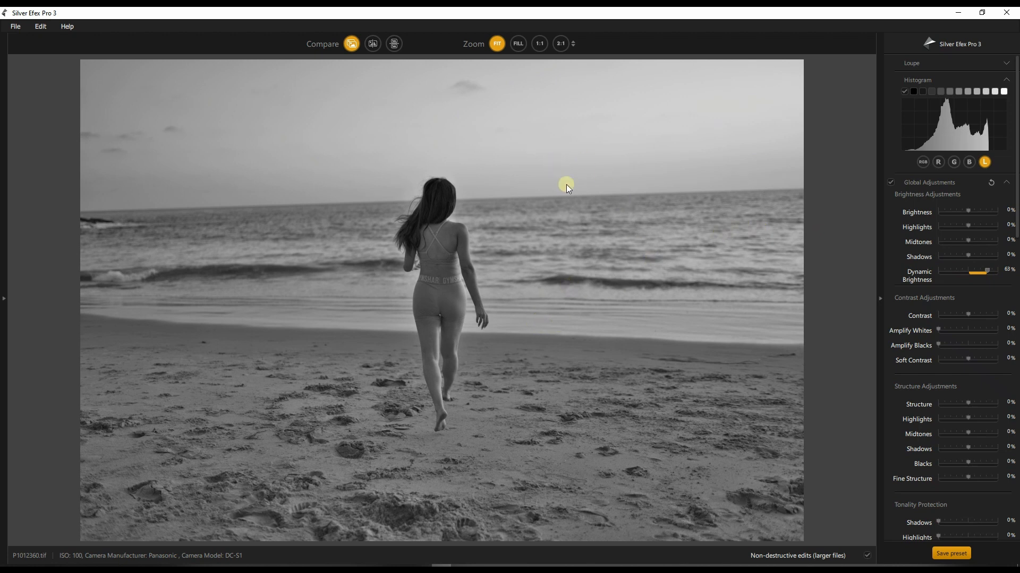
pyautogui.moveTo(674, 316)
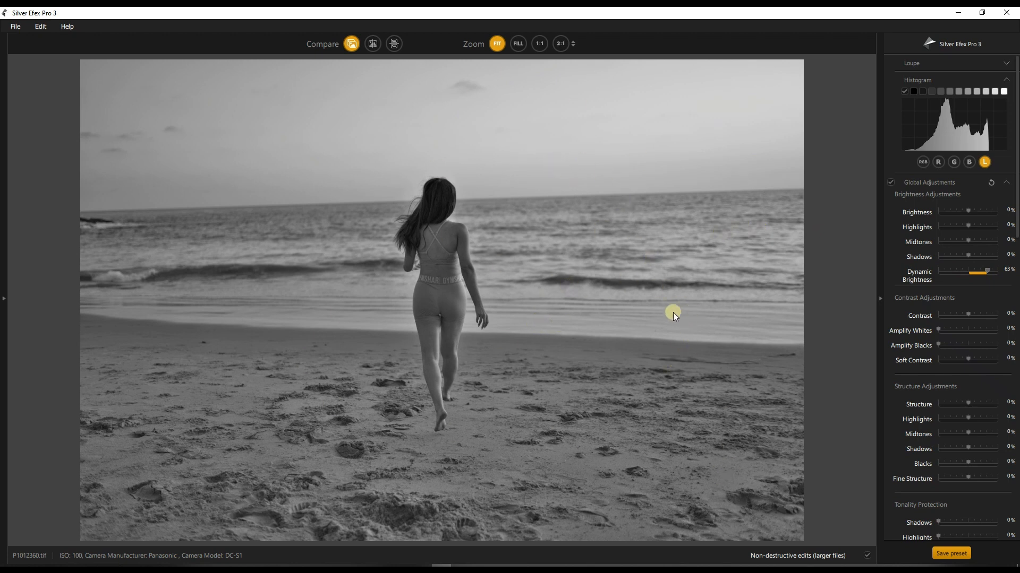
pyautogui.moveTo(416, 317)
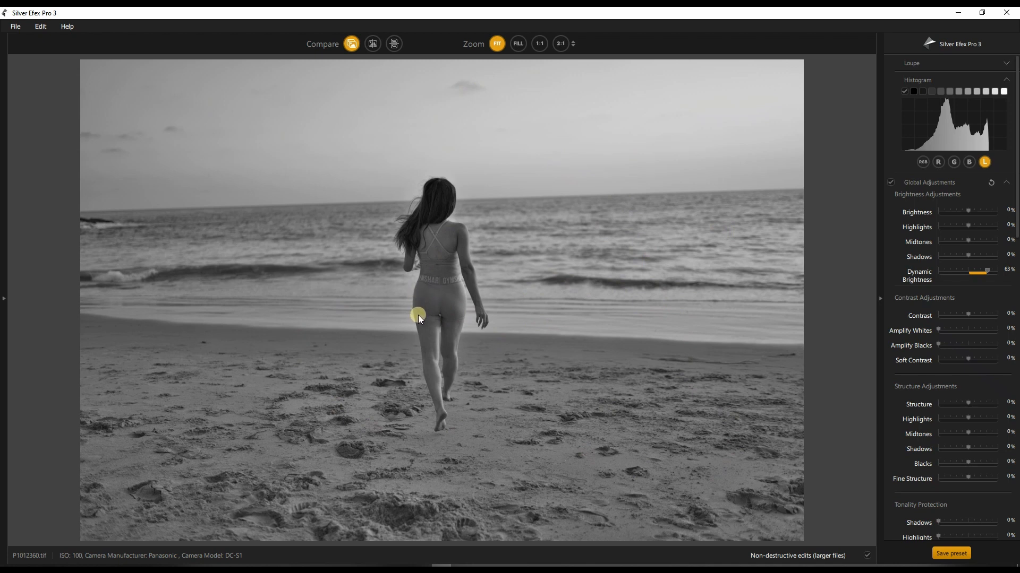
pyautogui.moveTo(429, 436)
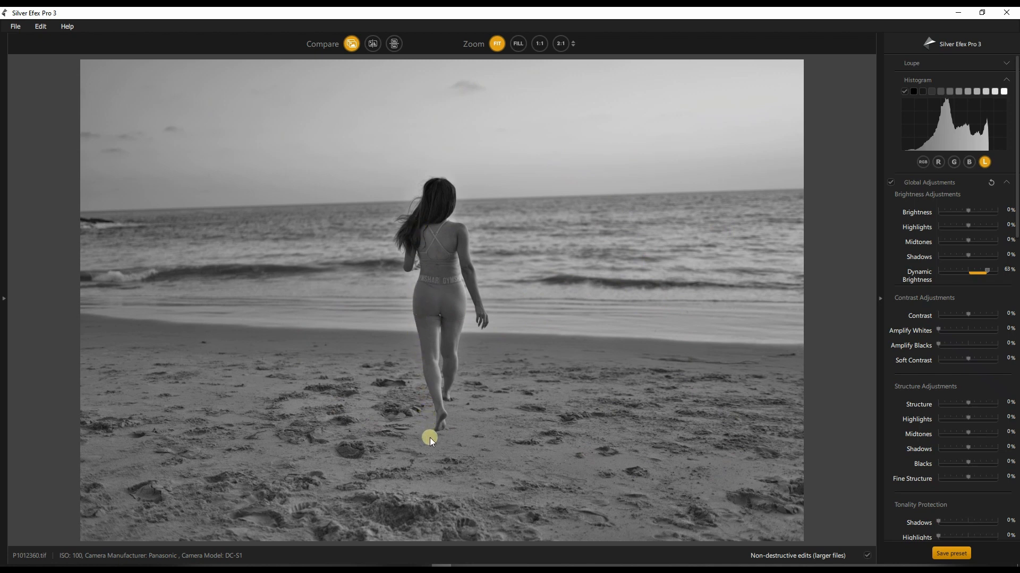
pyautogui.moveTo(723, 426)
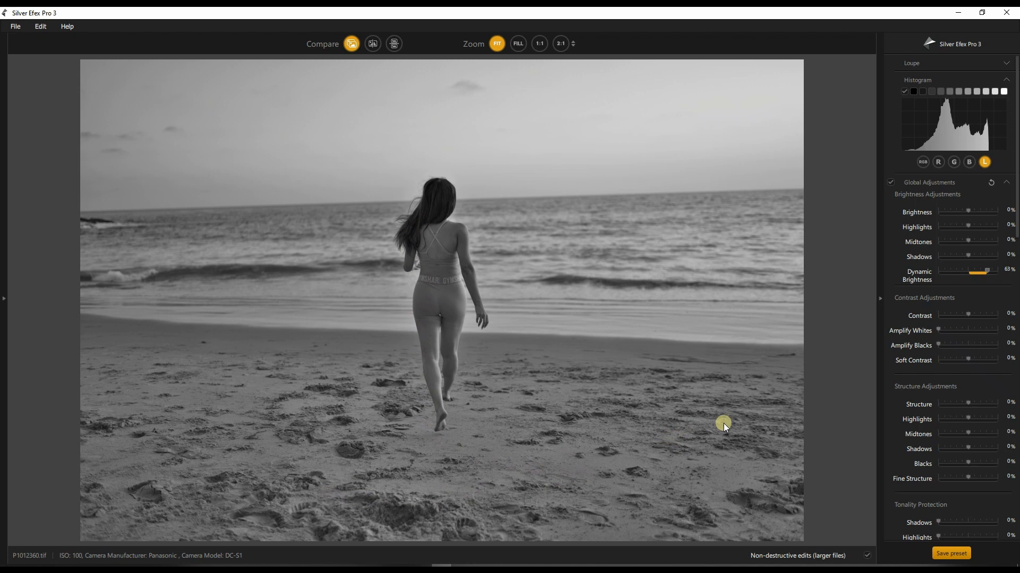
pyautogui.moveTo(729, 399)
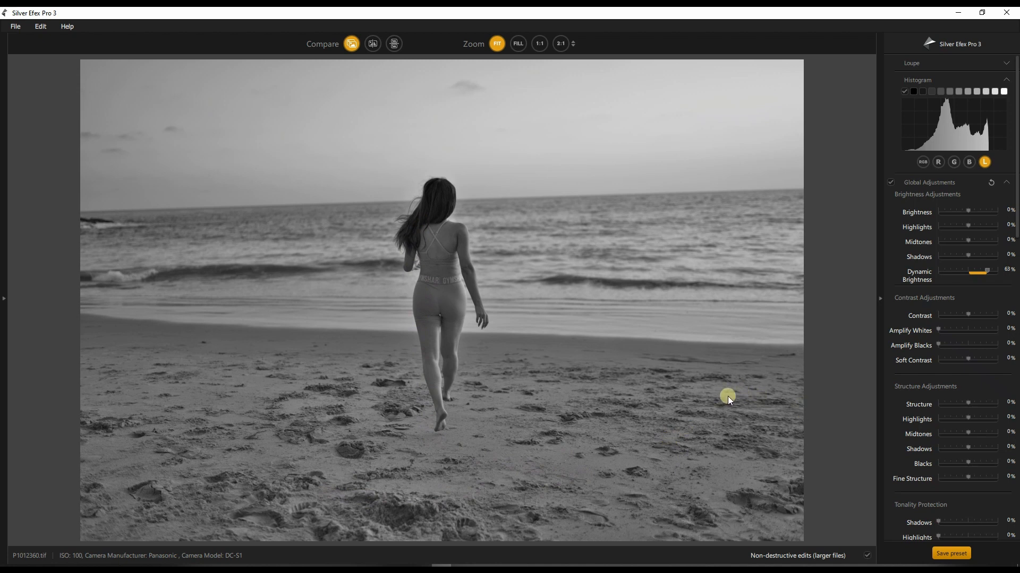
pyautogui.moveTo(949, 312)
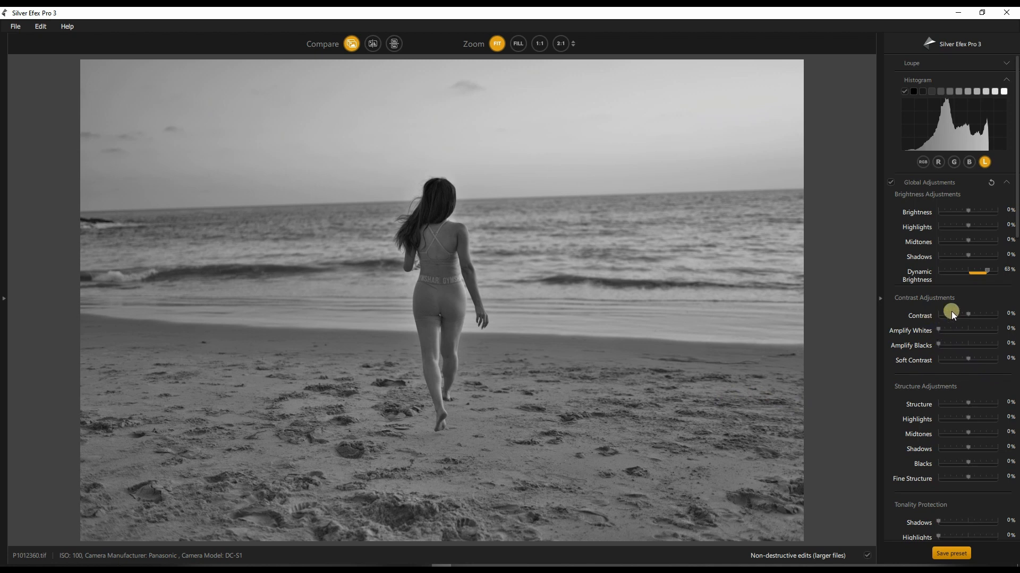
pyautogui.moveTo(662, 416)
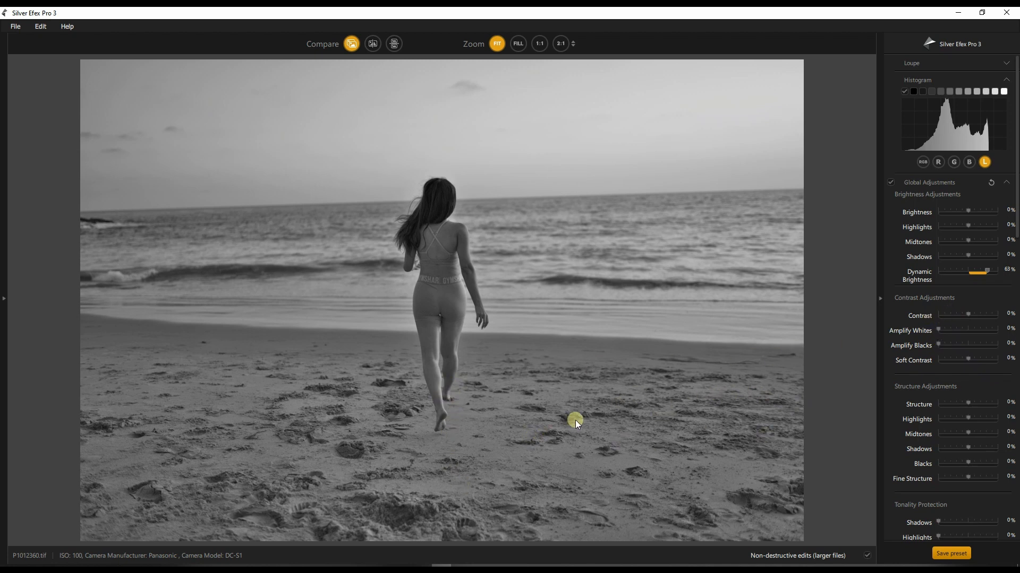
pyautogui.moveTo(766, 406)
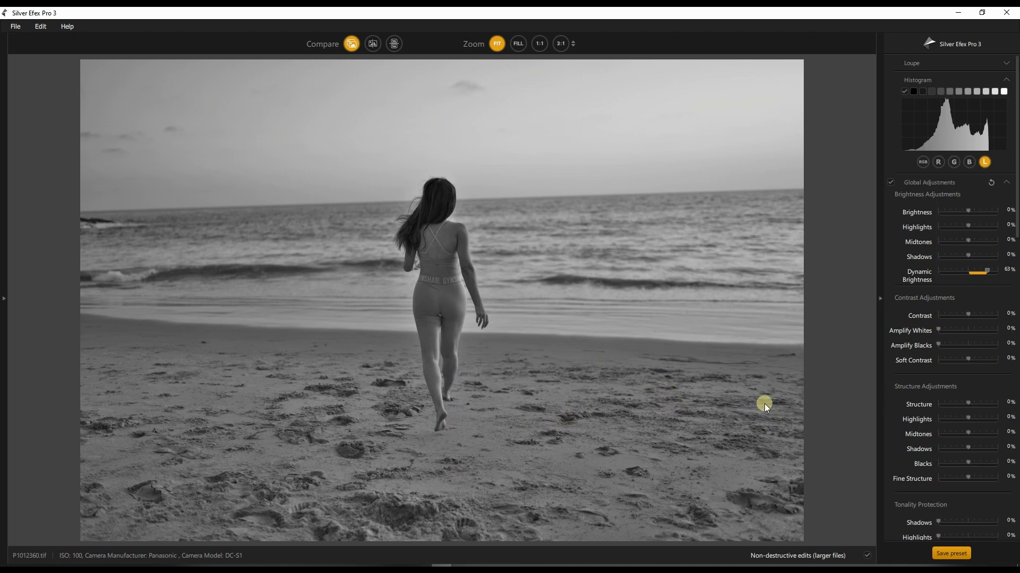
pyautogui.moveTo(958, 341)
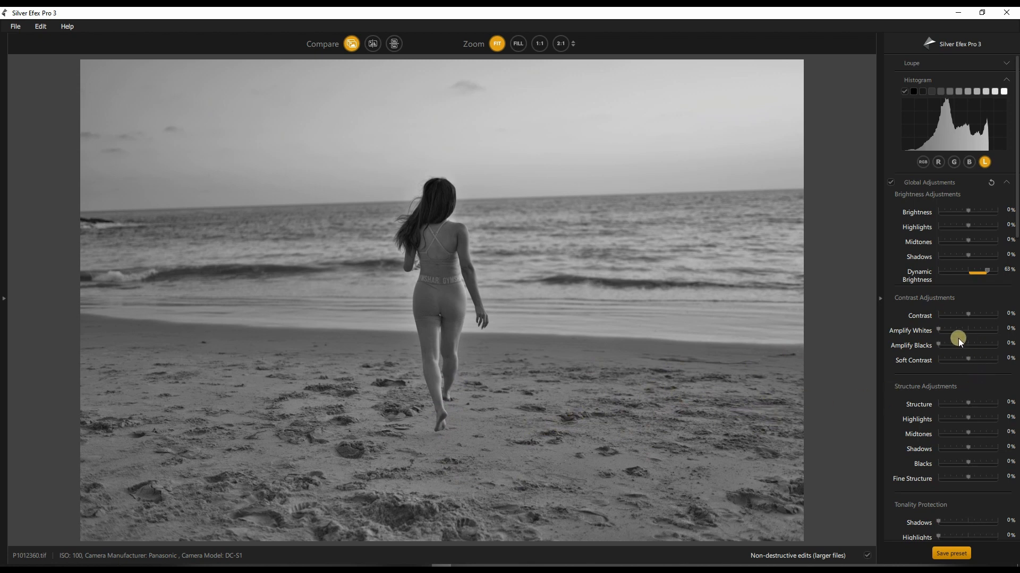
pyautogui.moveTo(906, 397)
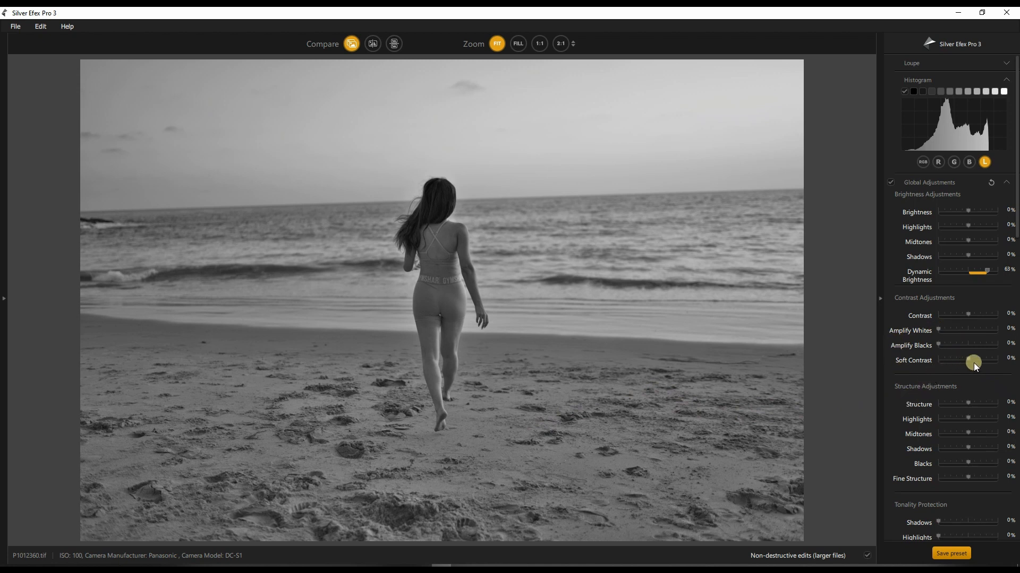
pyautogui.moveTo(977, 318)
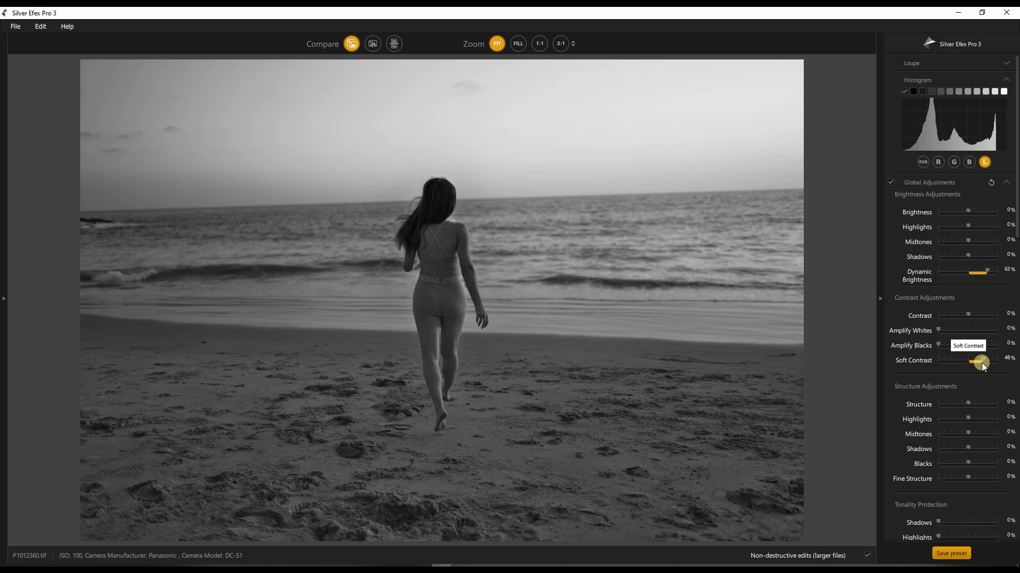
pyautogui.moveTo(473, 343)
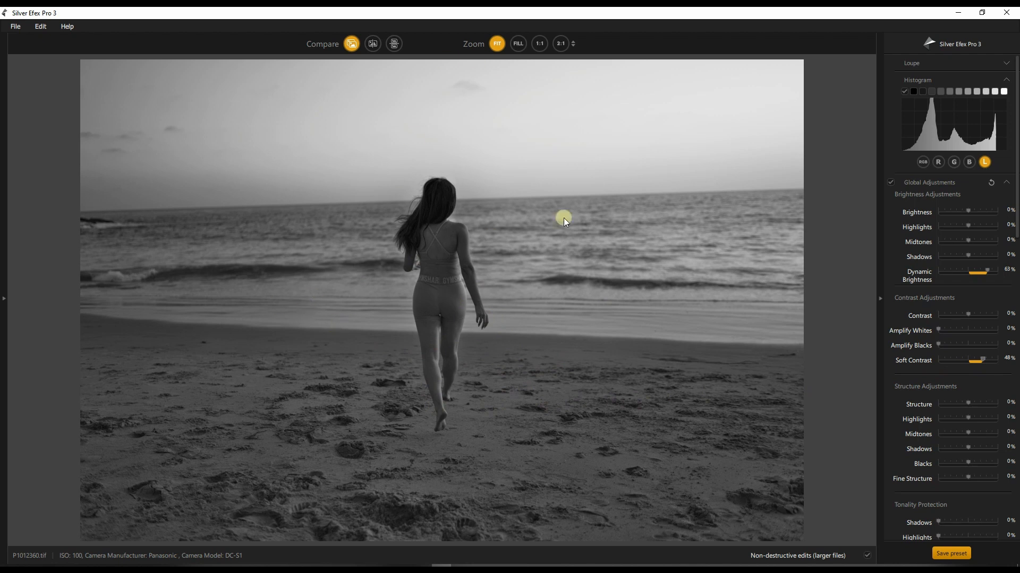
pyautogui.moveTo(965, 341)
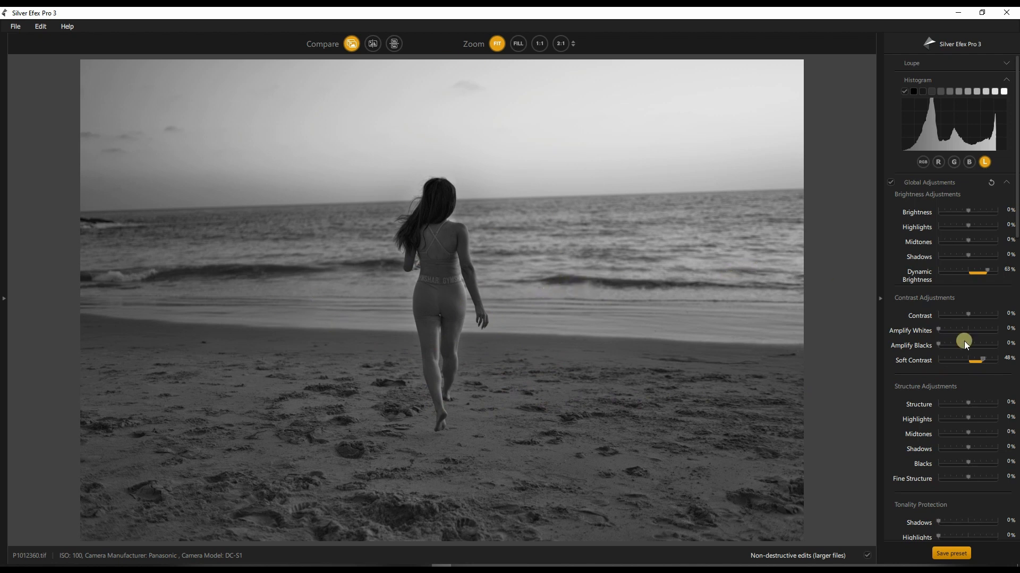
pyautogui.moveTo(894, 431)
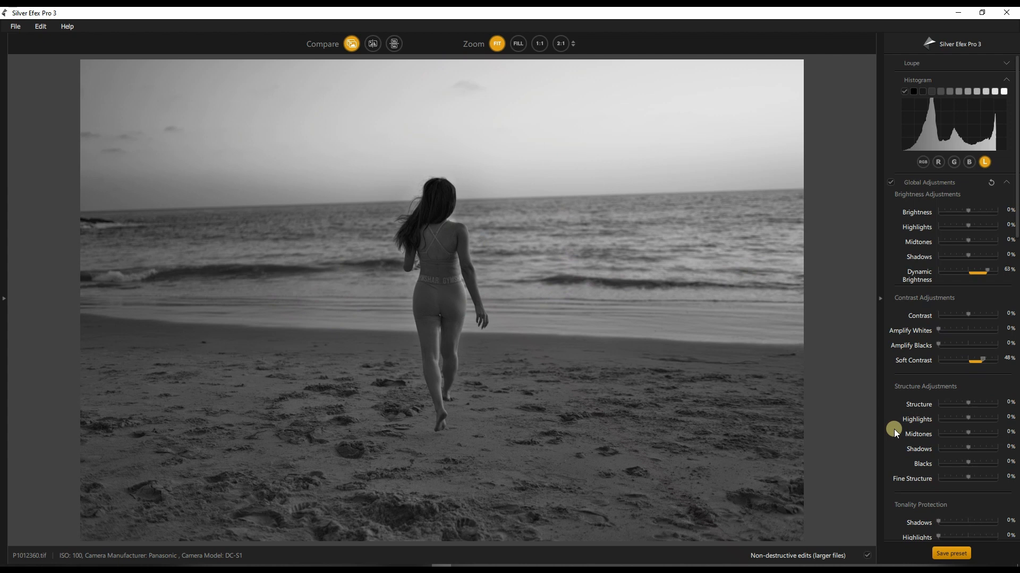
# Set Dynamic Brightness 63%, Soft Contrast 48% and Structure Midtones 44% under Global Adjustments.
pyautogui.scroll(-3)
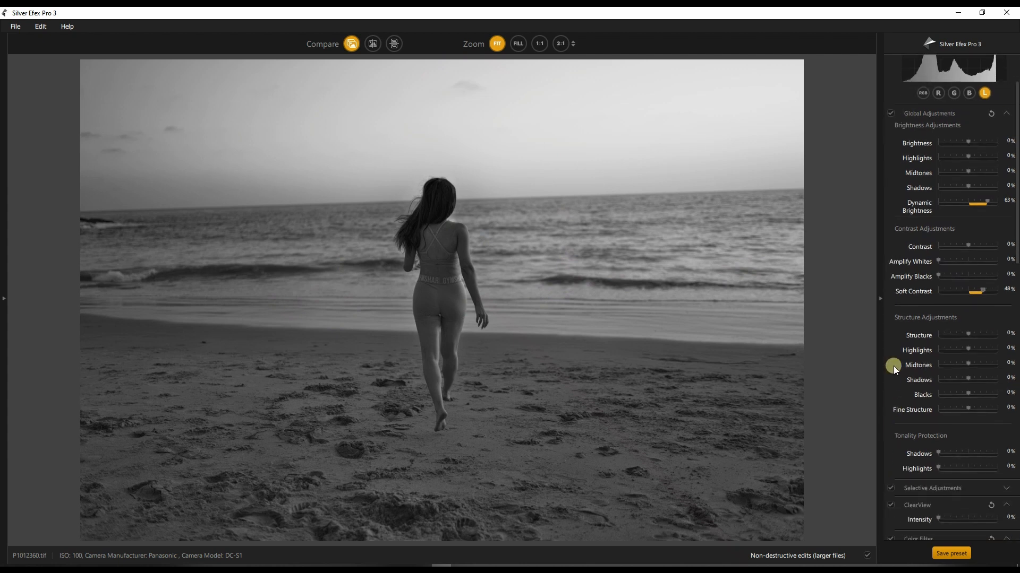
pyautogui.moveTo(942, 361)
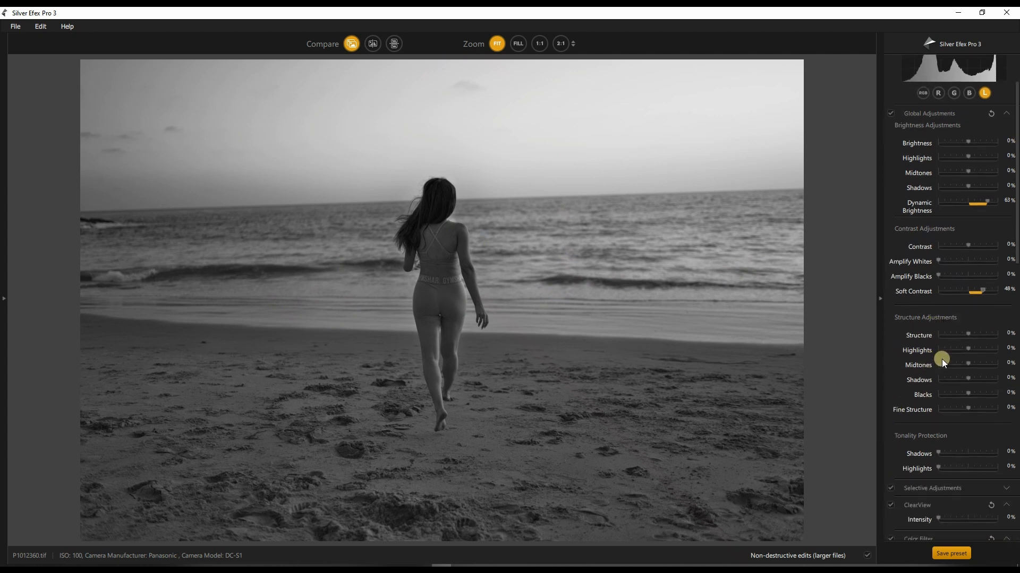
pyautogui.moveTo(916, 343)
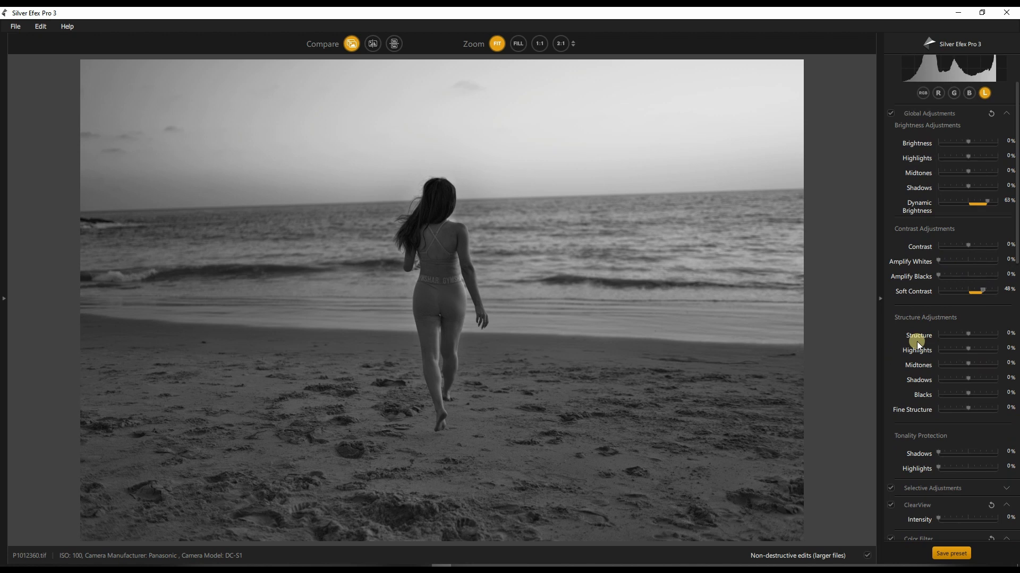
pyautogui.moveTo(981, 207)
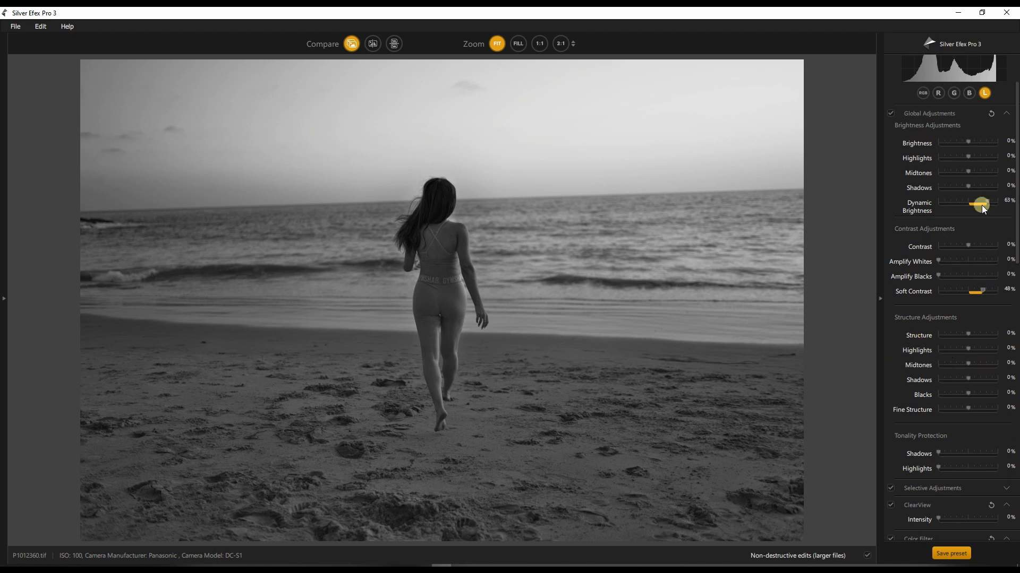
pyautogui.moveTo(940, 407)
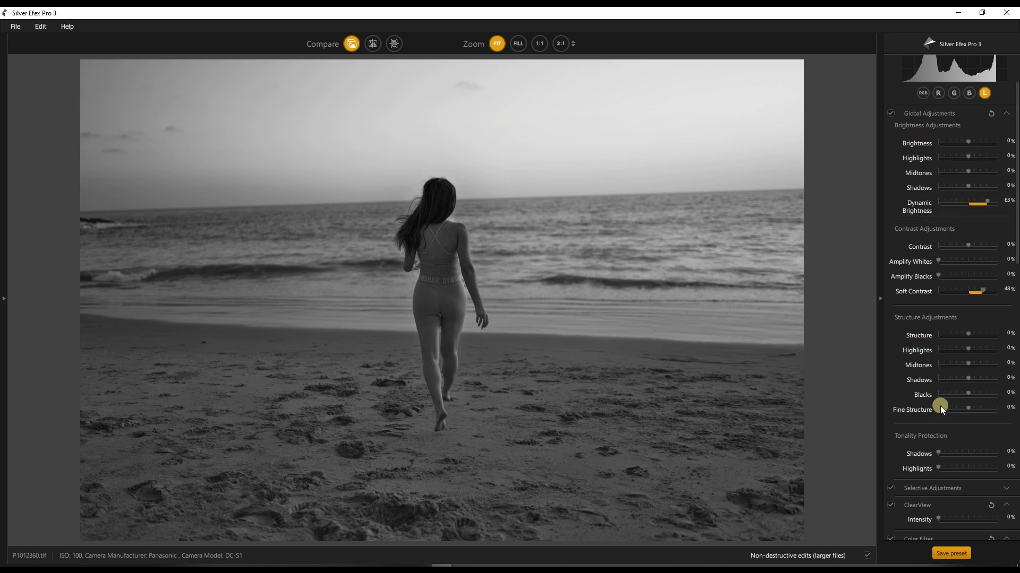
pyautogui.moveTo(940, 407)
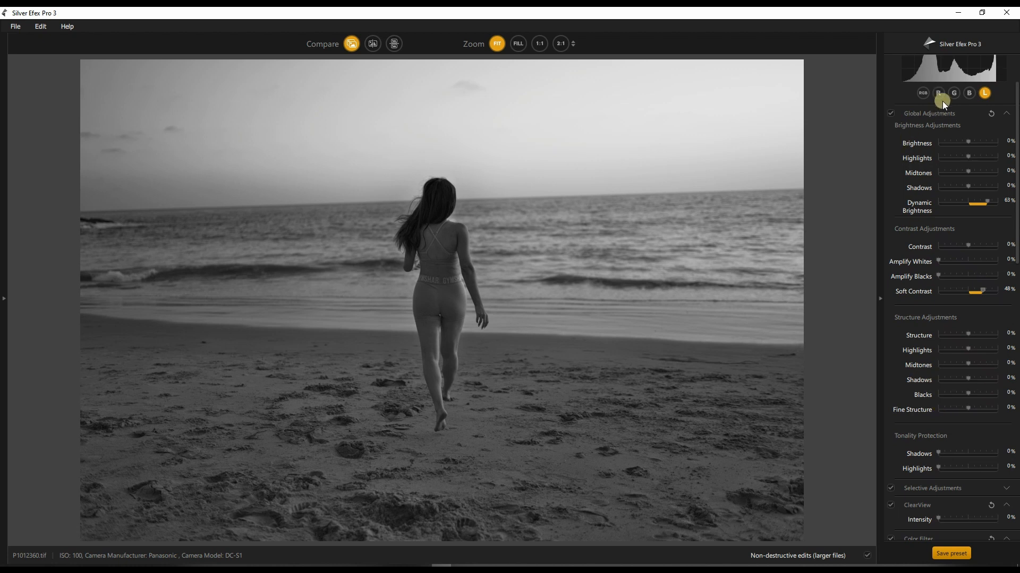
pyautogui.moveTo(1004, 355)
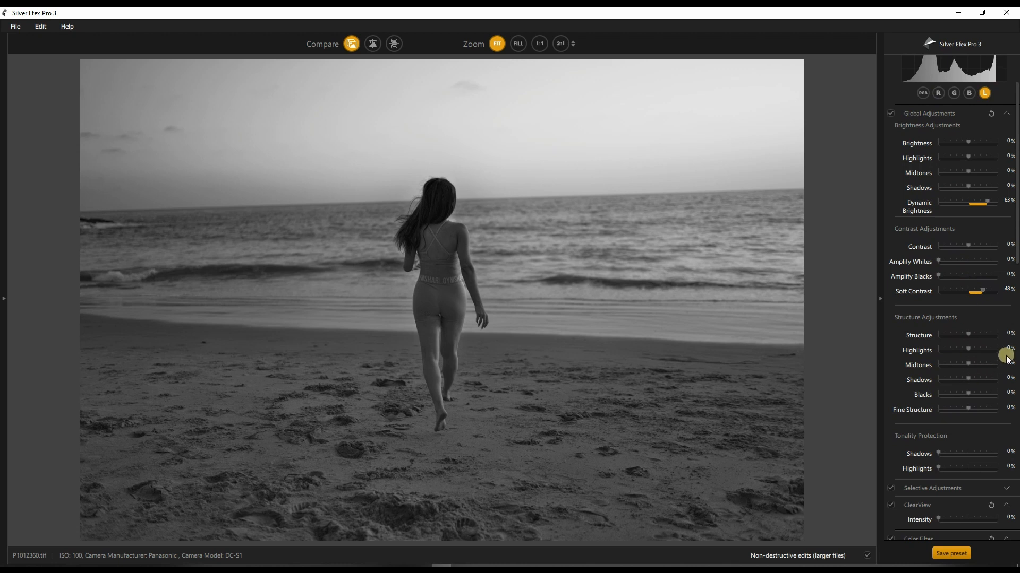
pyautogui.moveTo(907, 423)
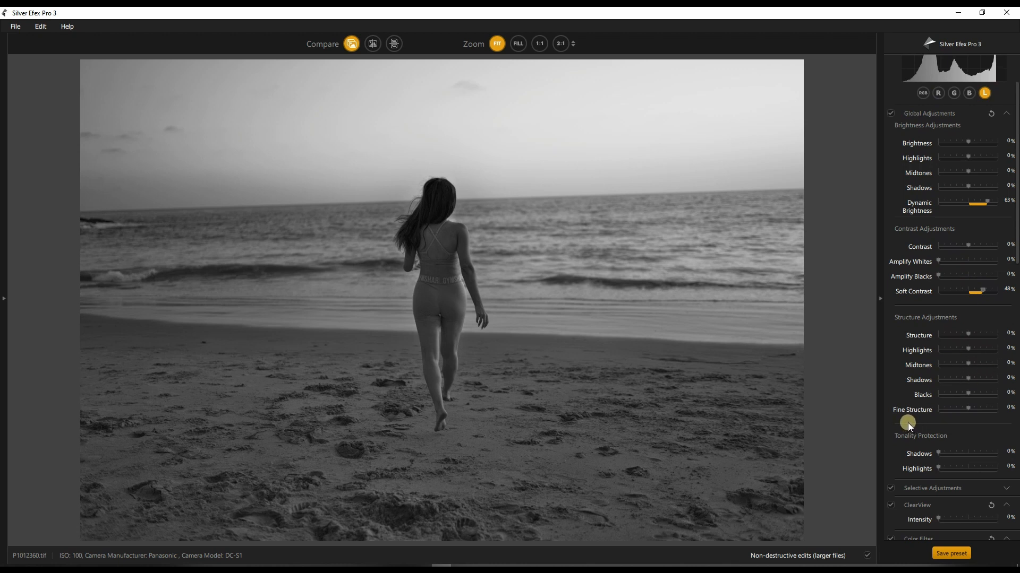
pyautogui.moveTo(916, 403)
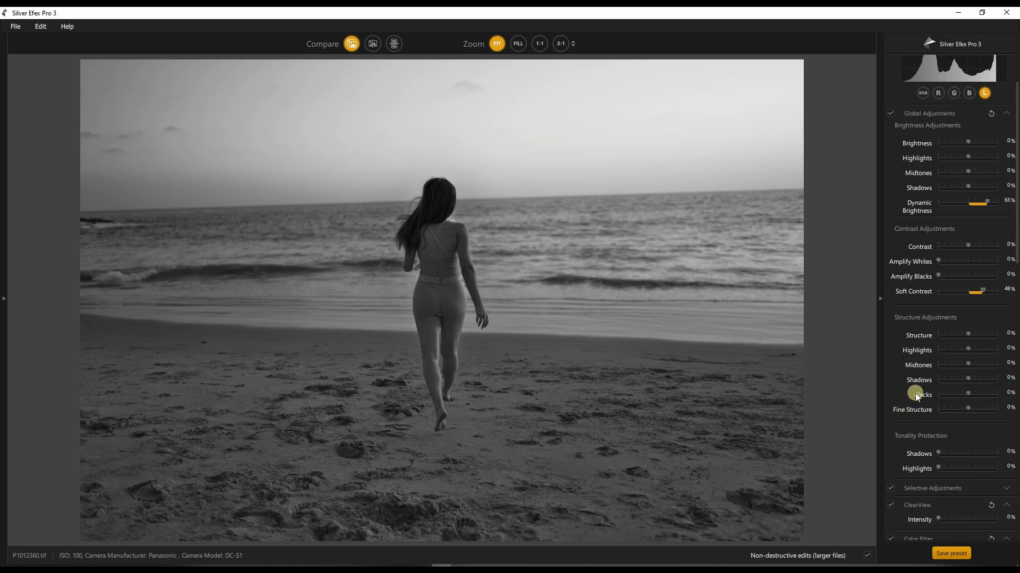
pyautogui.moveTo(925, 349)
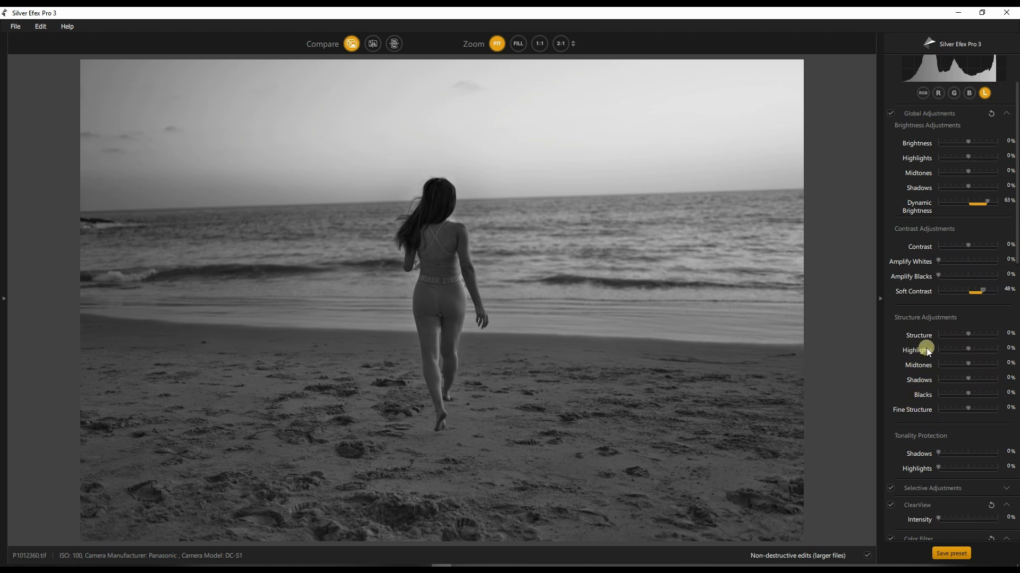
pyautogui.moveTo(925, 410)
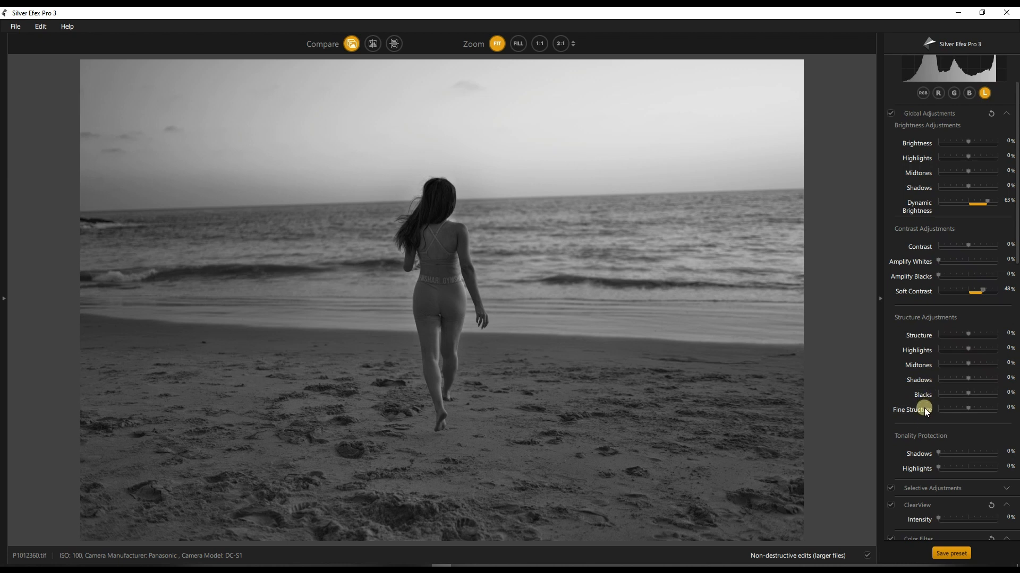
pyautogui.moveTo(919, 371)
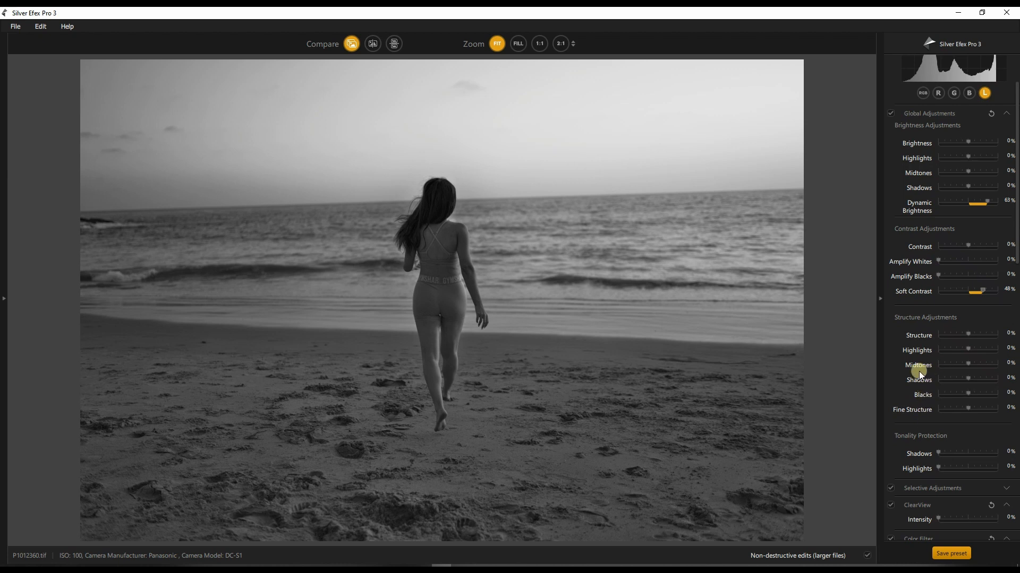
pyautogui.moveTo(919, 173)
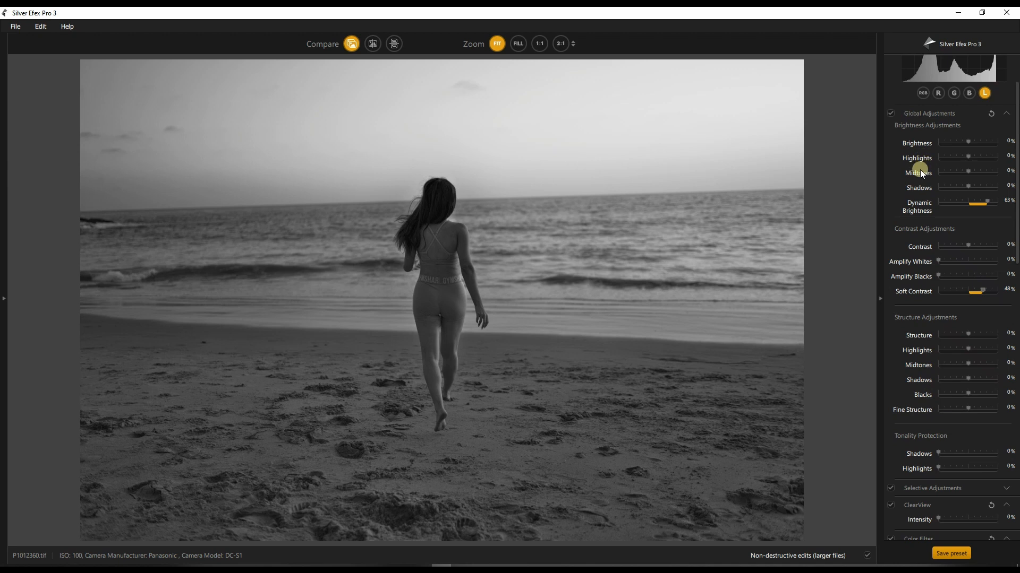
pyautogui.moveTo(959, 130)
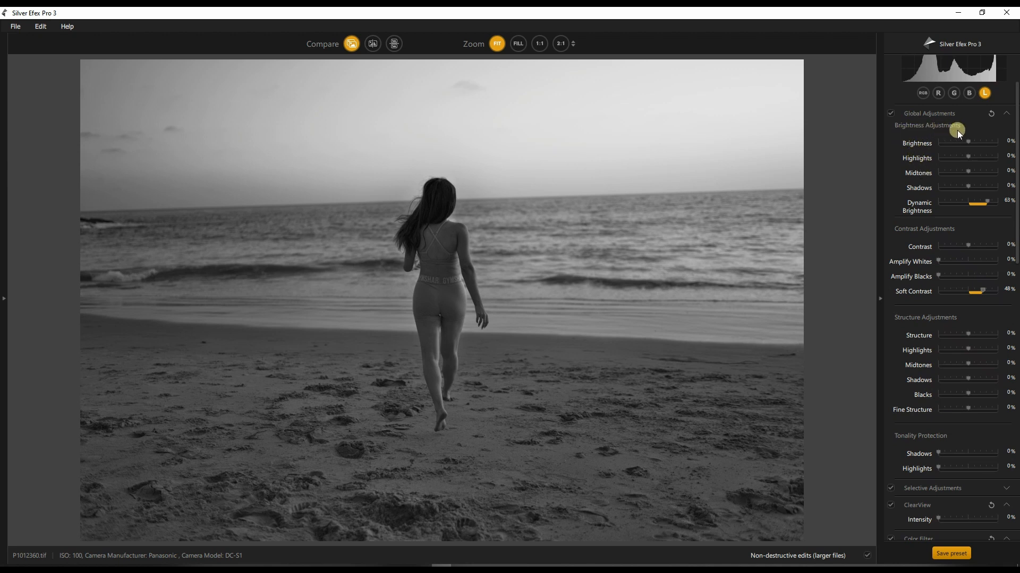
pyautogui.moveTo(911, 328)
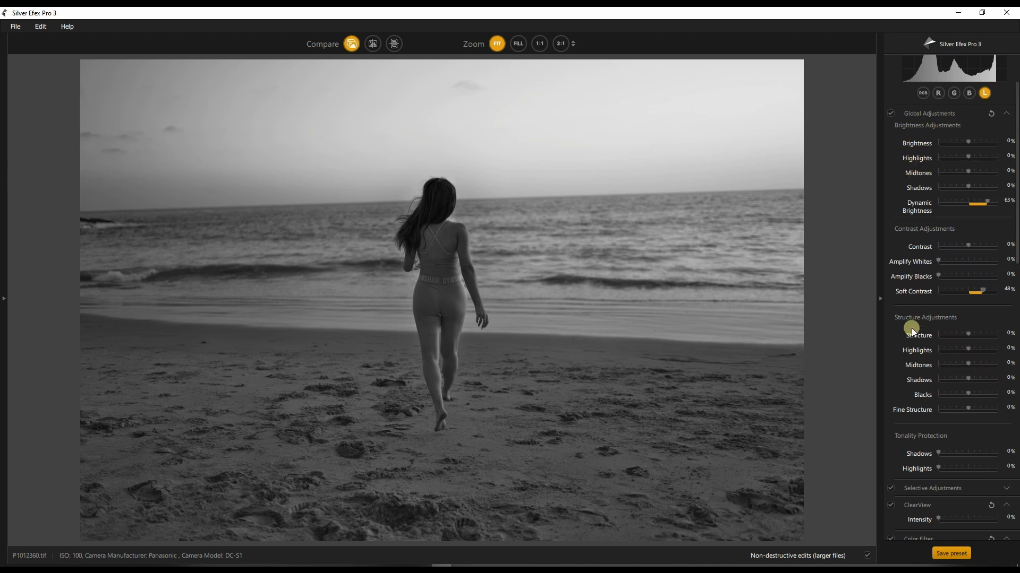
pyautogui.moveTo(943, 379)
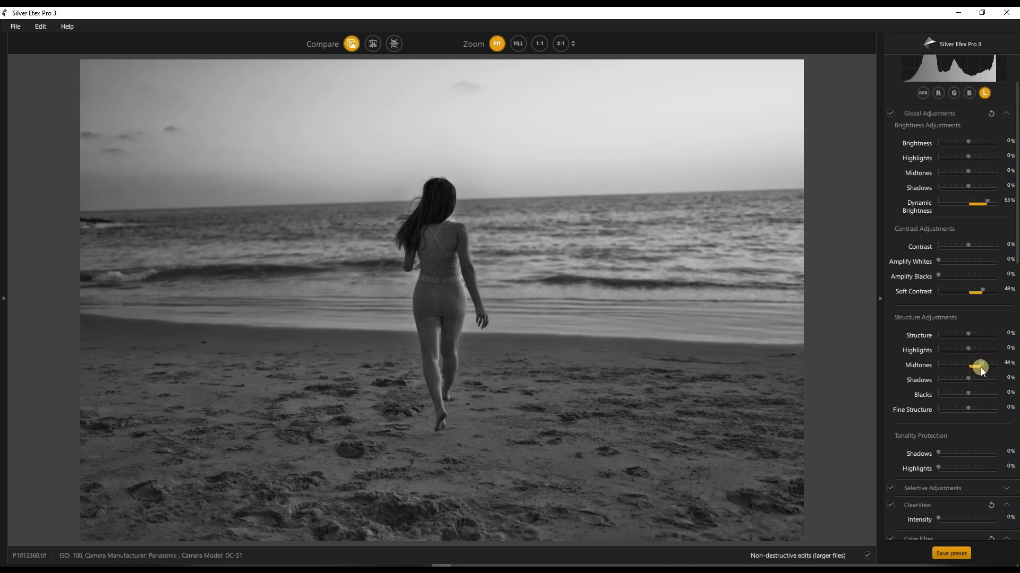
pyautogui.moveTo(979, 366)
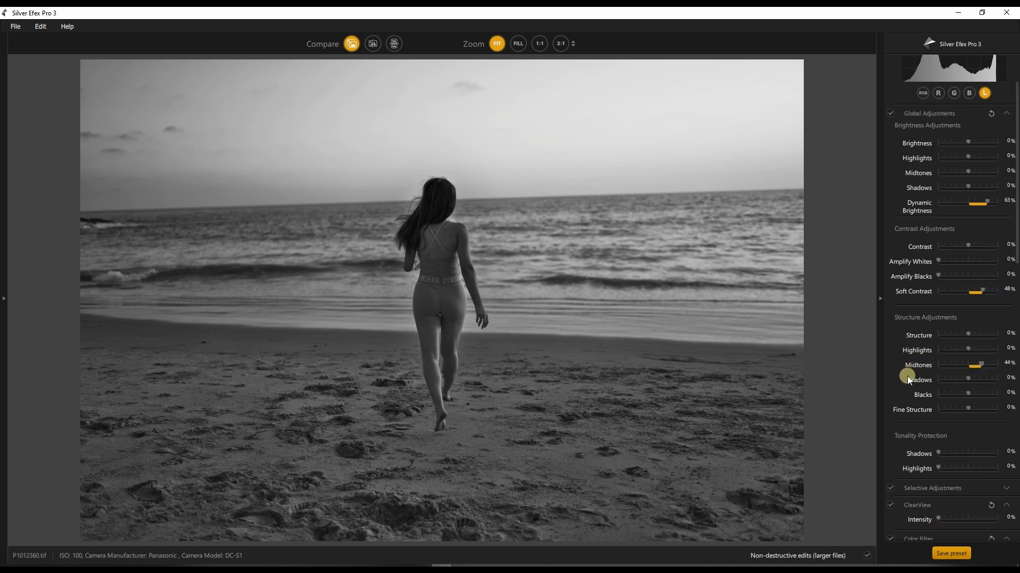
pyautogui.moveTo(920, 180)
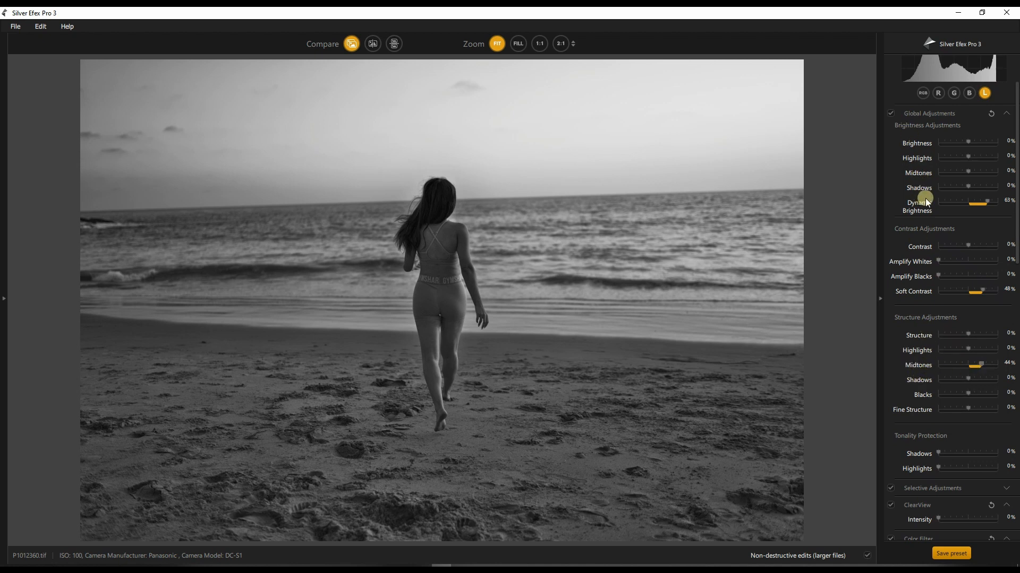
pyautogui.moveTo(906, 154)
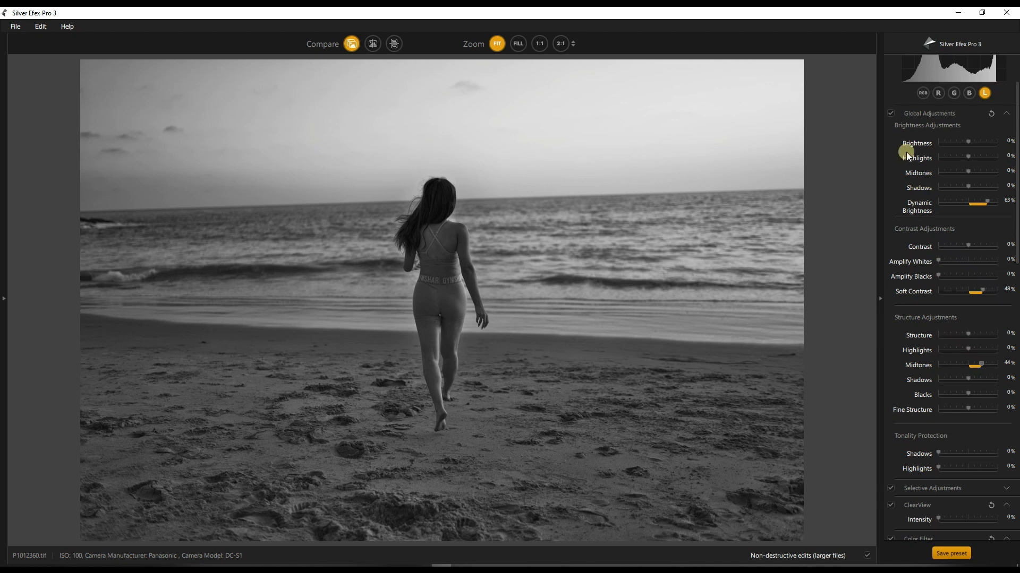
pyautogui.moveTo(949, 143)
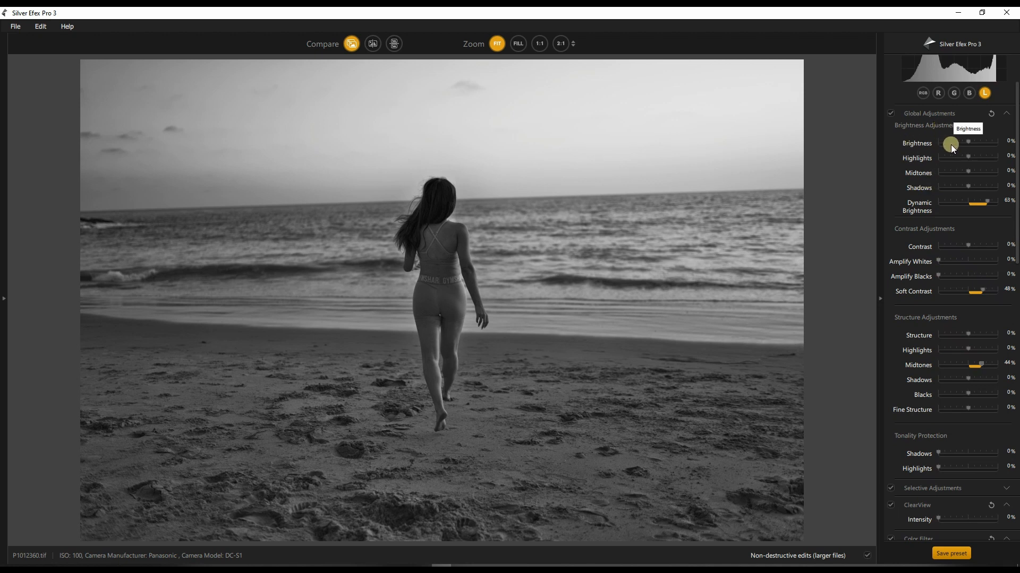
pyautogui.moveTo(949, 395)
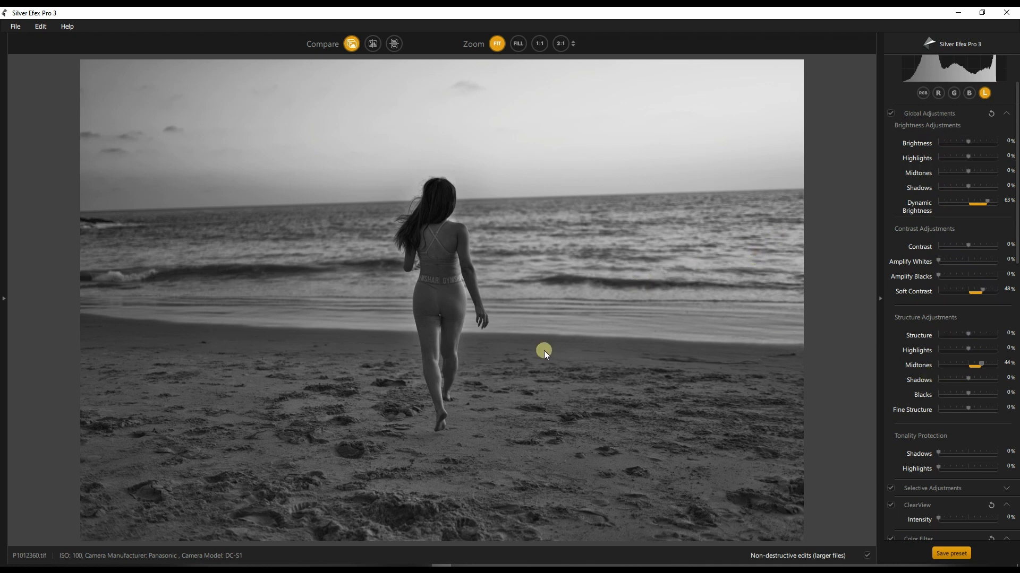
pyautogui.moveTo(421, 369)
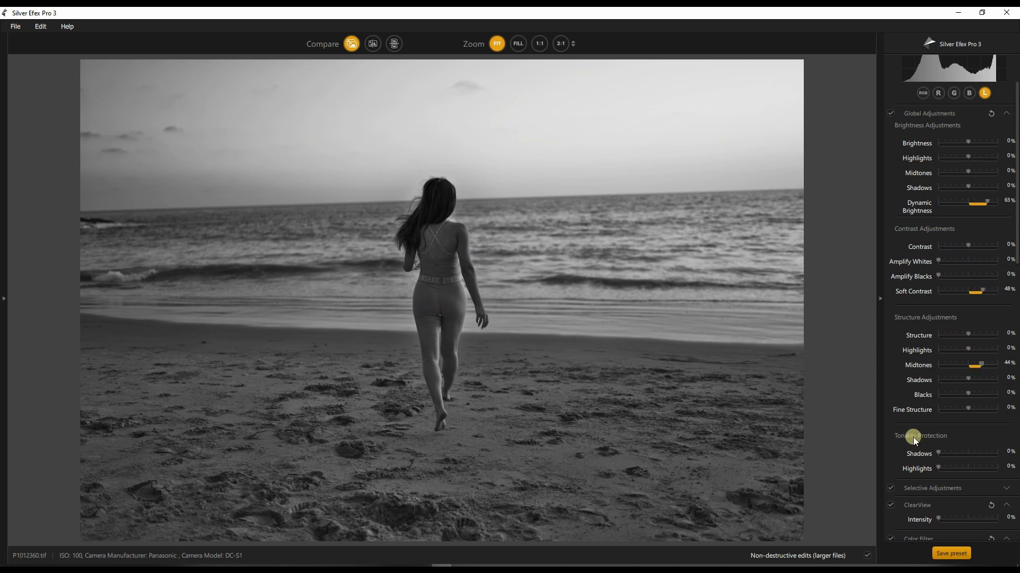
pyautogui.moveTo(938, 166)
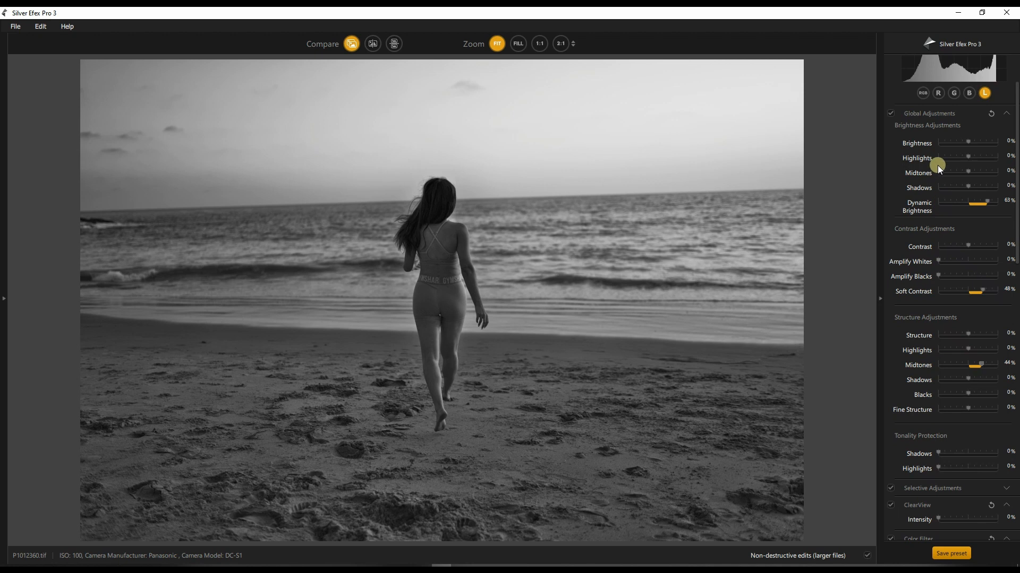
pyautogui.moveTo(914, 372)
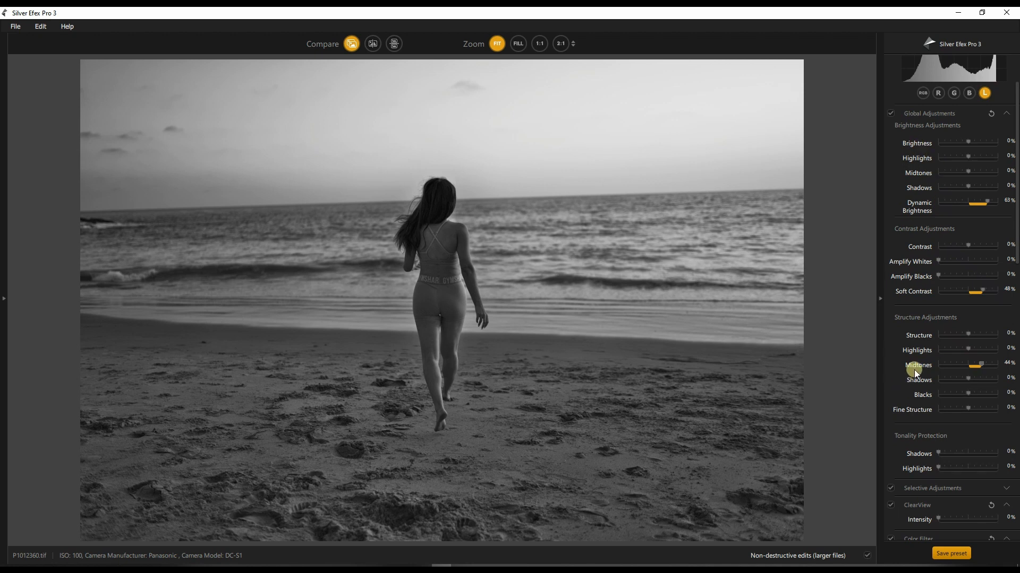
pyautogui.moveTo(885, 359)
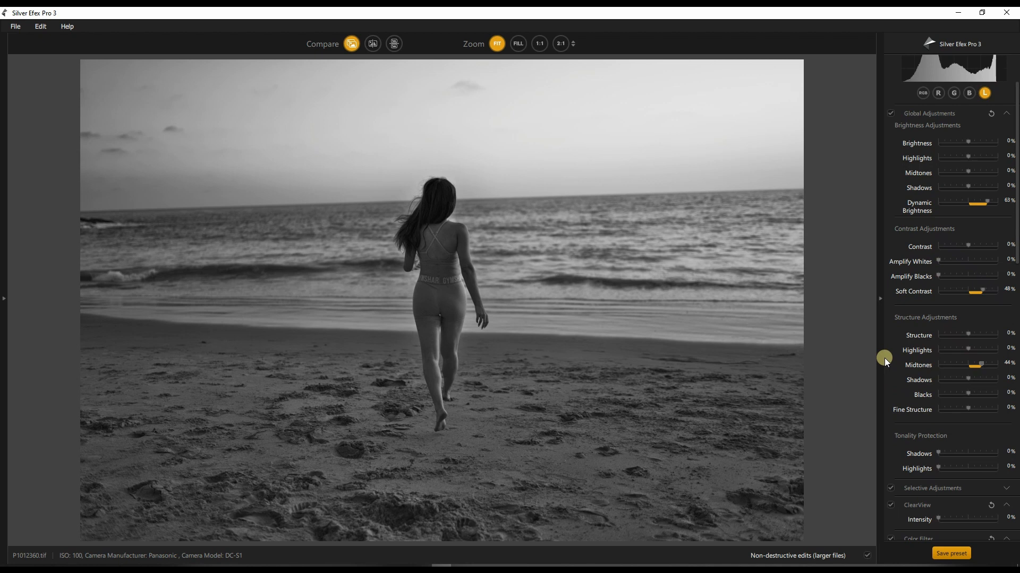
pyautogui.moveTo(903, 377)
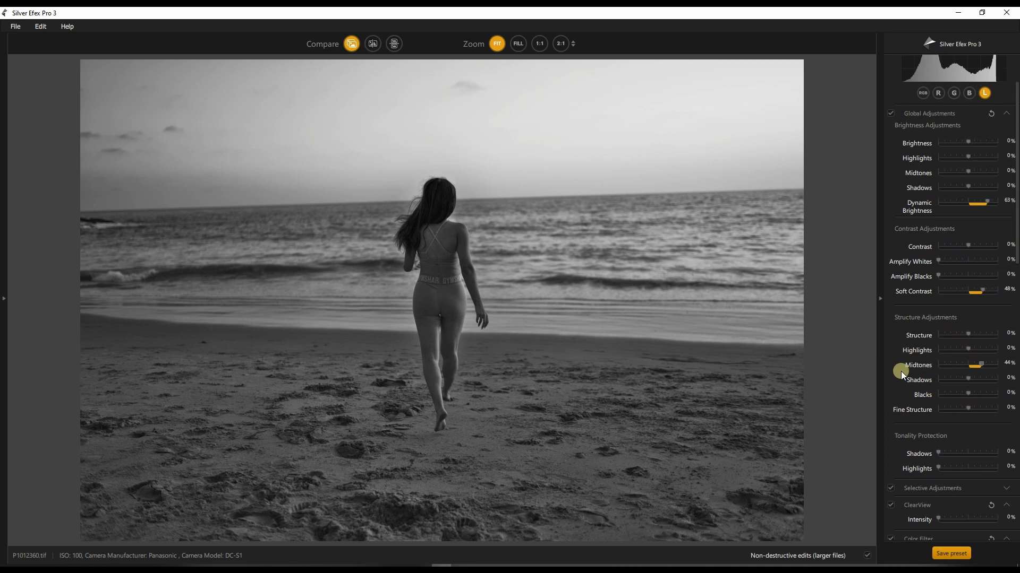
pyautogui.scroll(-3)
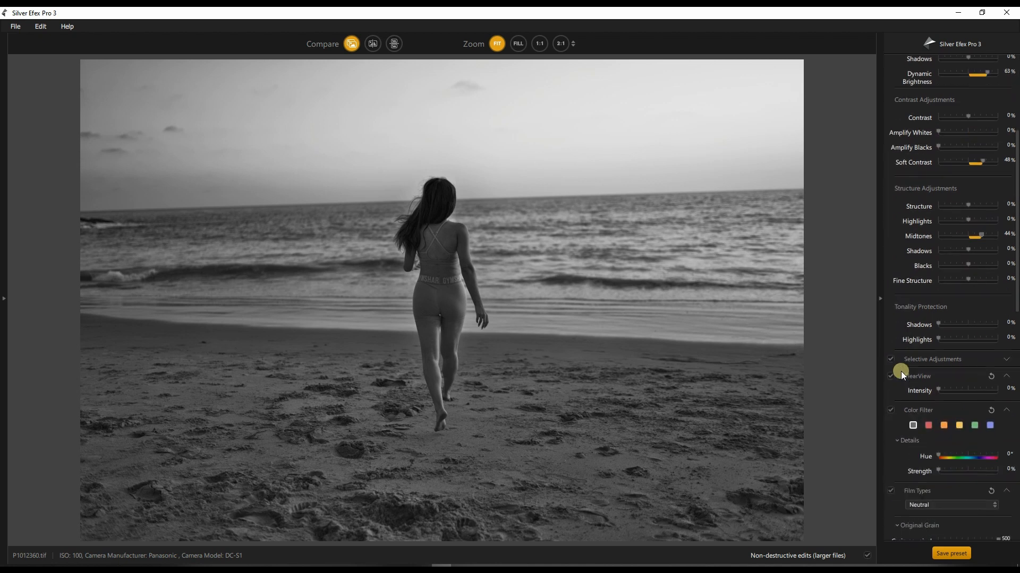
# Raise Tonality Protection Shadows to 100%.
pyautogui.scroll(-3)
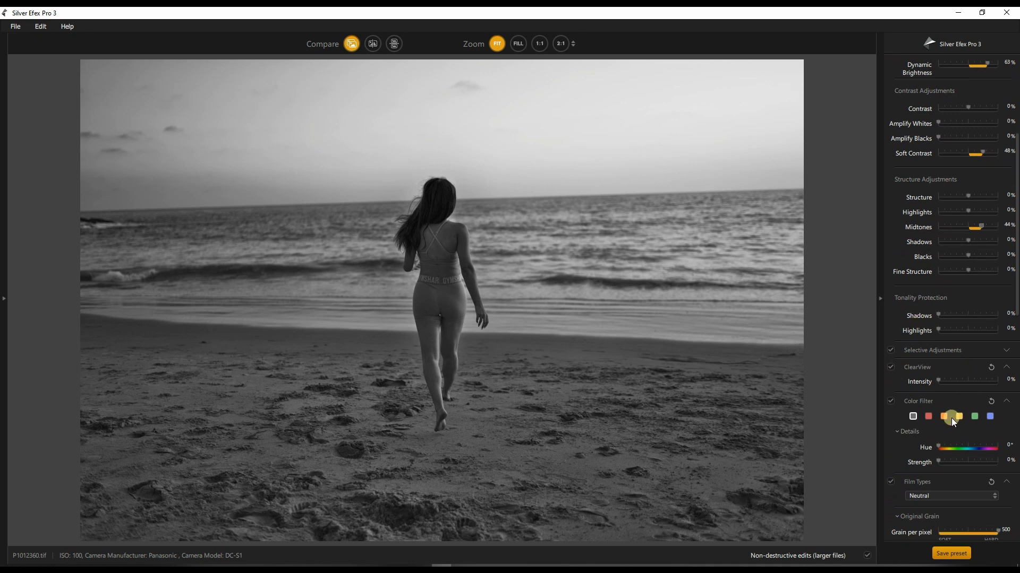
pyautogui.moveTo(920, 325)
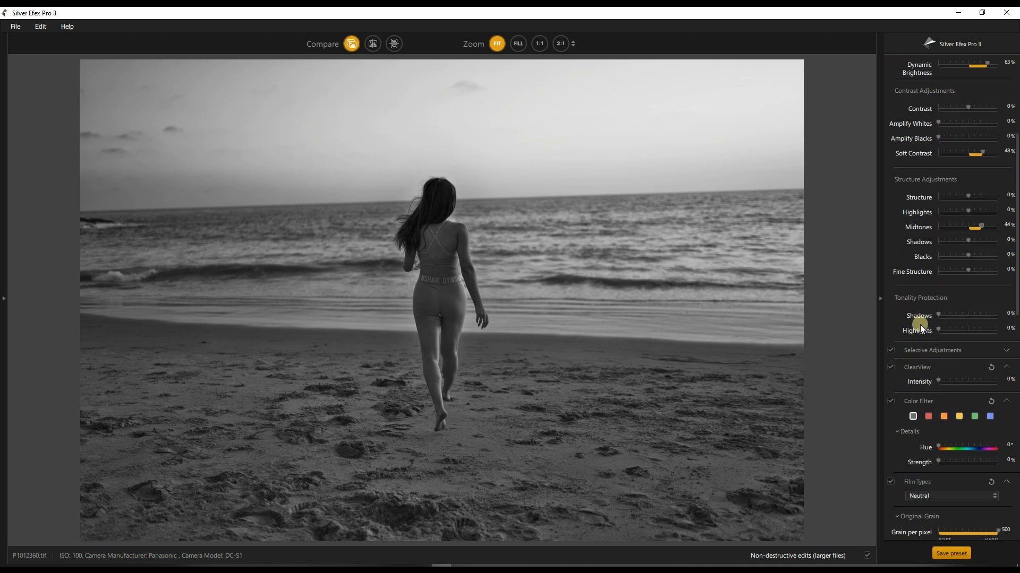
pyautogui.moveTo(943, 341)
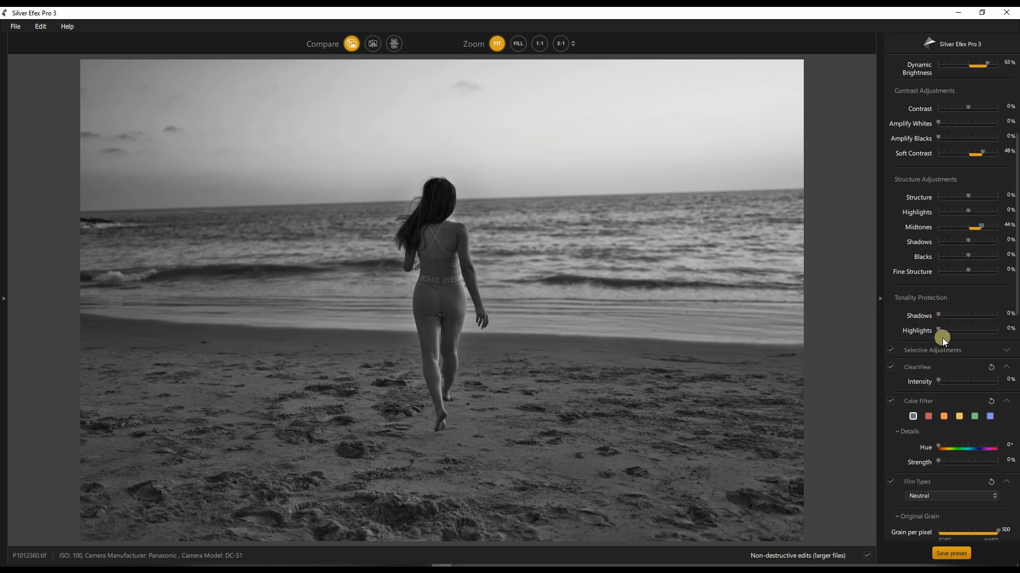
pyautogui.moveTo(956, 317)
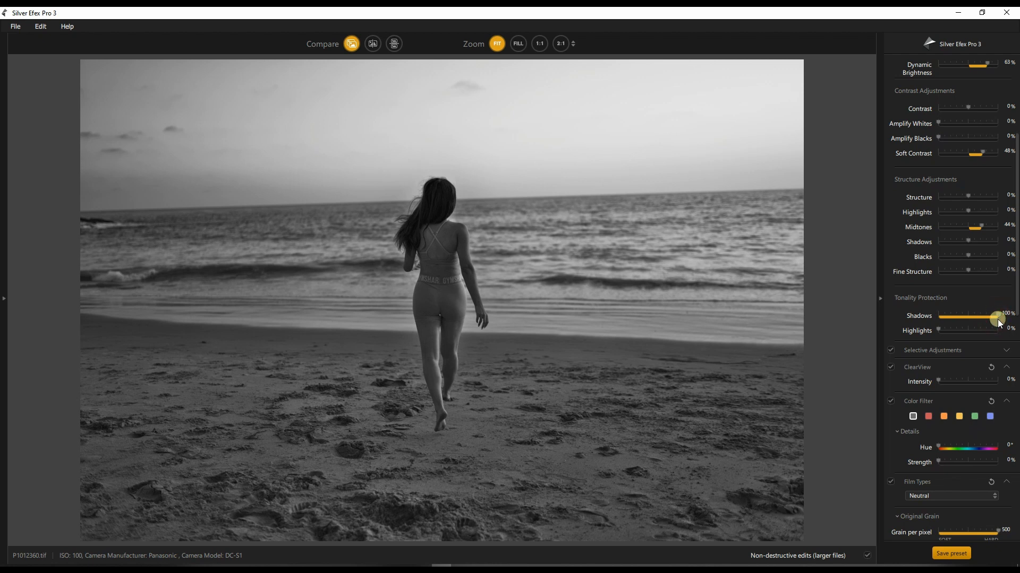
pyautogui.moveTo(943, 355)
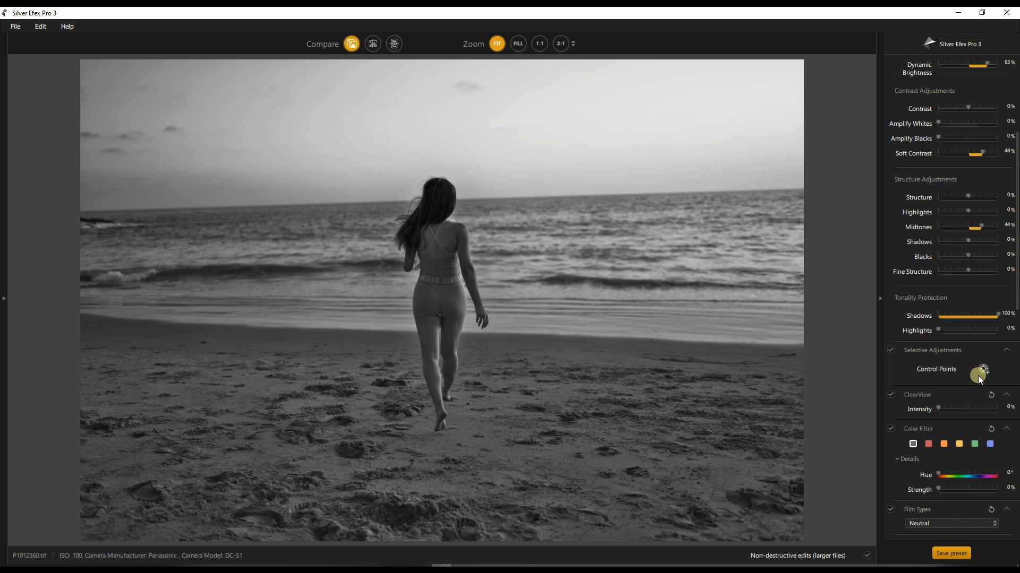
pyautogui.moveTo(1006, 356)
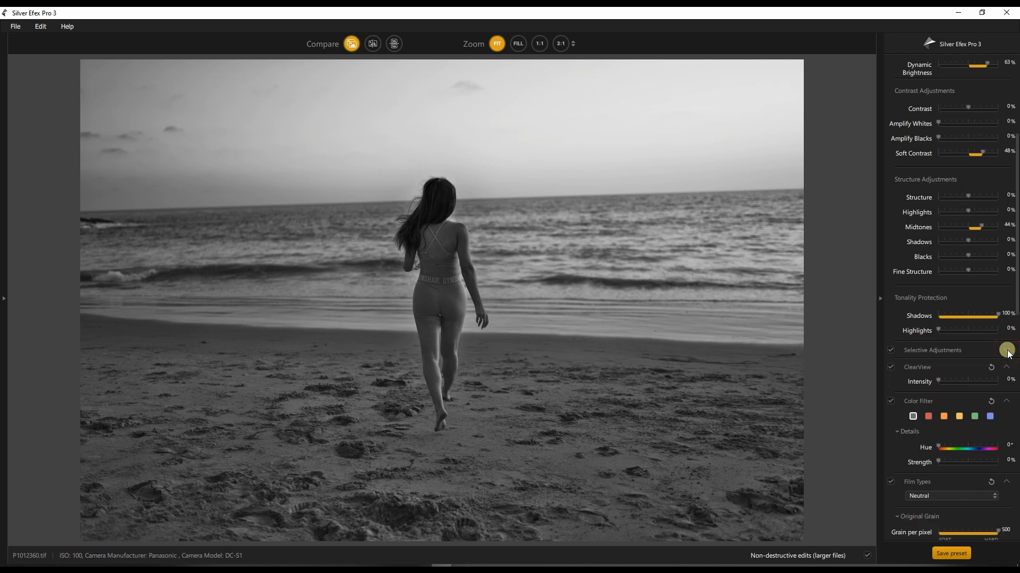
pyautogui.moveTo(962, 401)
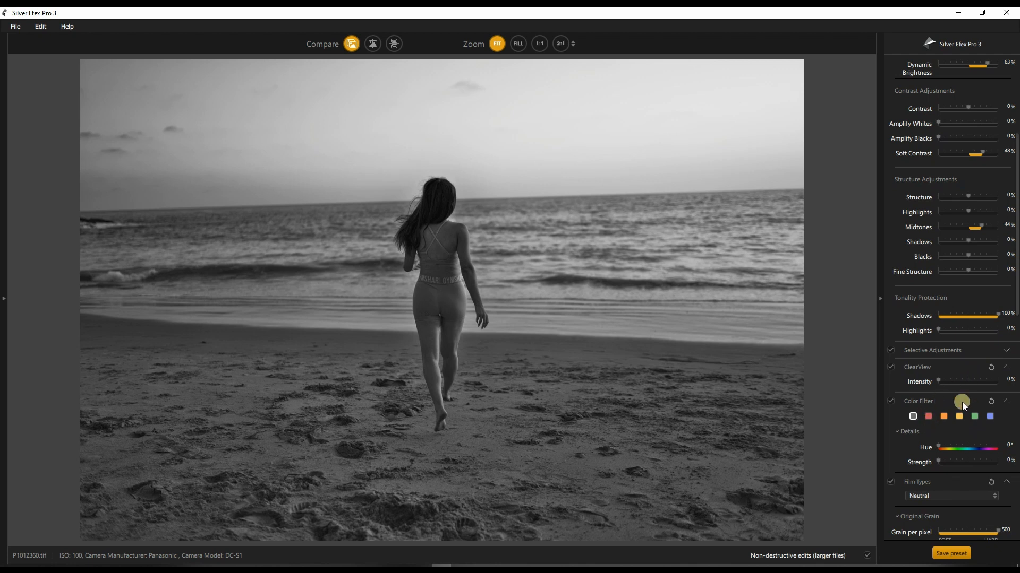
pyautogui.scroll(-3)
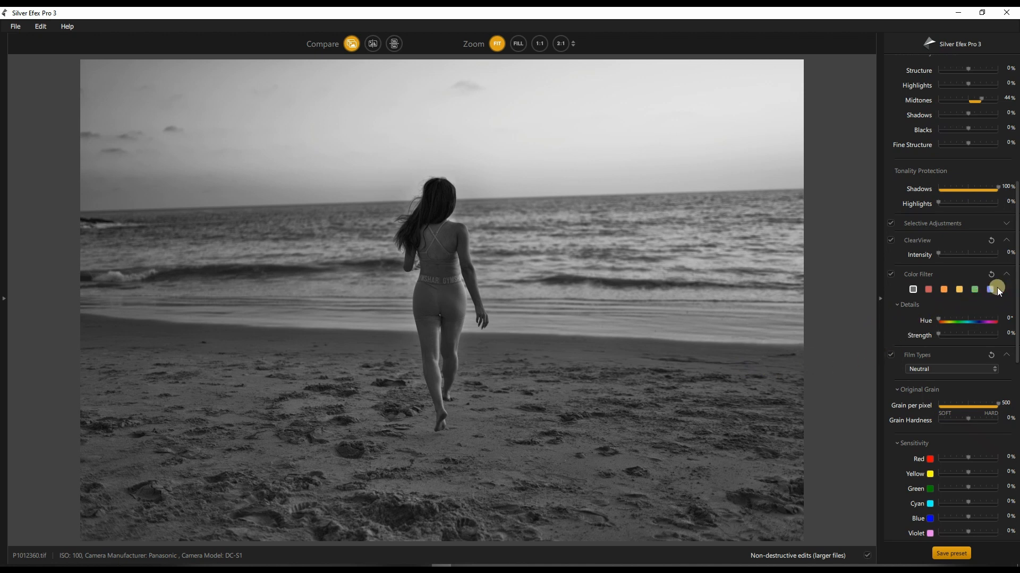
# Compare blue, green, yellow and orange colour filters, then settle on red at 200% strength.
pyautogui.click(989, 289)
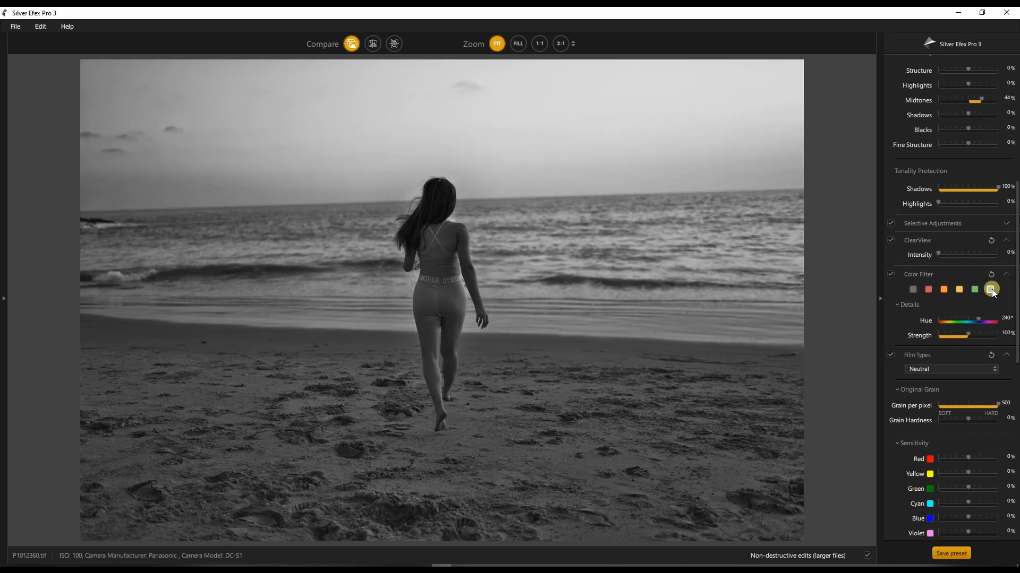
pyautogui.click(974, 288)
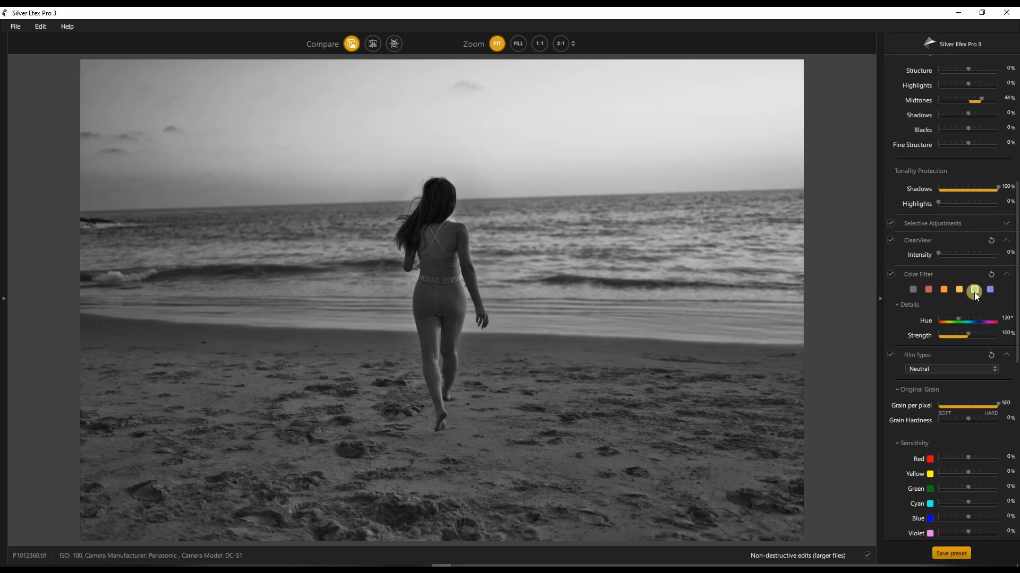
pyautogui.click(960, 289)
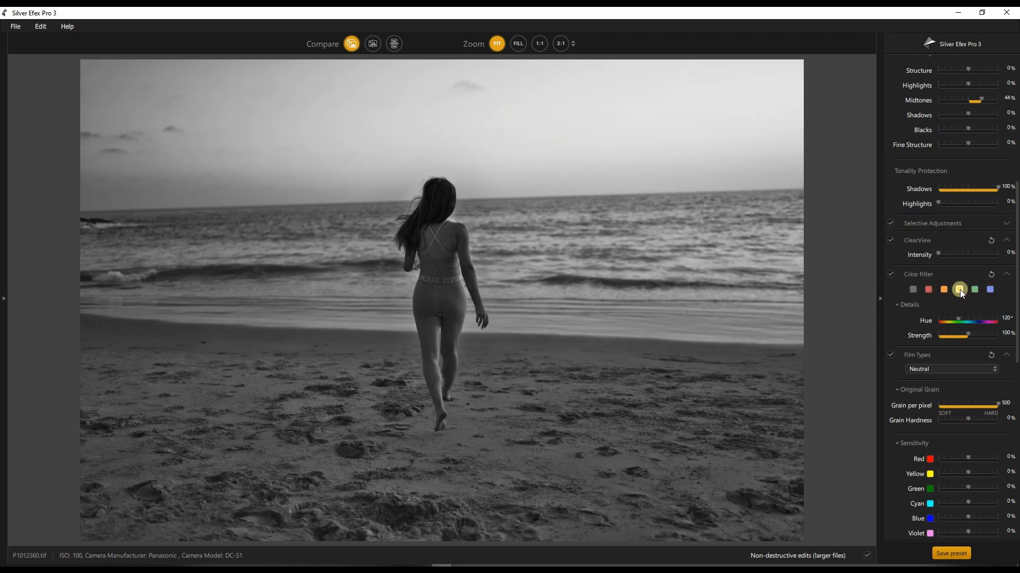
pyautogui.click(972, 289)
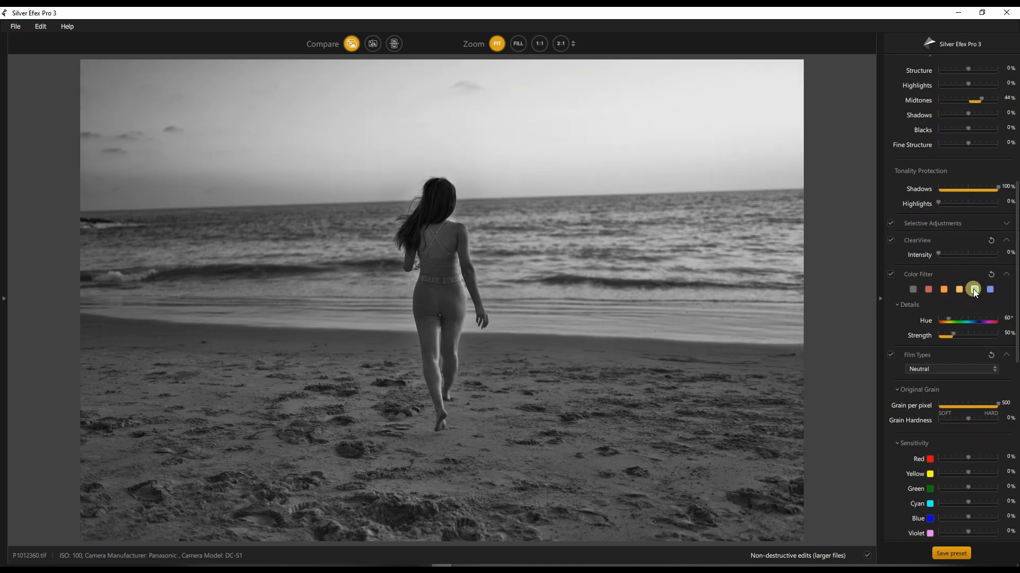
pyautogui.click(958, 289)
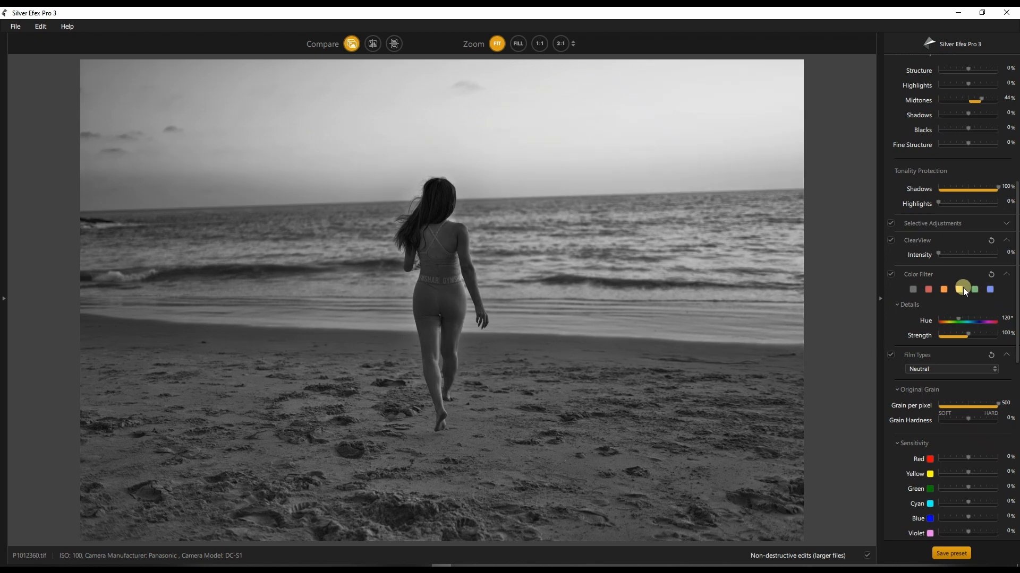
pyautogui.click(962, 289)
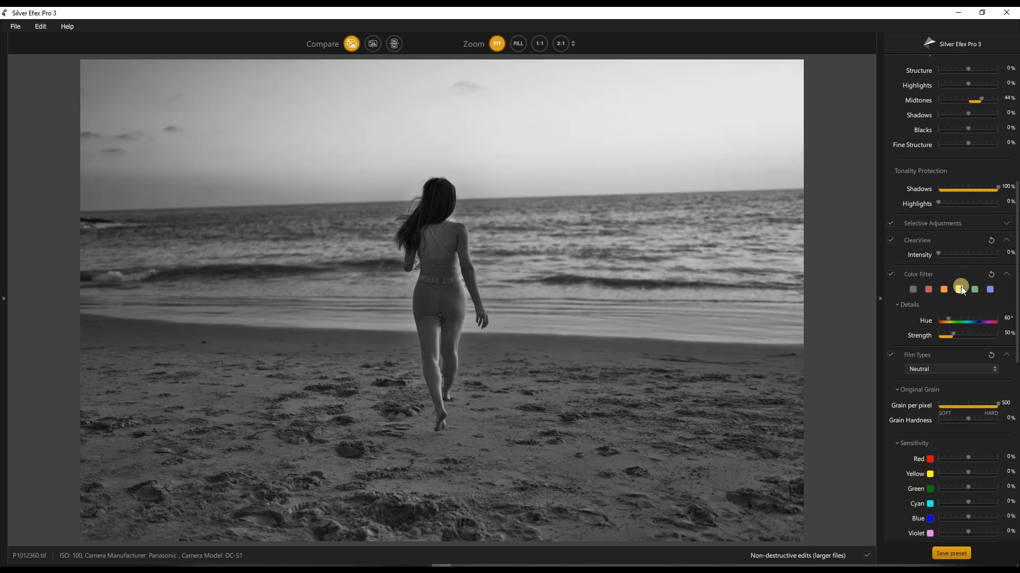
pyautogui.click(944, 289)
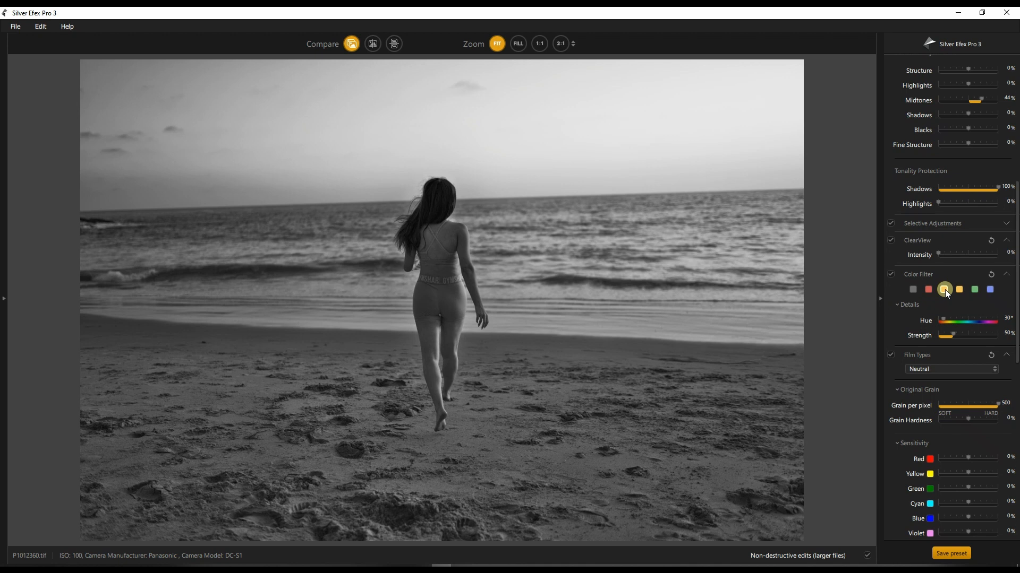
pyautogui.click(928, 288)
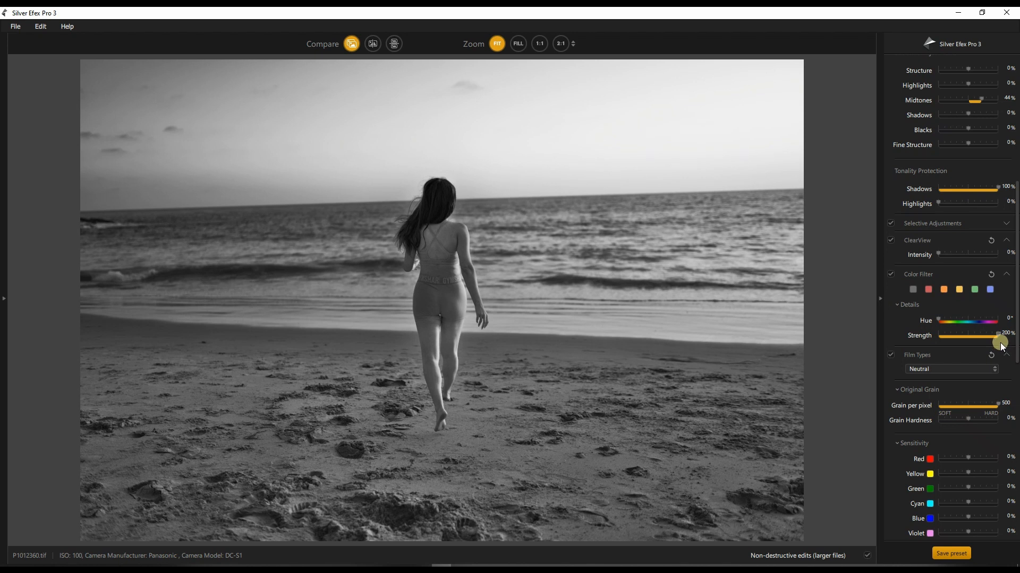
pyautogui.moveTo(1012, 458)
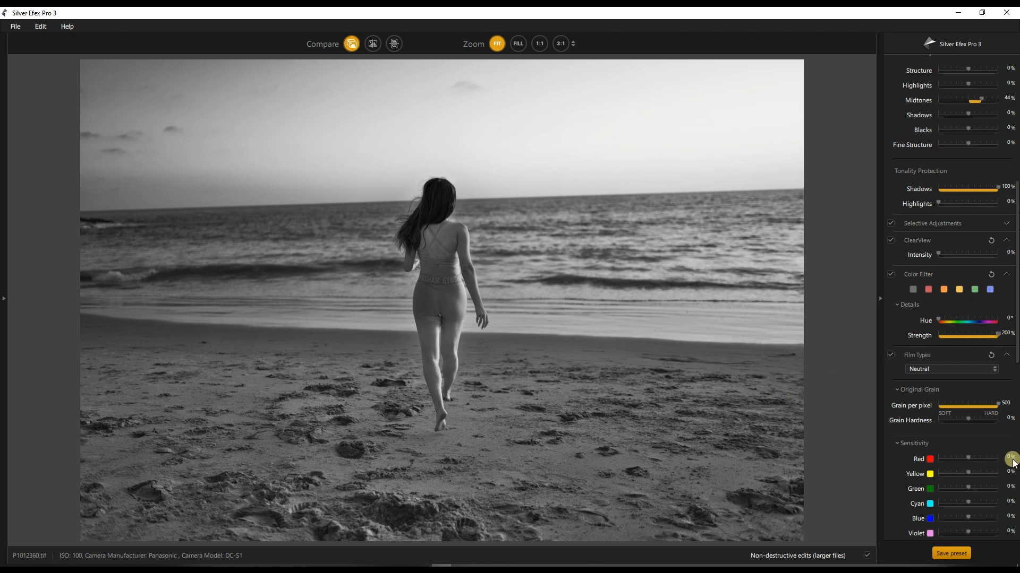
pyautogui.moveTo(910, 395)
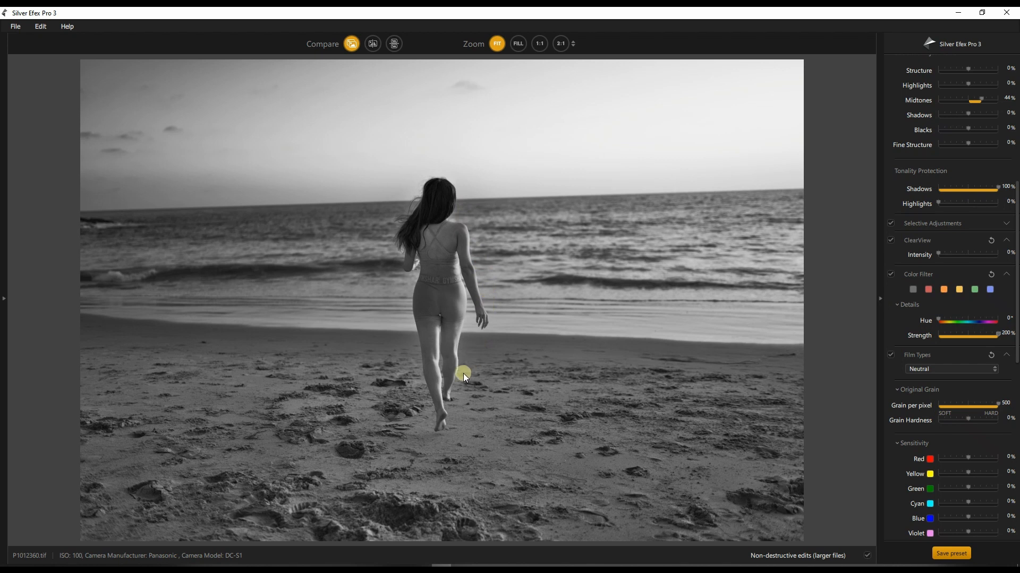
pyautogui.moveTo(462, 390)
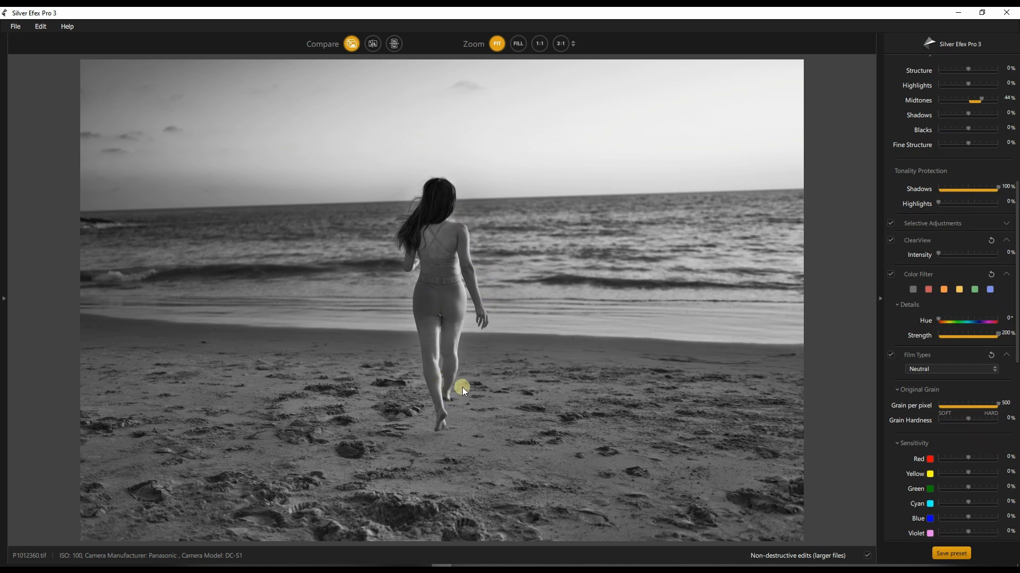
pyautogui.moveTo(494, 395)
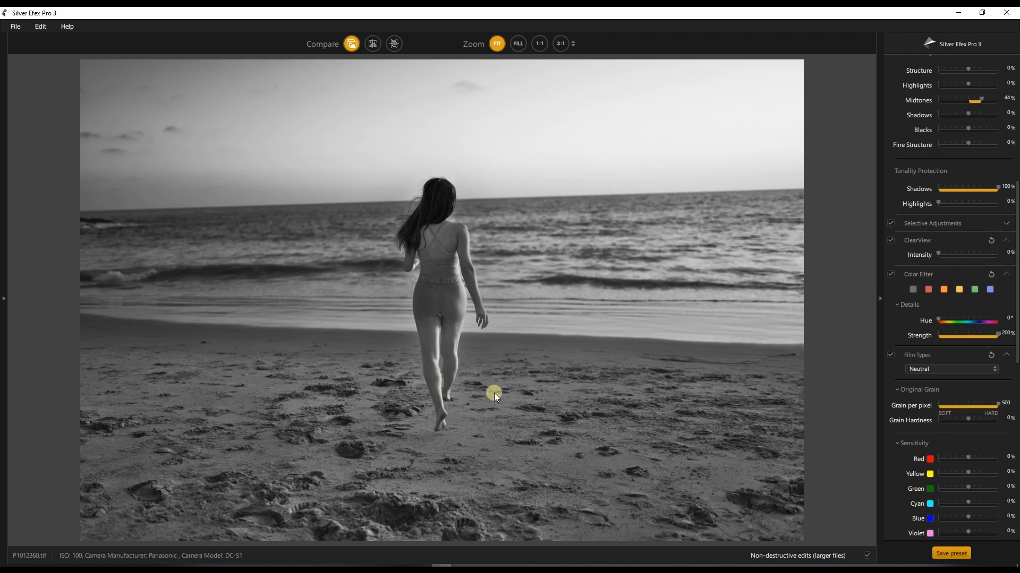
pyautogui.moveTo(286, 352)
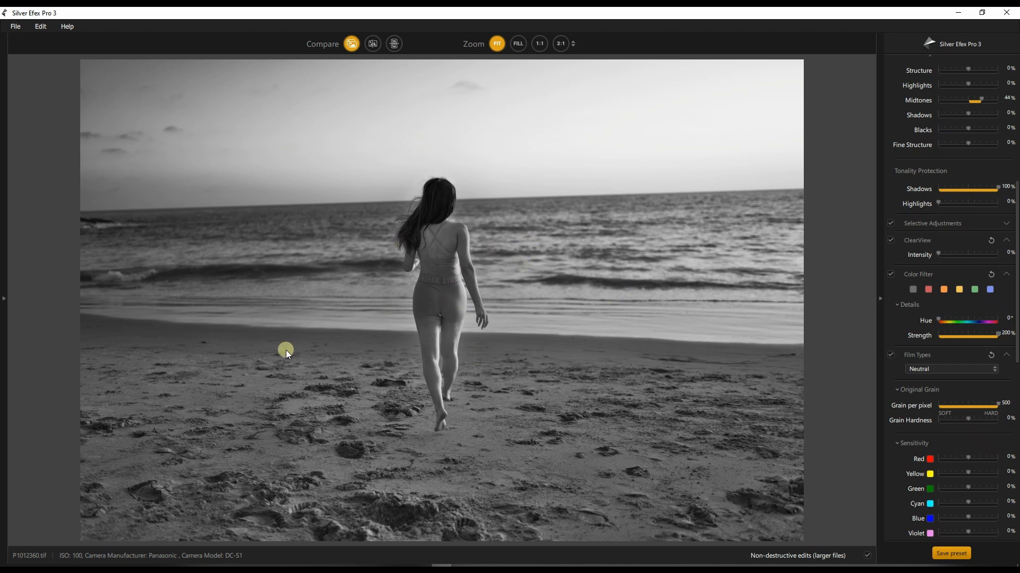
pyautogui.moveTo(244, 88)
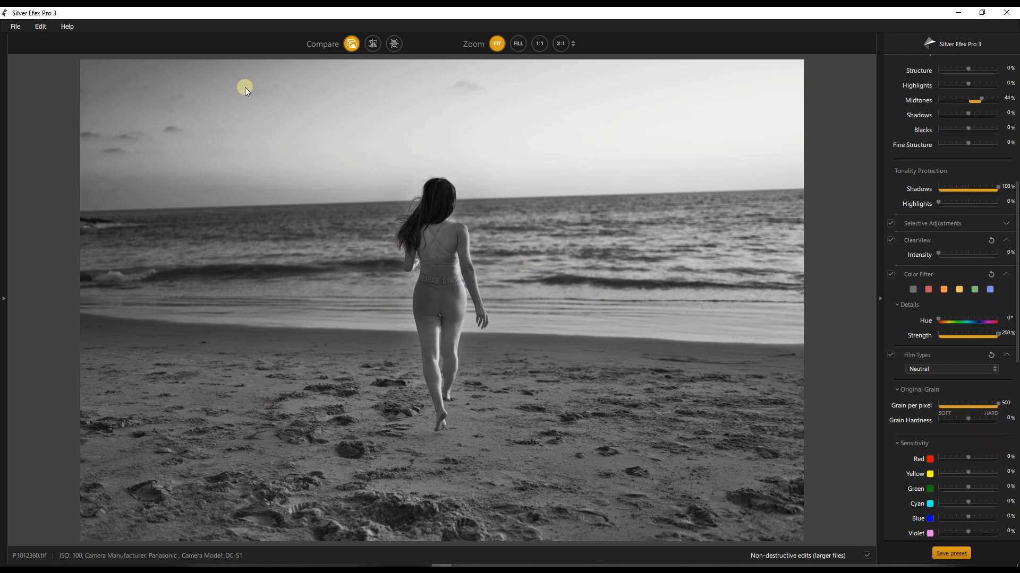
pyautogui.moveTo(158, 288)
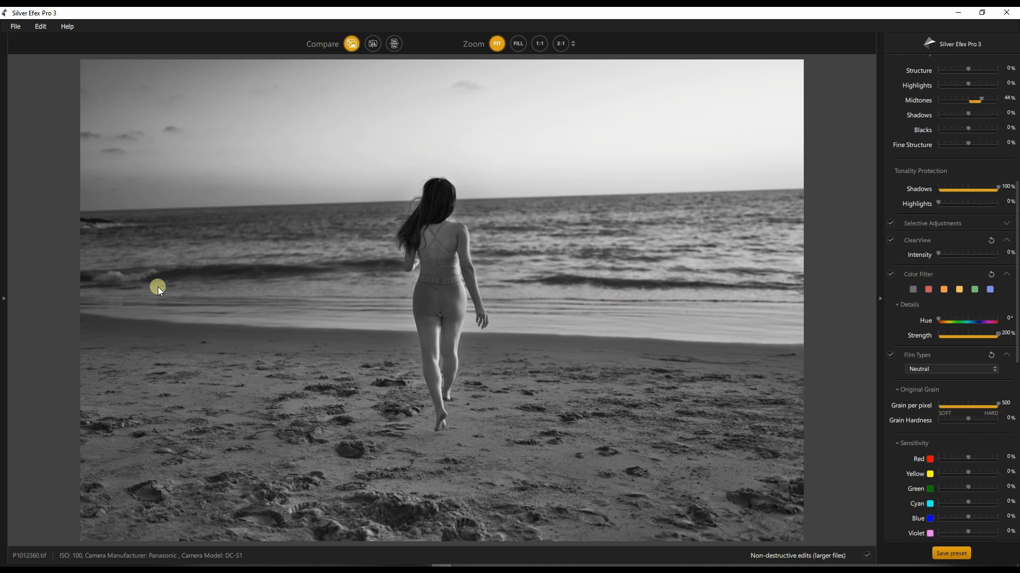
pyautogui.moveTo(422, 518)
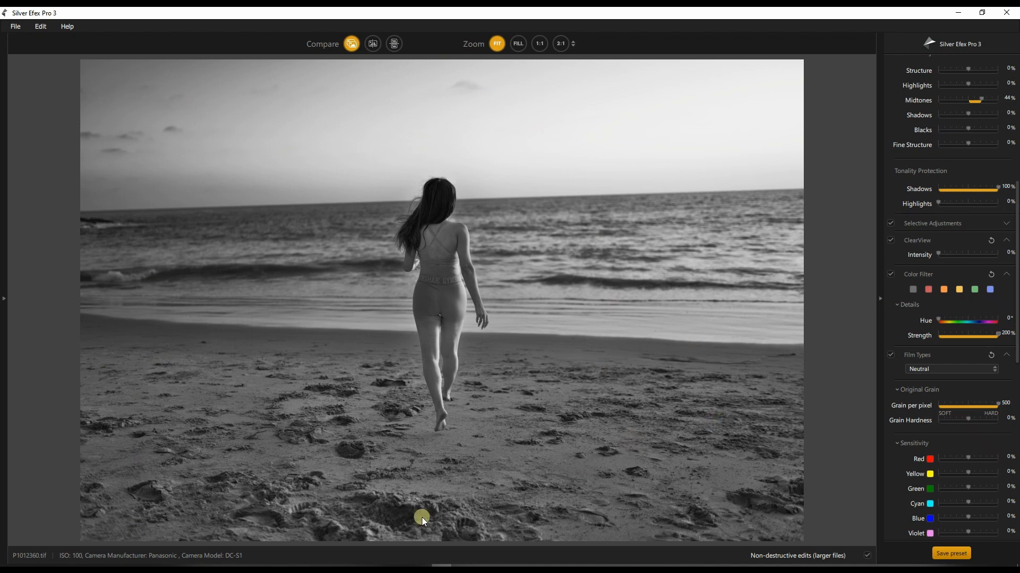
pyautogui.moveTo(962, 361)
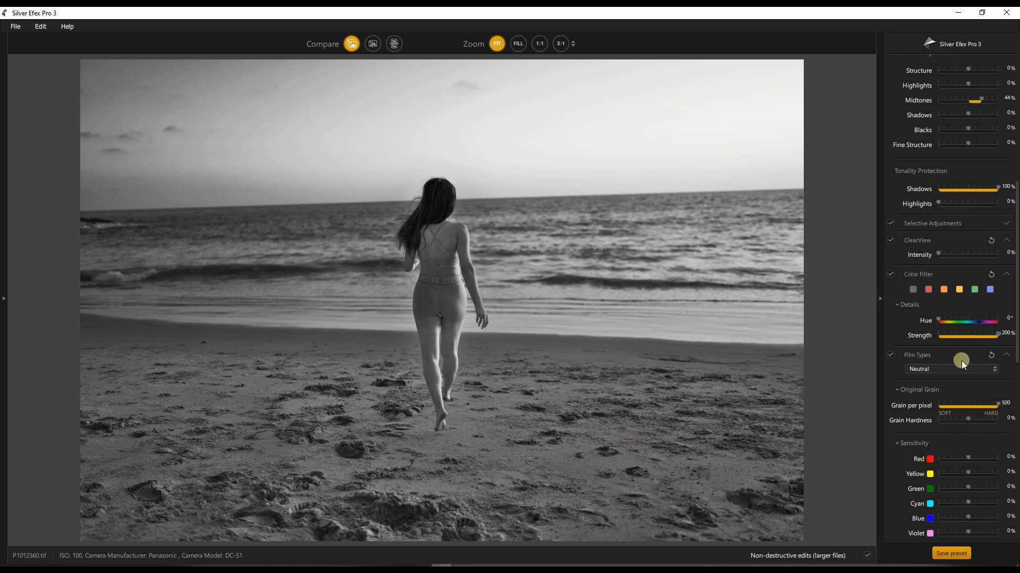
pyautogui.moveTo(526, 506)
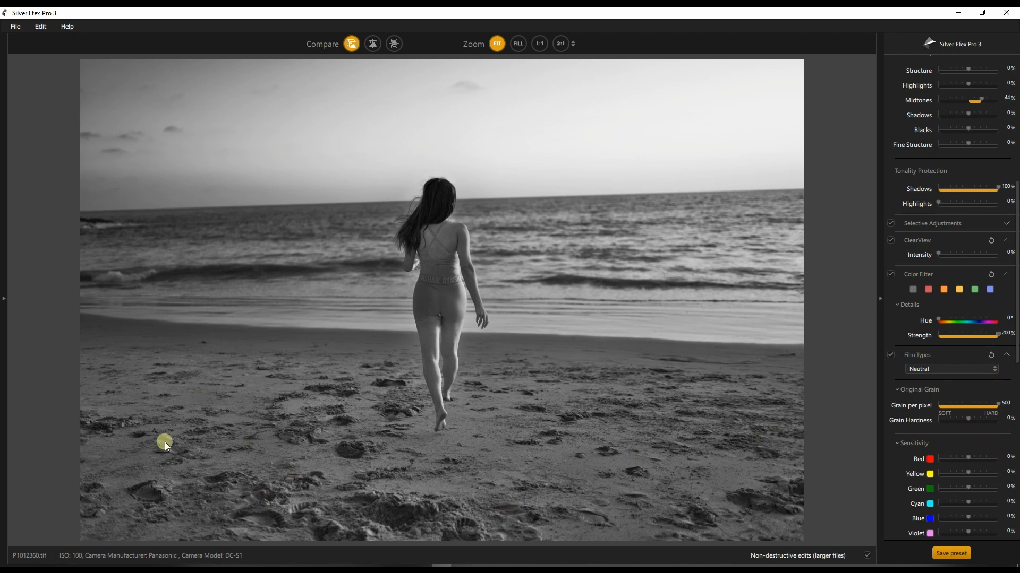
pyautogui.moveTo(219, 439)
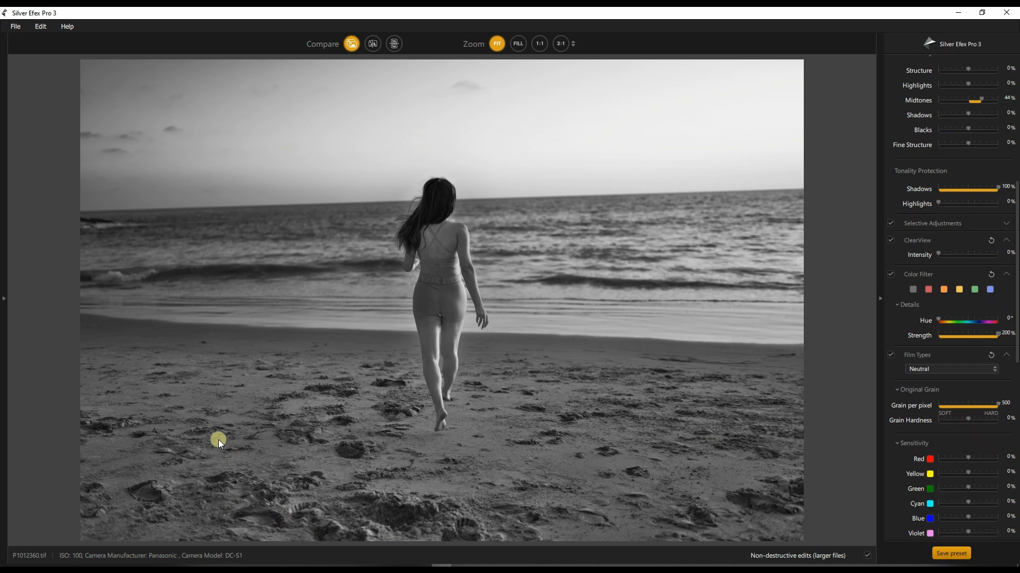
pyautogui.moveTo(817, 467)
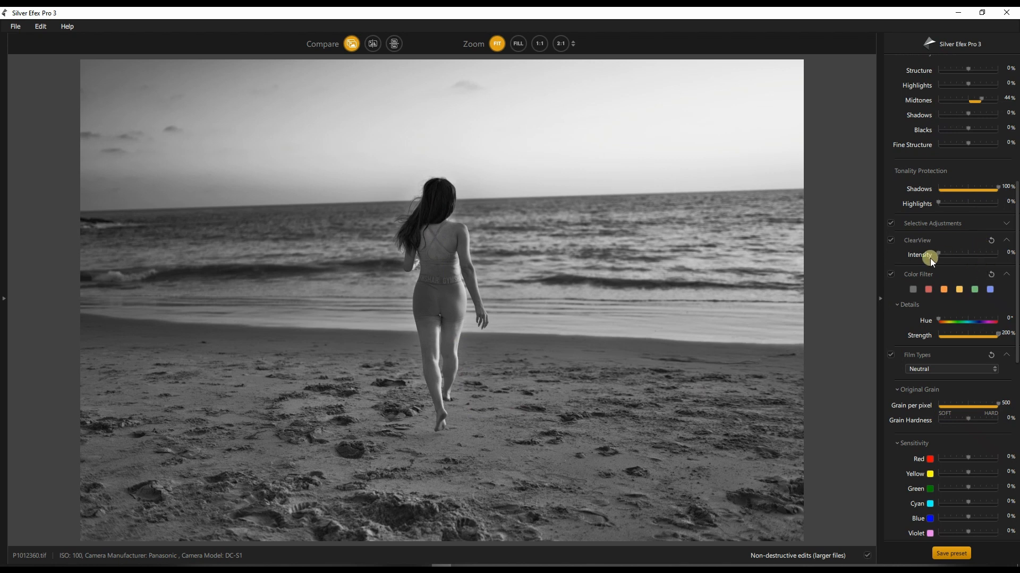
# Add a control point on the lower-left sand and preview its selection coverage.
pyautogui.scroll(3)
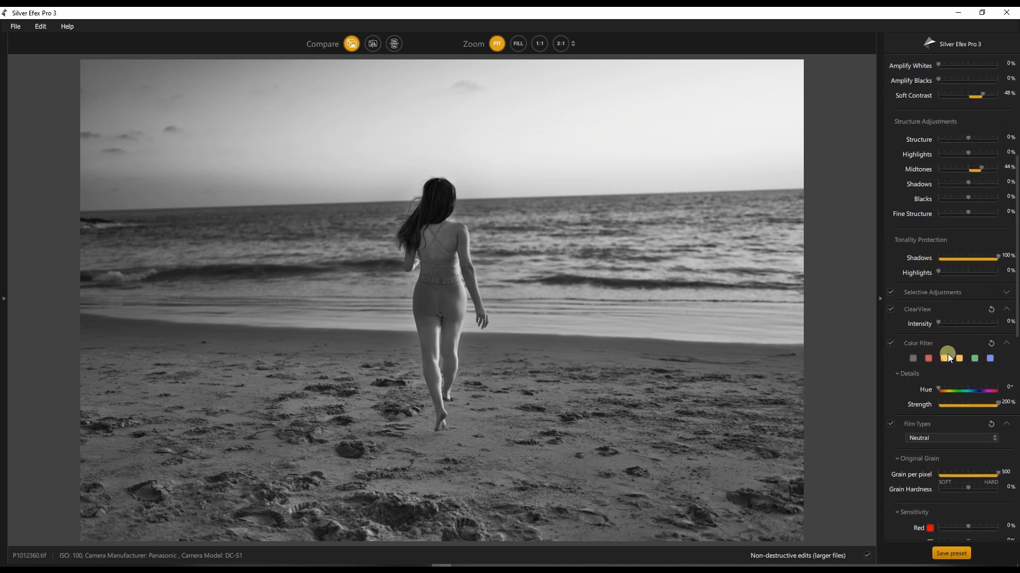
pyautogui.click(1005, 292)
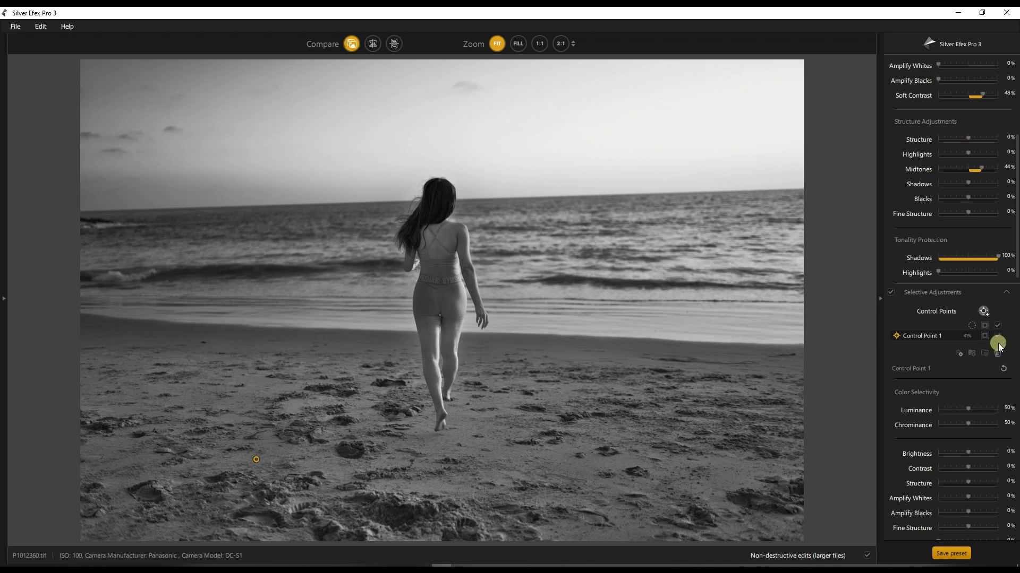
pyautogui.click(985, 337)
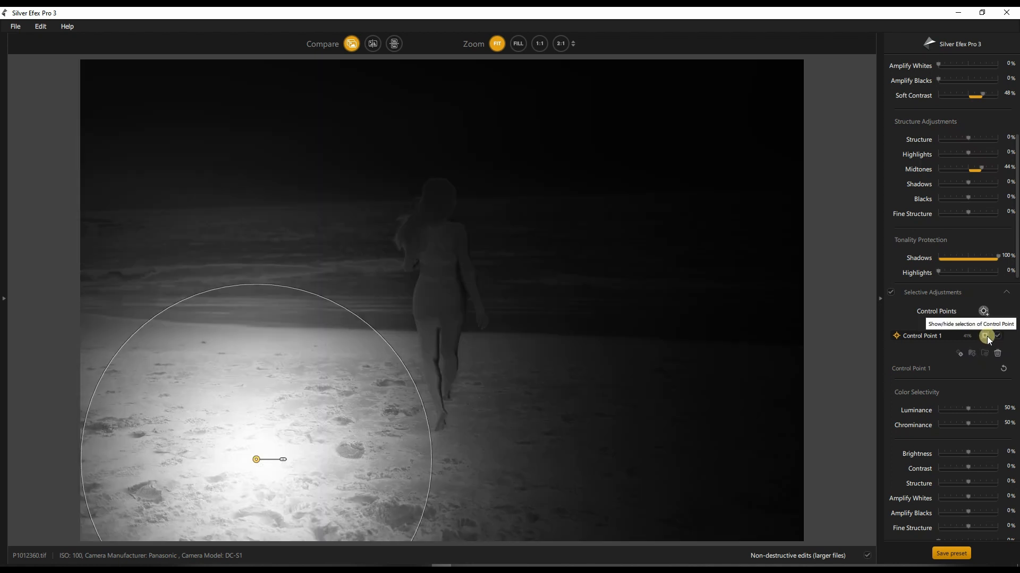
pyautogui.moveTo(772, 358)
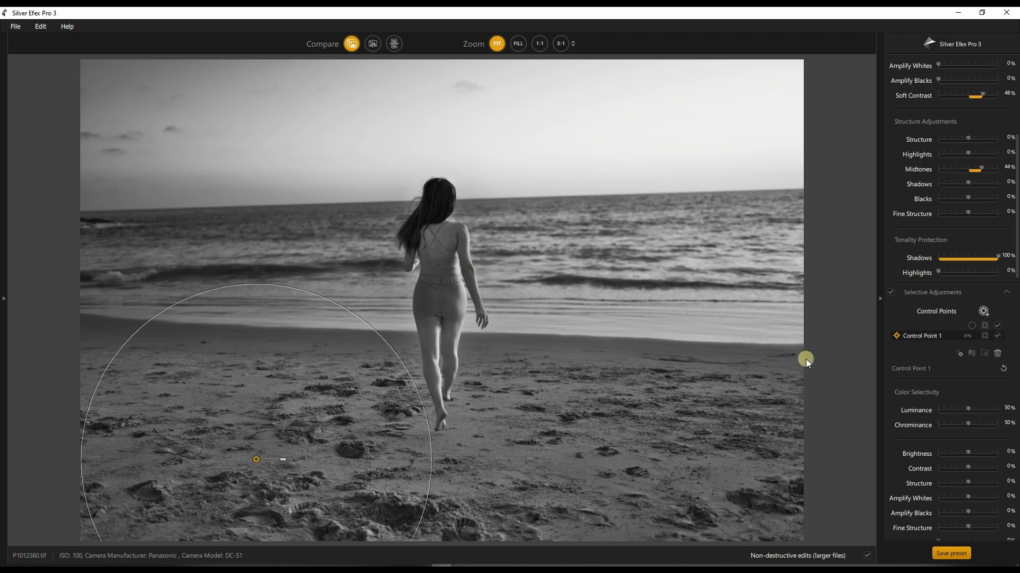
pyautogui.scroll(-3)
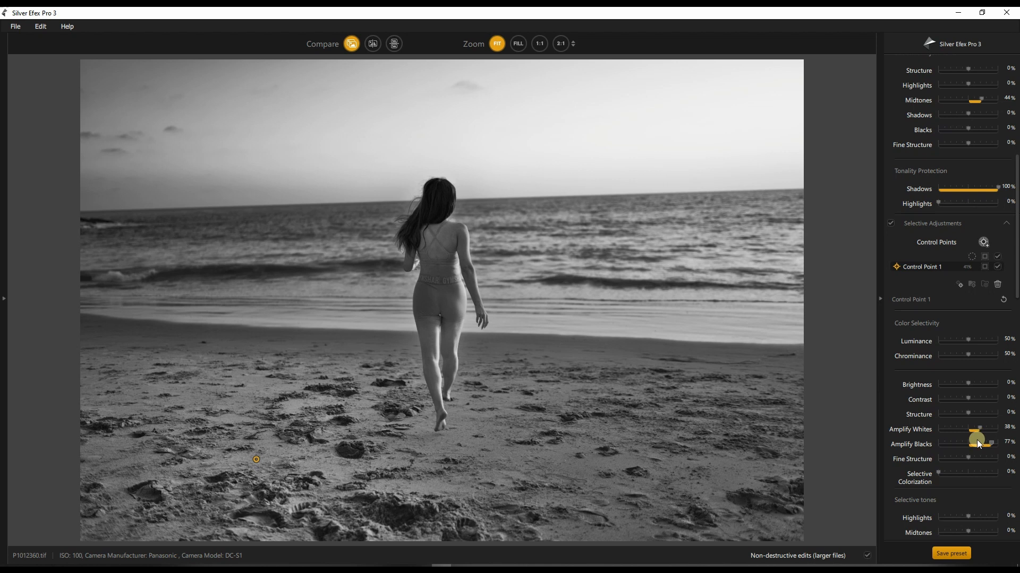
pyautogui.moveTo(973, 436)
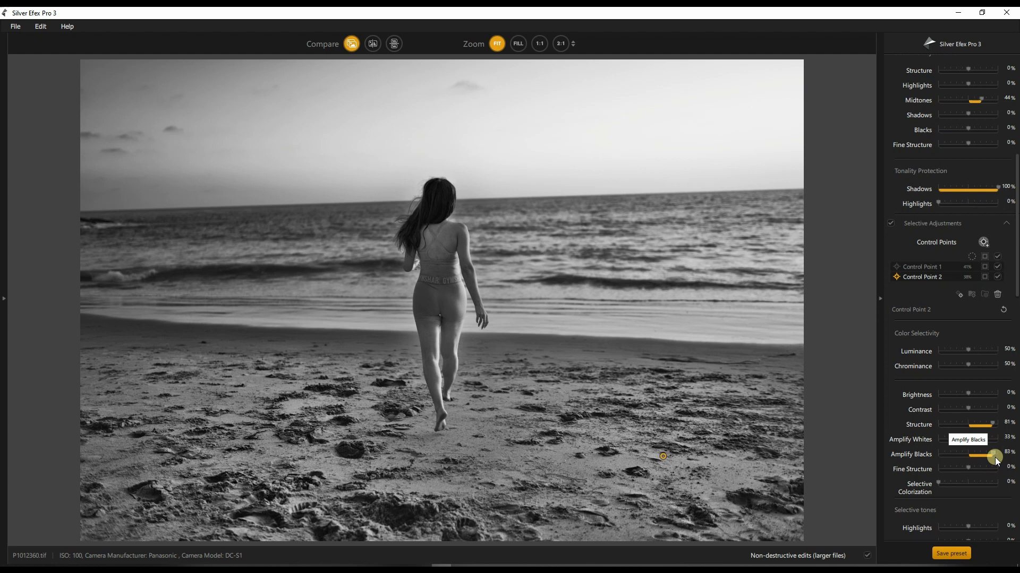
pyautogui.moveTo(932, 464)
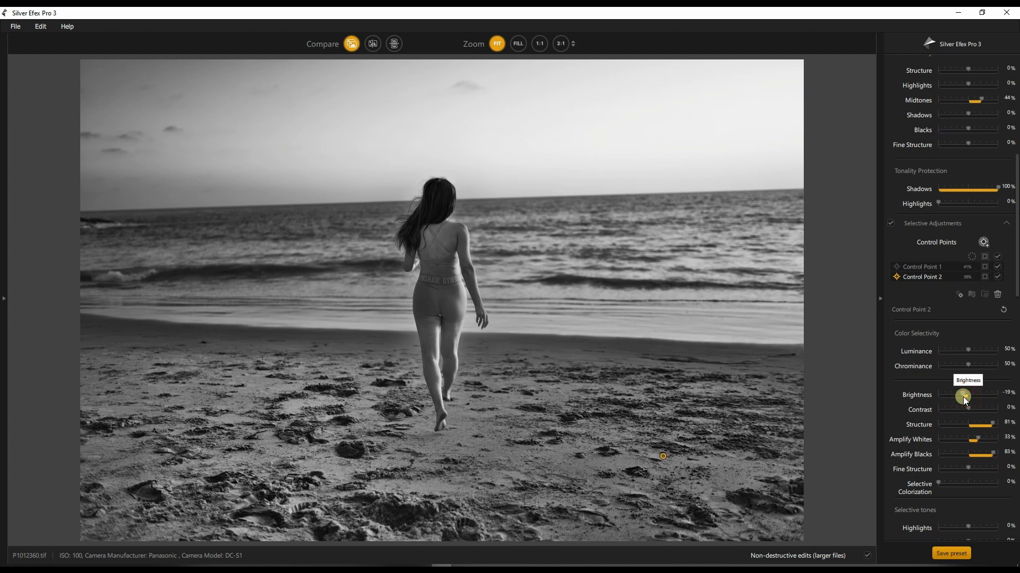
# Push Control Point 1 to 96% structure and 100% blacks, then add a second point on the right sand.
pyautogui.click(926, 267)
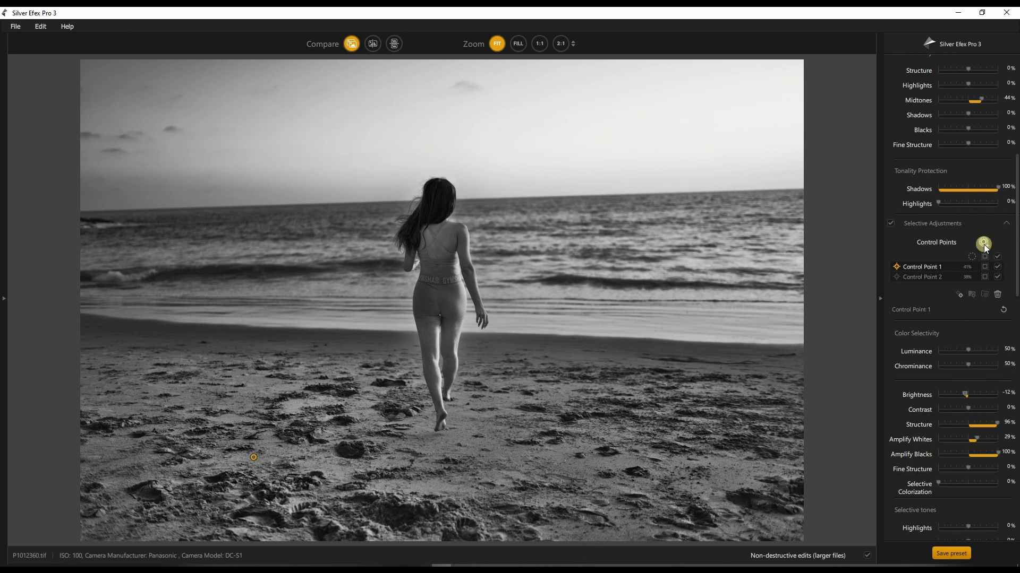
pyautogui.click(983, 243)
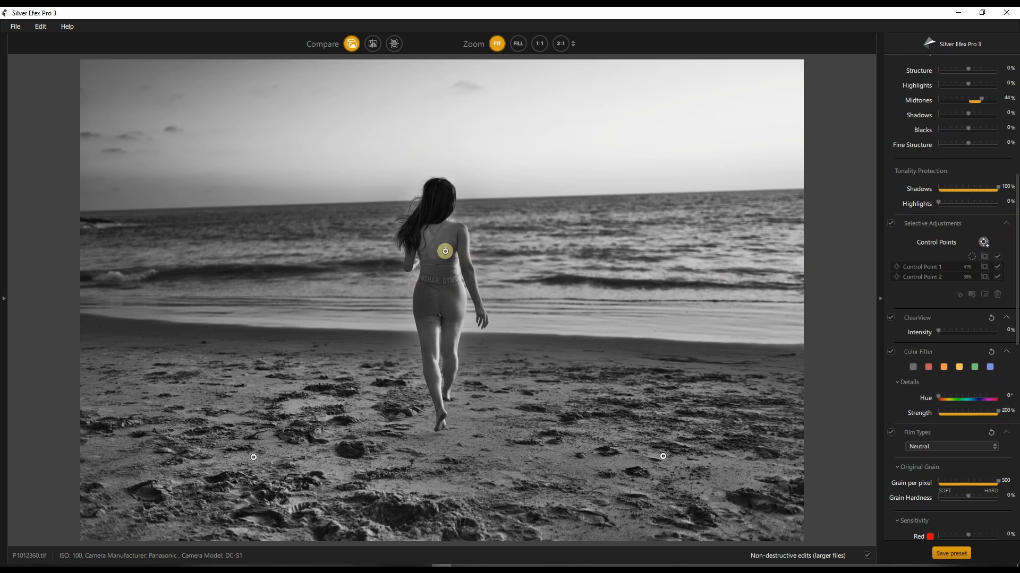
# Place Control Point 3 on the woman and raise its Brightness to 17%.
pyautogui.click(444, 285)
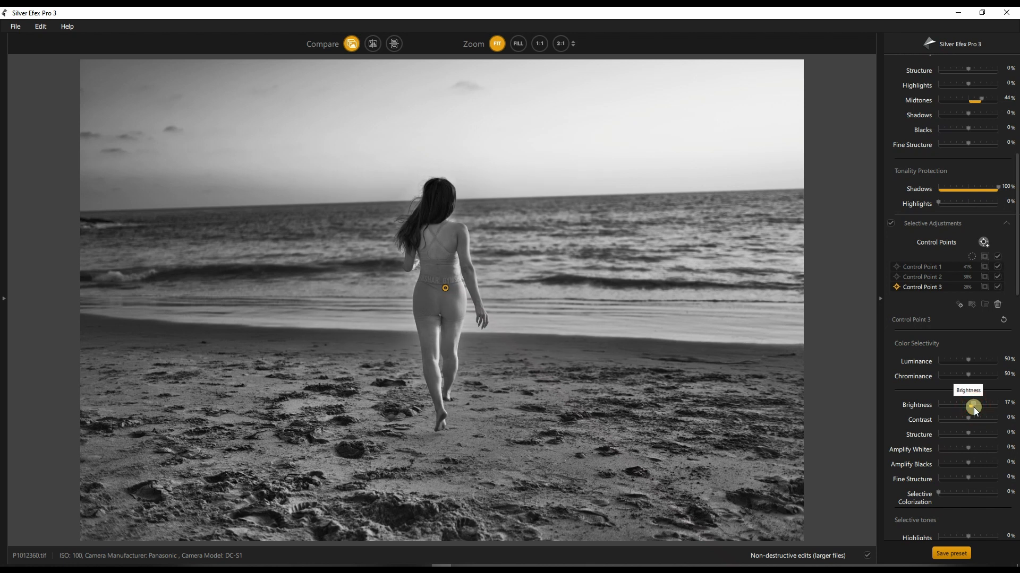
pyautogui.moveTo(971, 451)
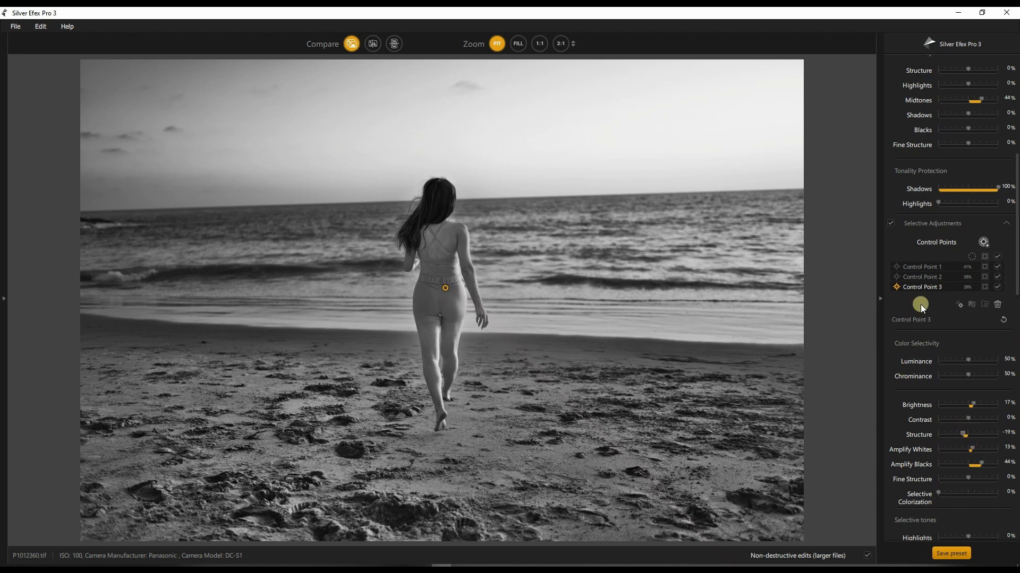
pyautogui.moveTo(945, 236)
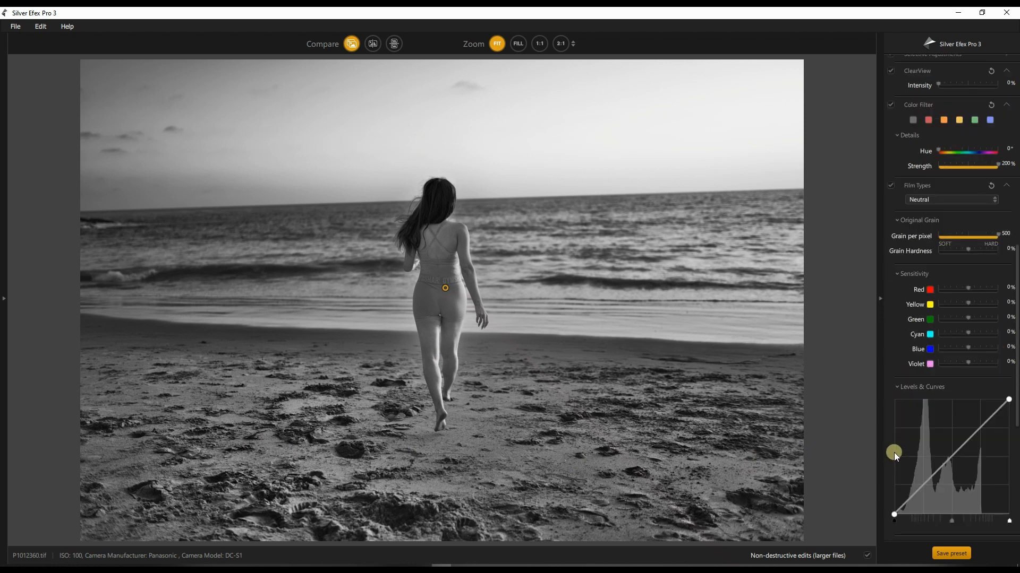
# Give Control Point 3 -19% structure, 13% whites and 44% blacks, and pull Red, Yellow, Cyan, Blue sensitivity negative.
pyautogui.scroll(-3)
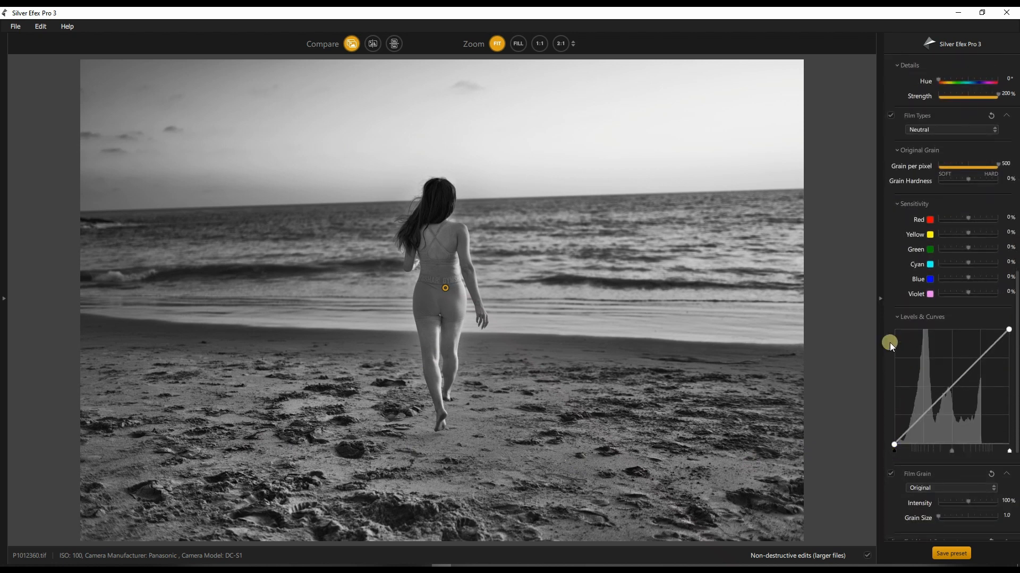
pyautogui.moveTo(957, 219)
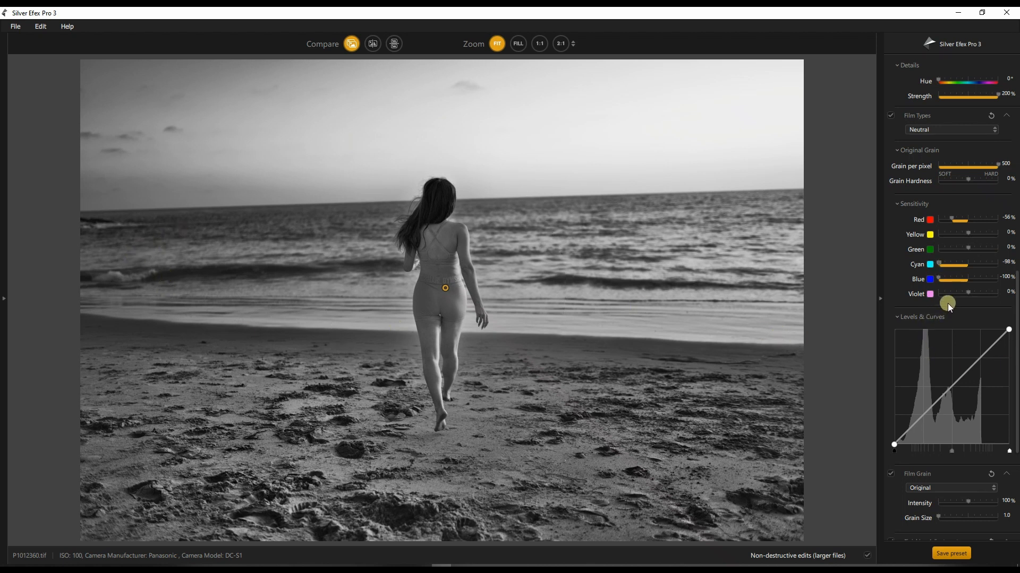
pyautogui.moveTo(953, 233)
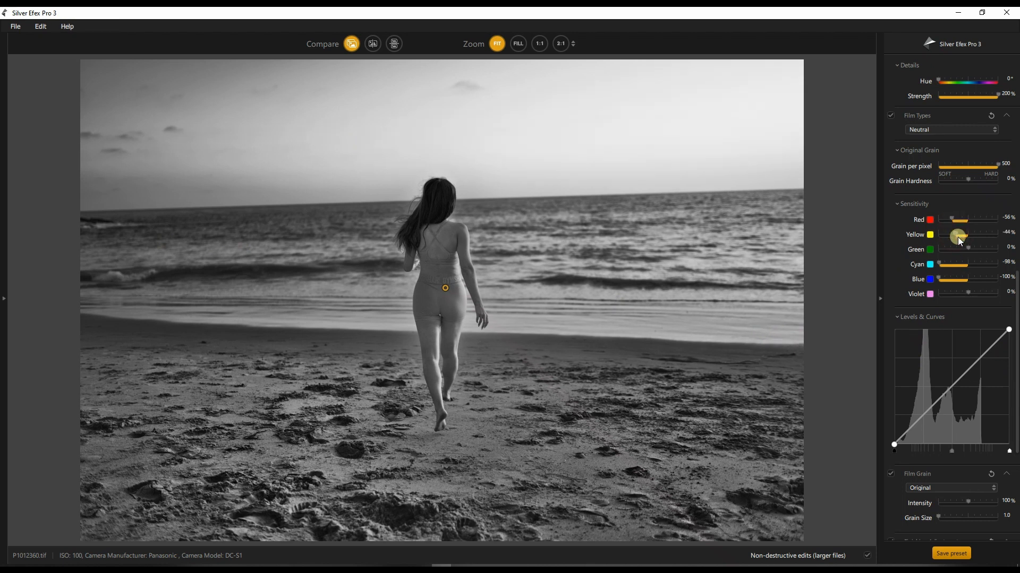
pyautogui.moveTo(956, 236)
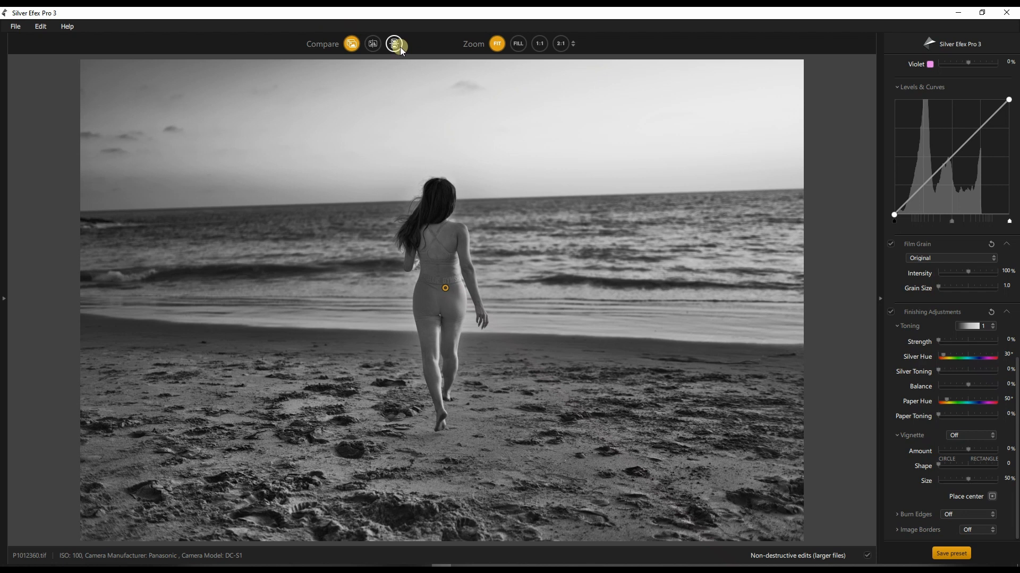
# Switch on the split before-and-after comparison of the edited beach photo.
pyautogui.click(372, 44)
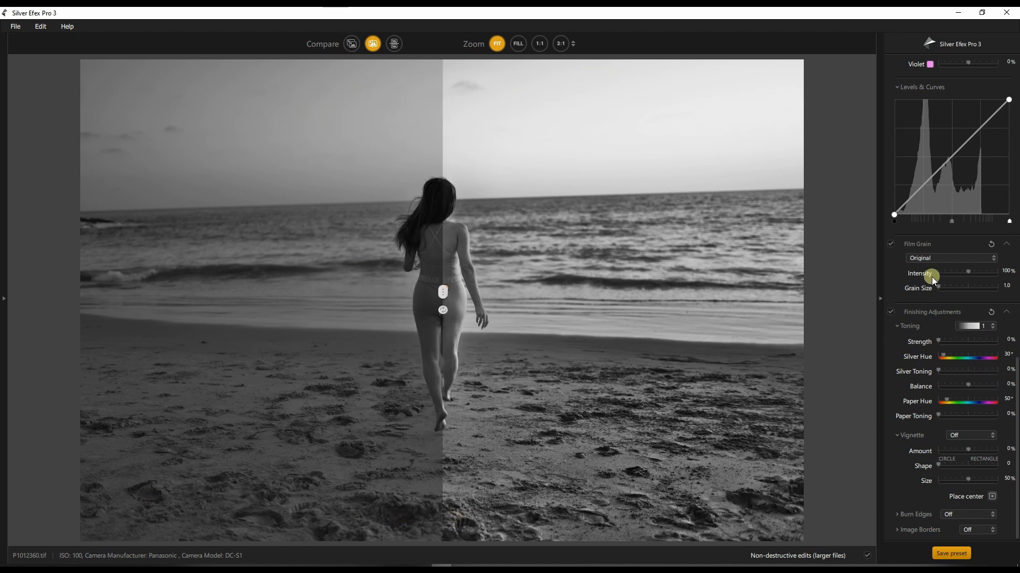
pyautogui.moveTo(333, 30)
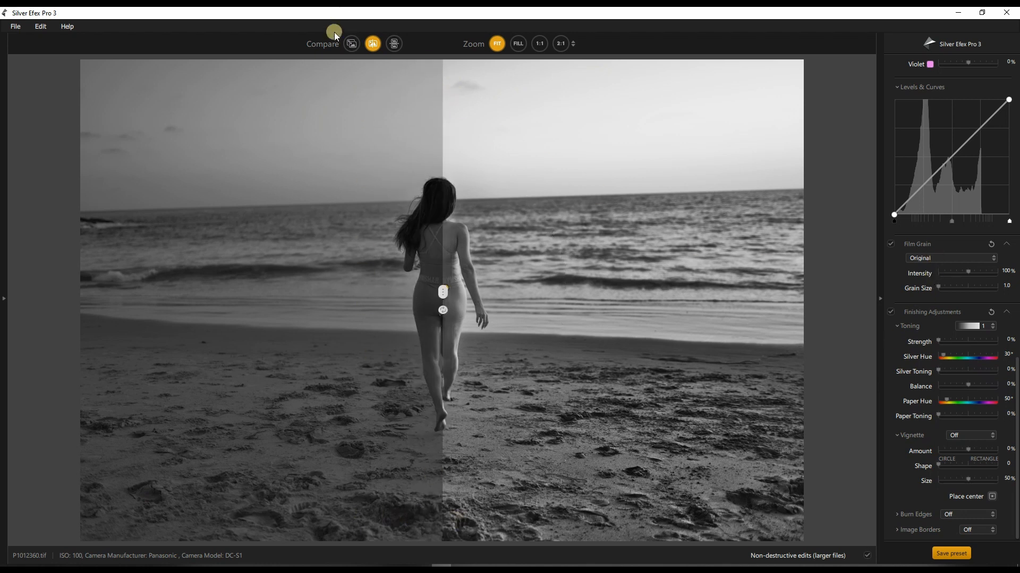
# Return to the edited view and browse film grains (FomaPan, Fuji Neopan, Ilford Delta) toward Kodak TMax 3200.
pyautogui.click(352, 44)
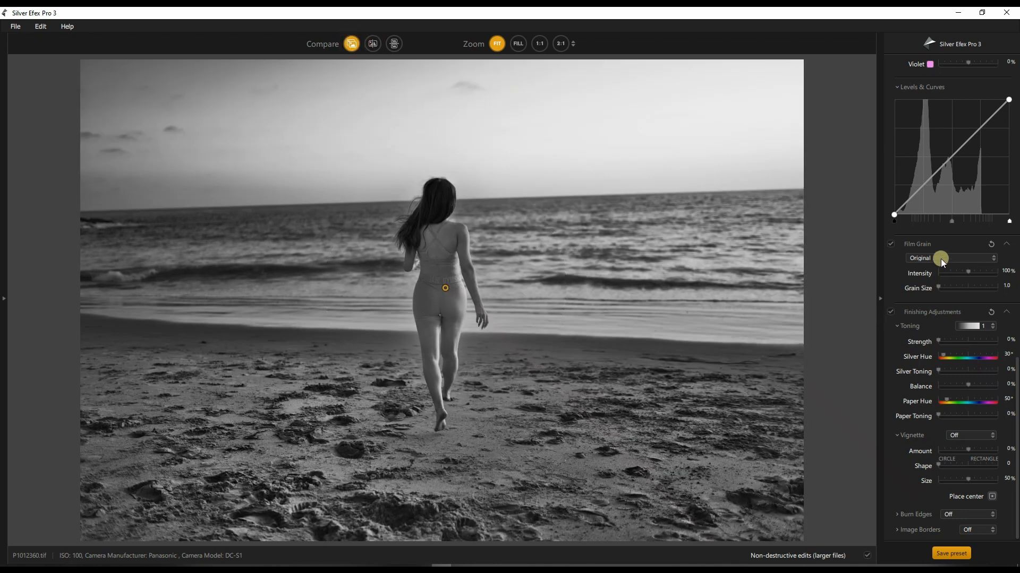
pyautogui.click(950, 258)
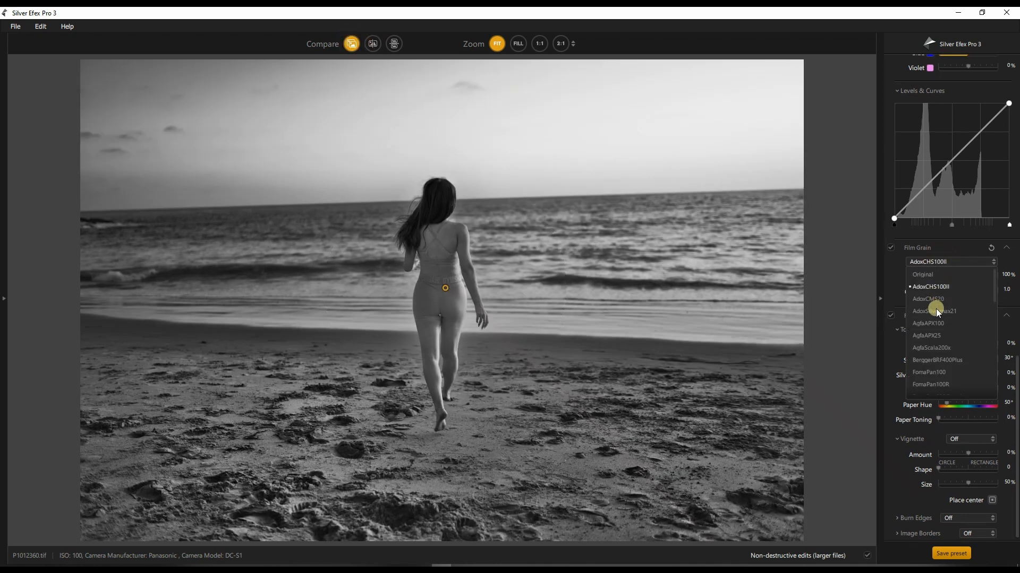
pyautogui.click(928, 323)
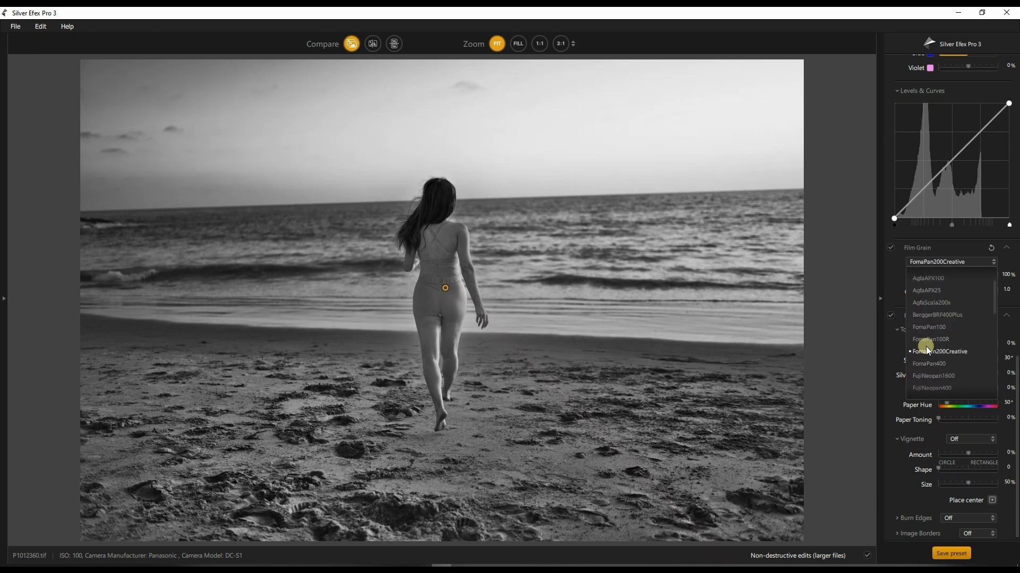
pyautogui.click(931, 339)
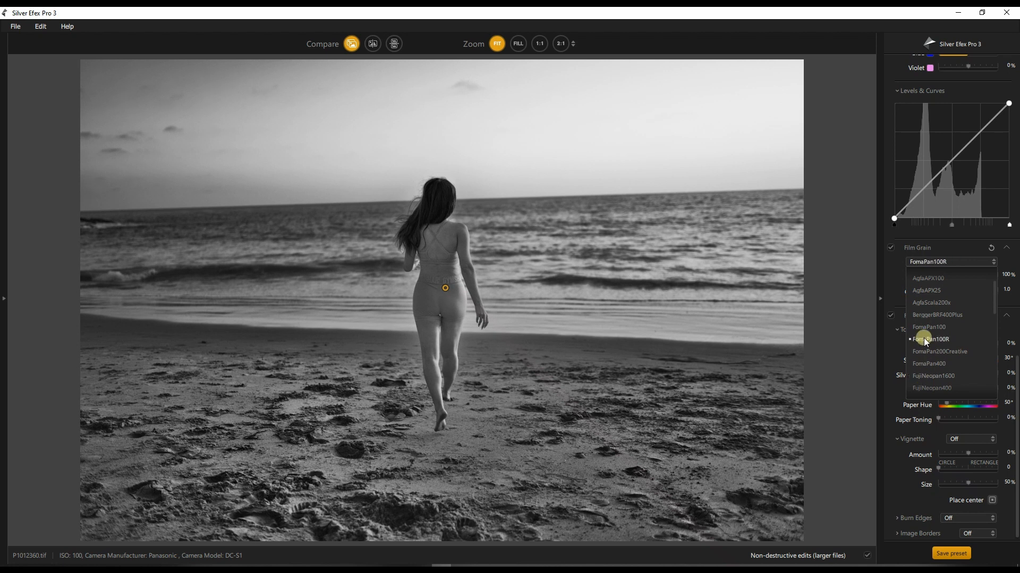
pyautogui.click(929, 327)
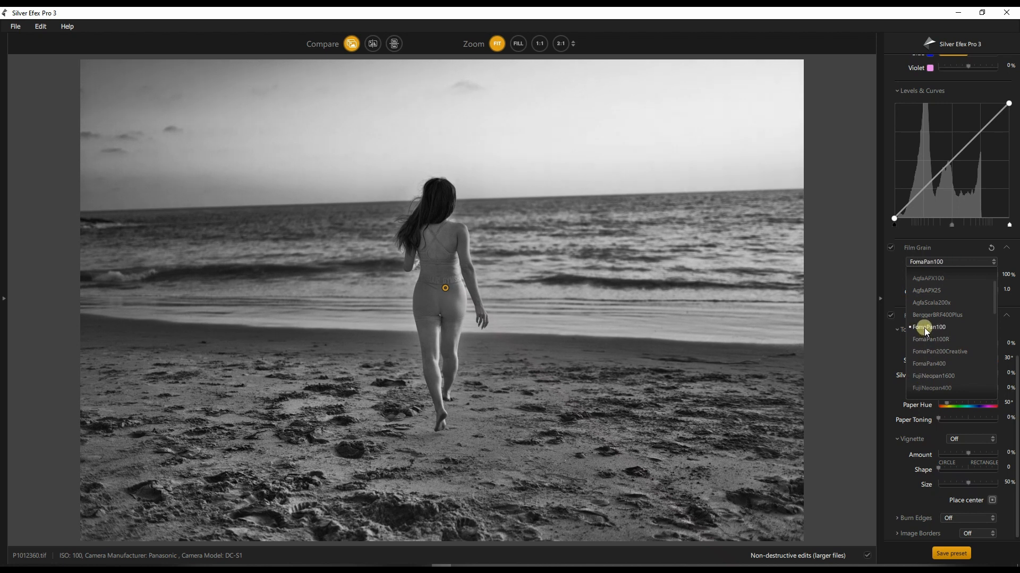
pyautogui.click(939, 352)
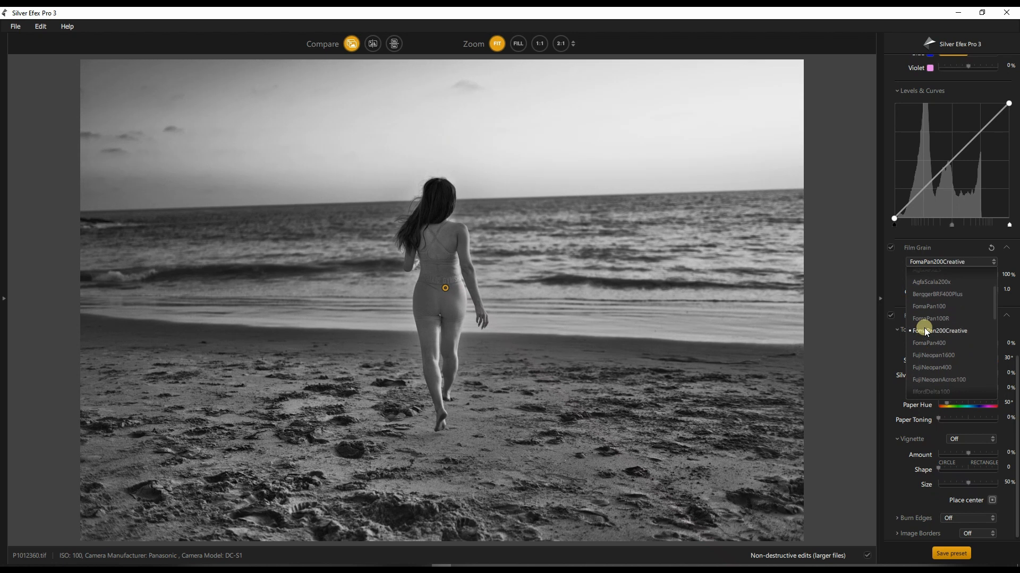
pyautogui.click(932, 340)
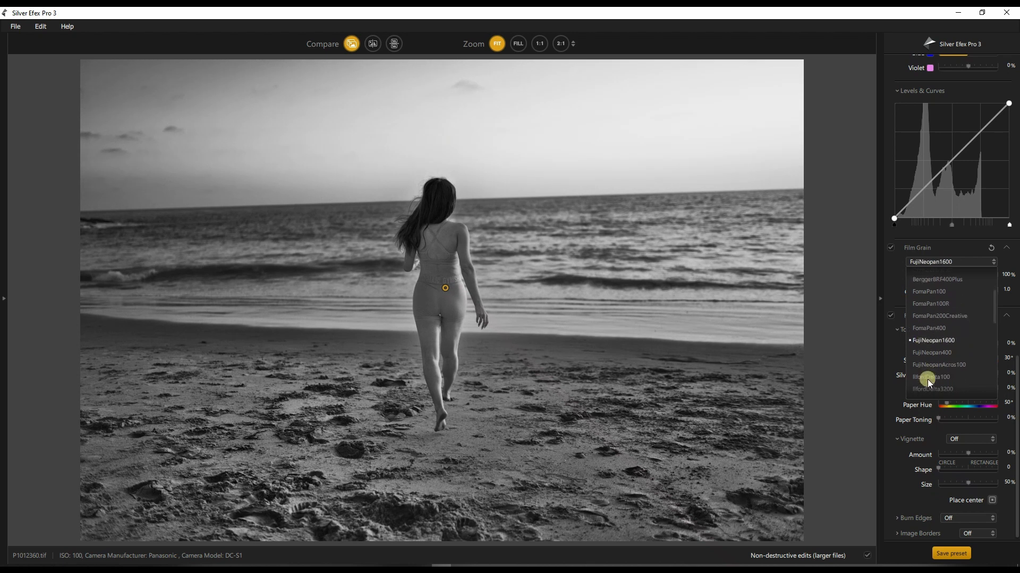
pyautogui.click(930, 377)
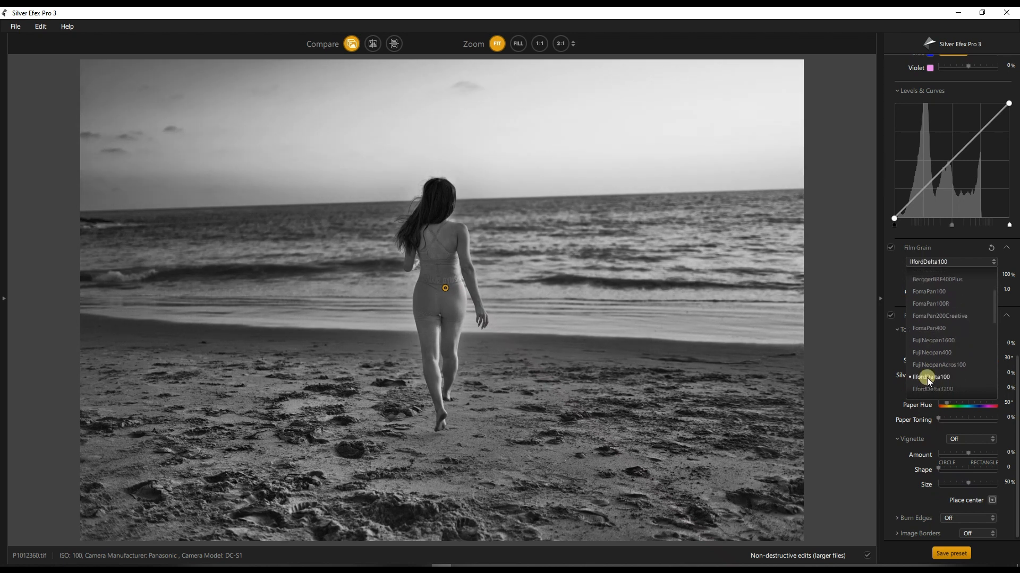
pyautogui.click(931, 372)
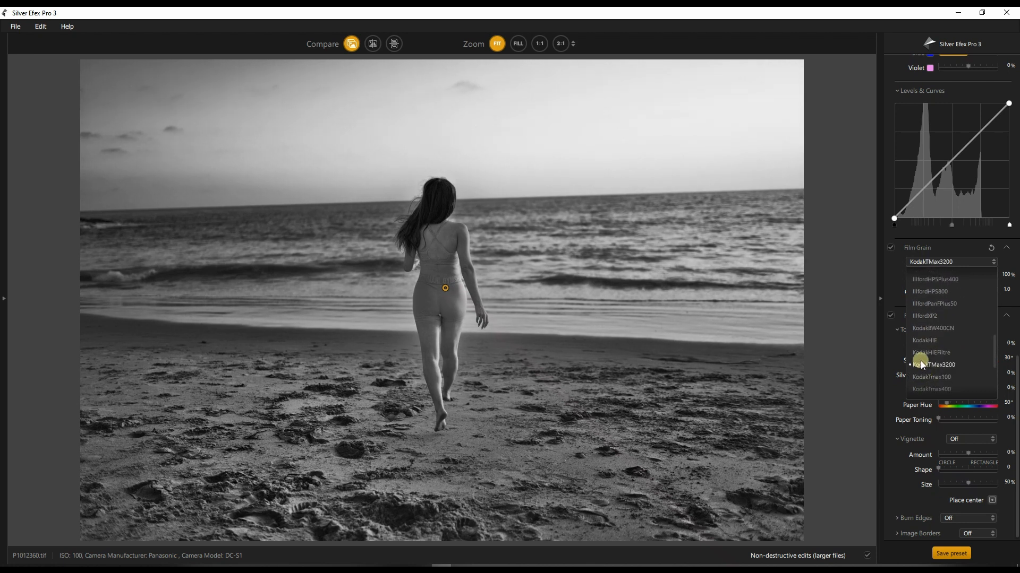
# Reopen the film grain list, try further stocks, and settle on Kodak TMax 3200.
pyautogui.click(934, 329)
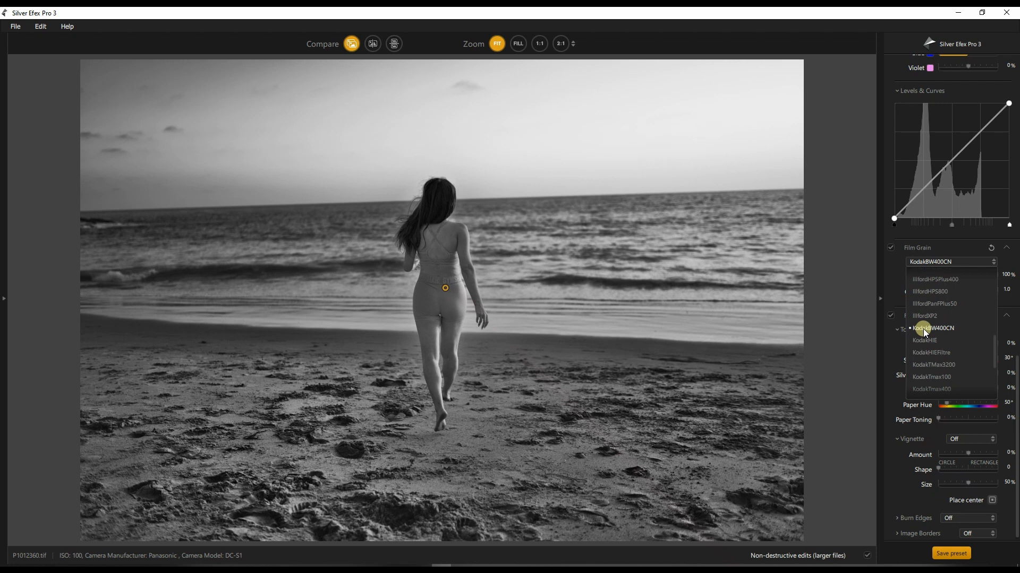
pyautogui.click(924, 340)
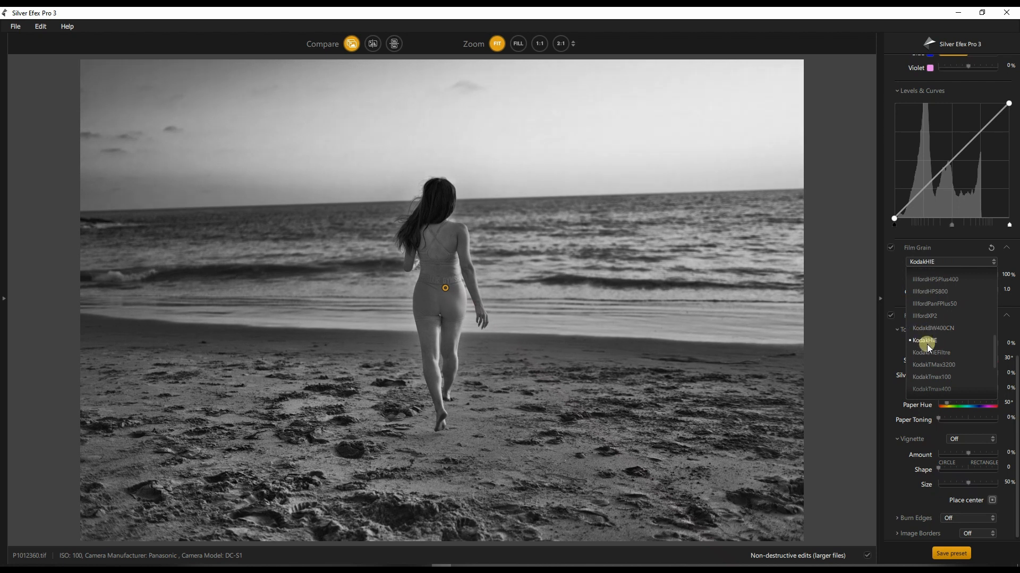
pyautogui.click(932, 377)
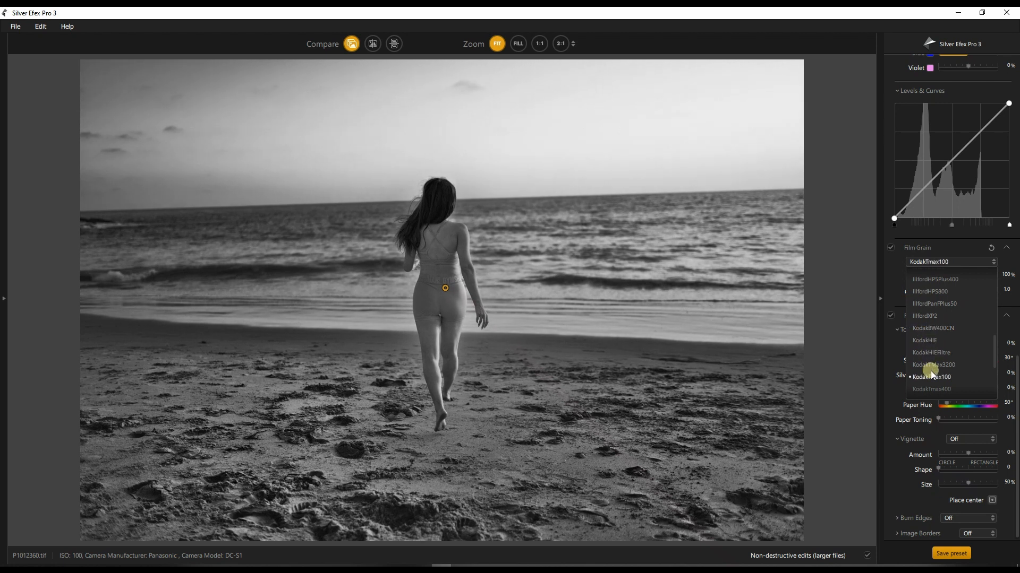
pyautogui.click(933, 364)
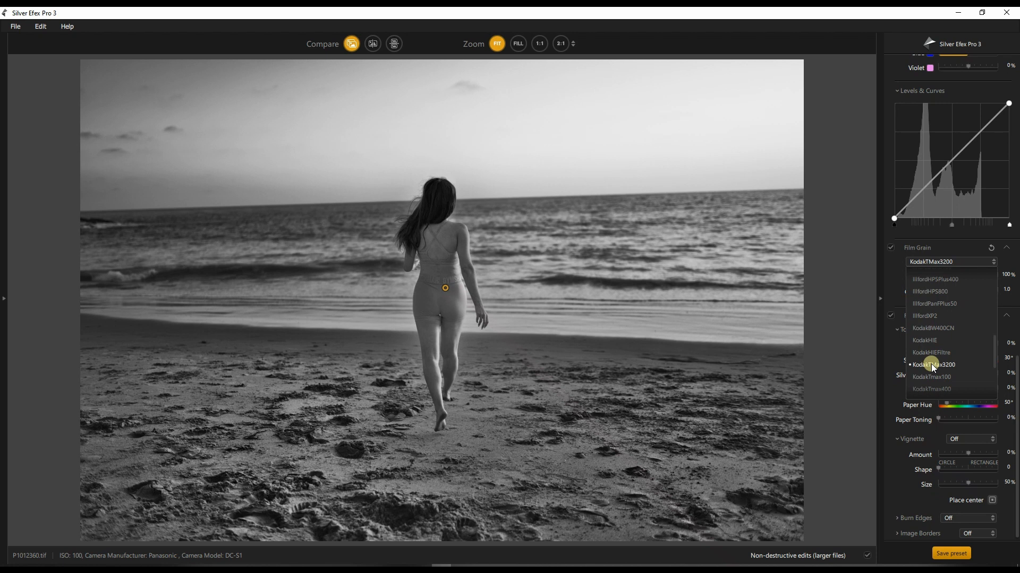
pyautogui.click(931, 377)
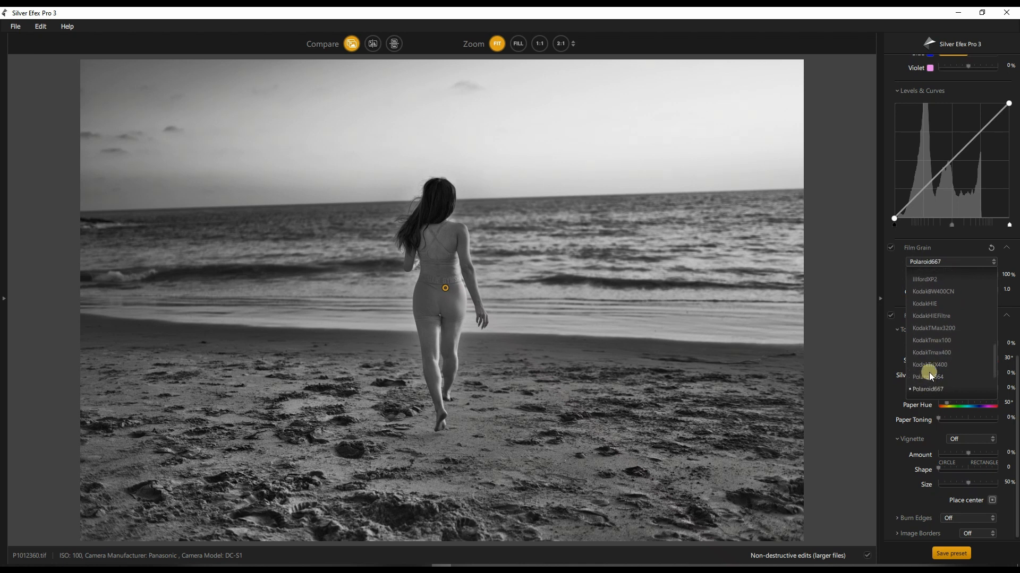
pyautogui.click(931, 364)
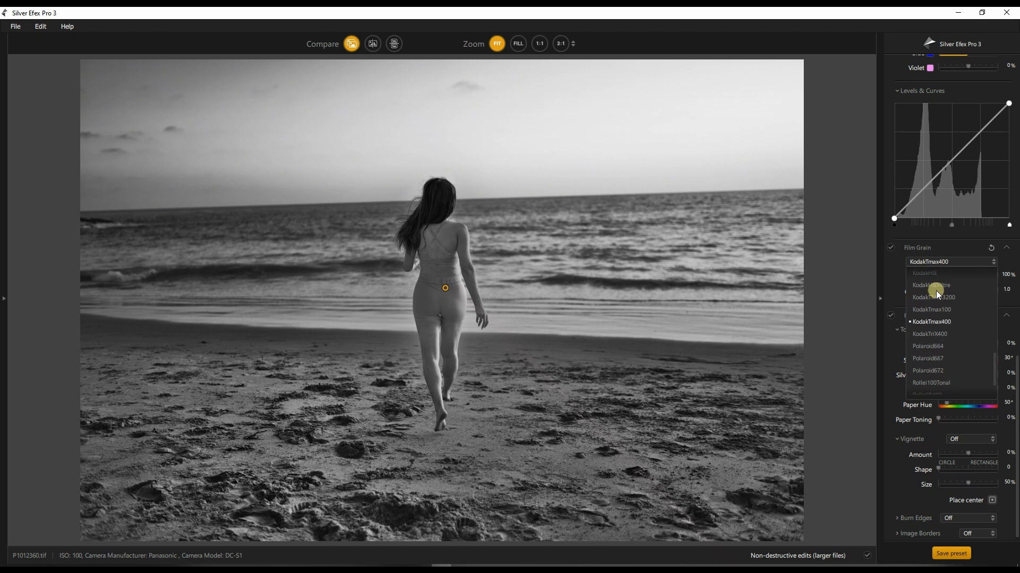
pyautogui.click(931, 285)
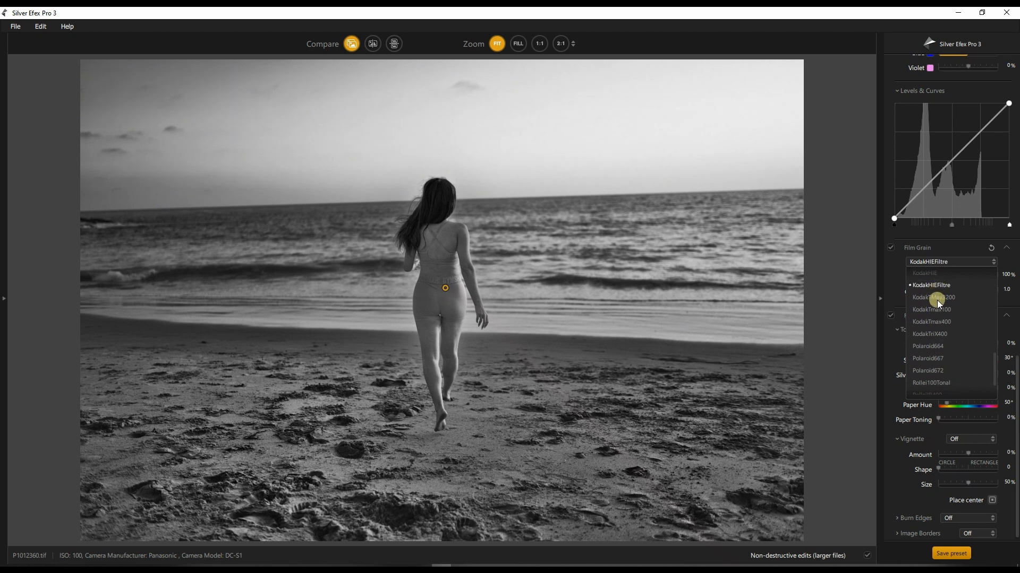
pyautogui.click(935, 298)
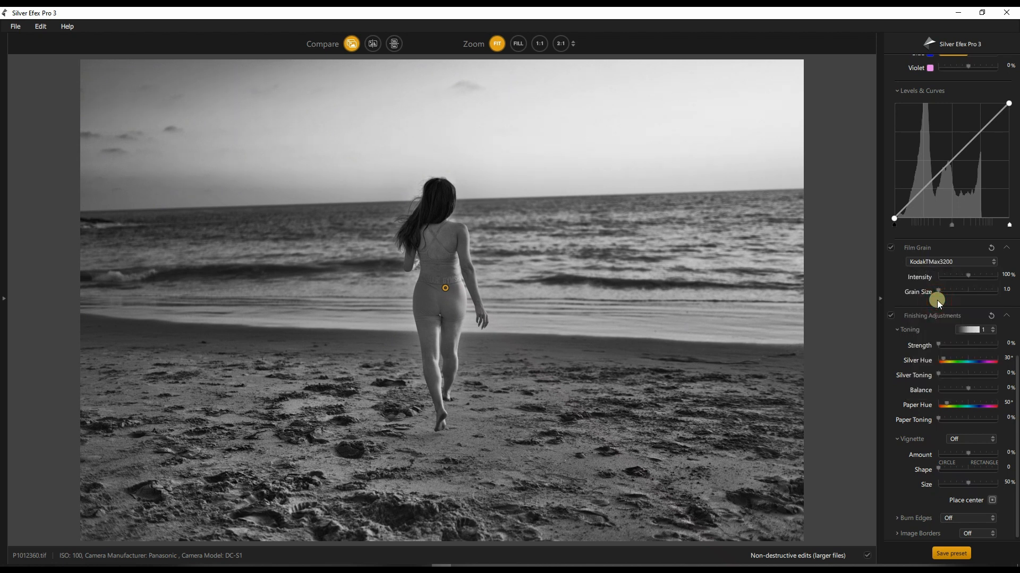
pyautogui.moveTo(894, 328)
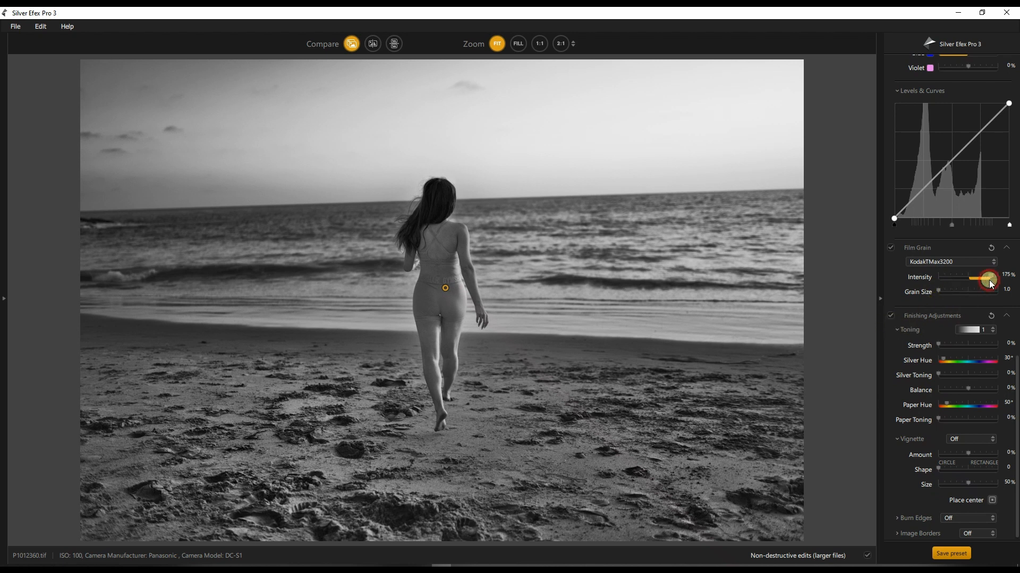
pyautogui.moveTo(930, 309)
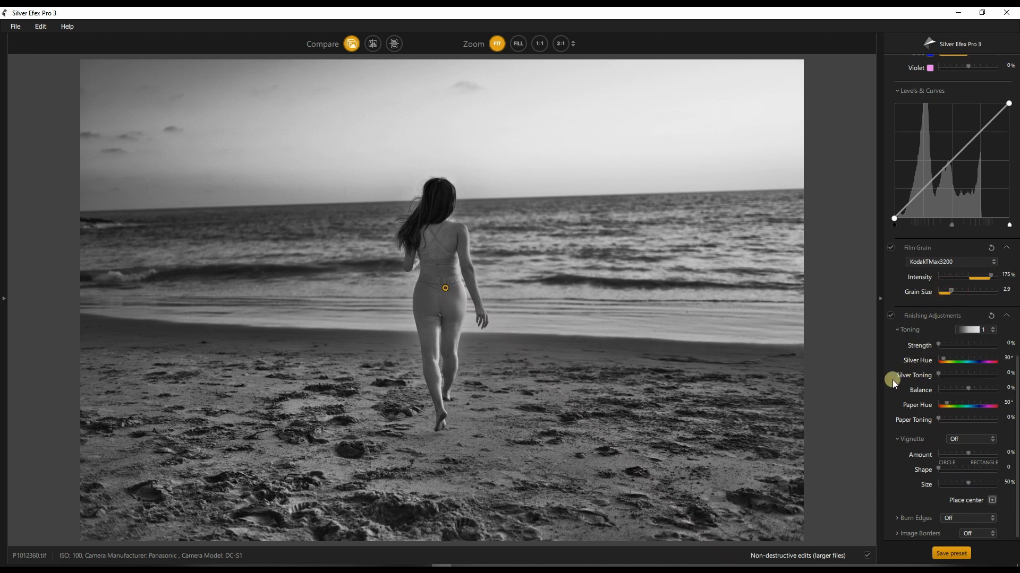
pyautogui.moveTo(923, 371)
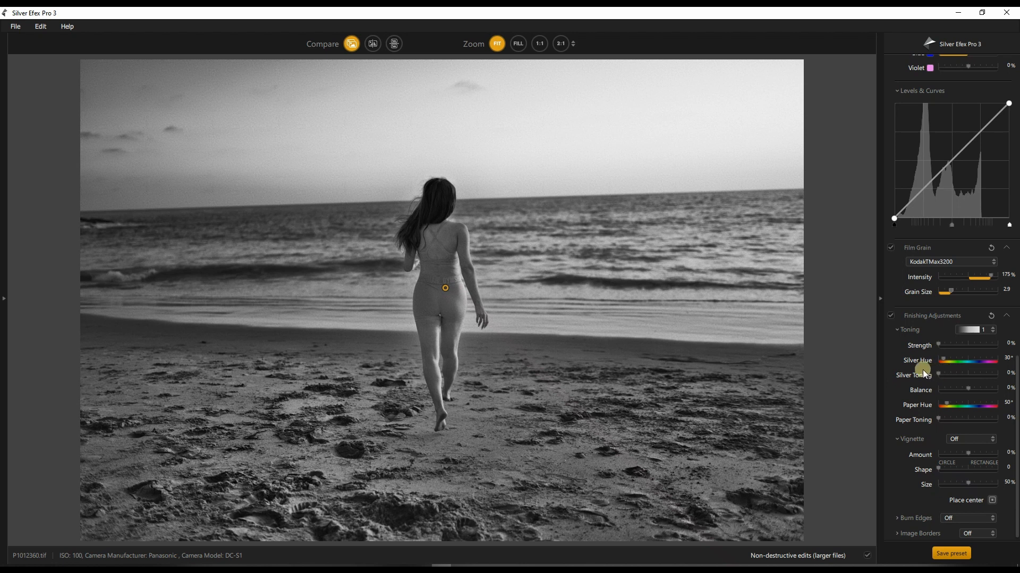
pyautogui.moveTo(942, 371)
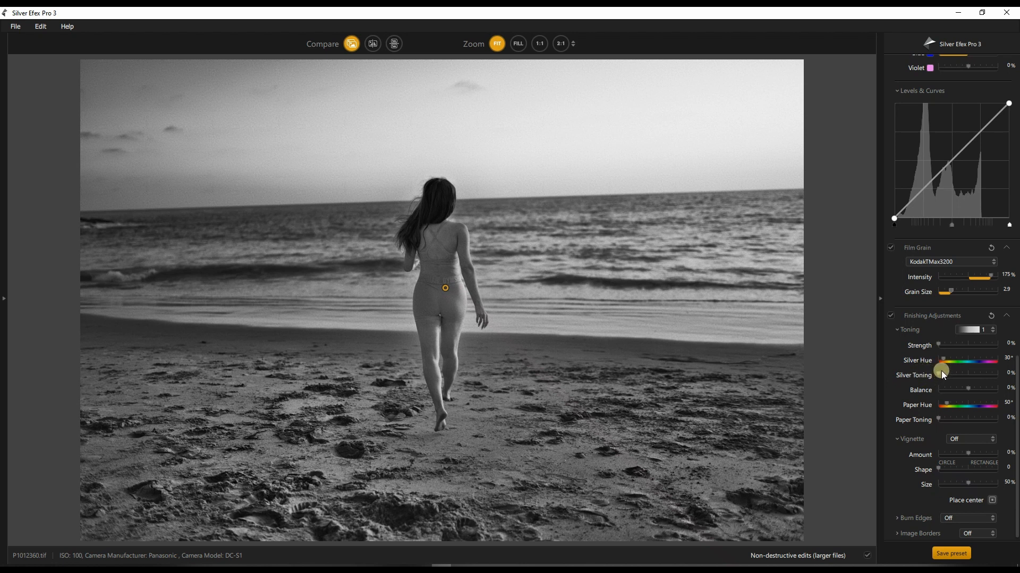
pyautogui.moveTo(946, 364)
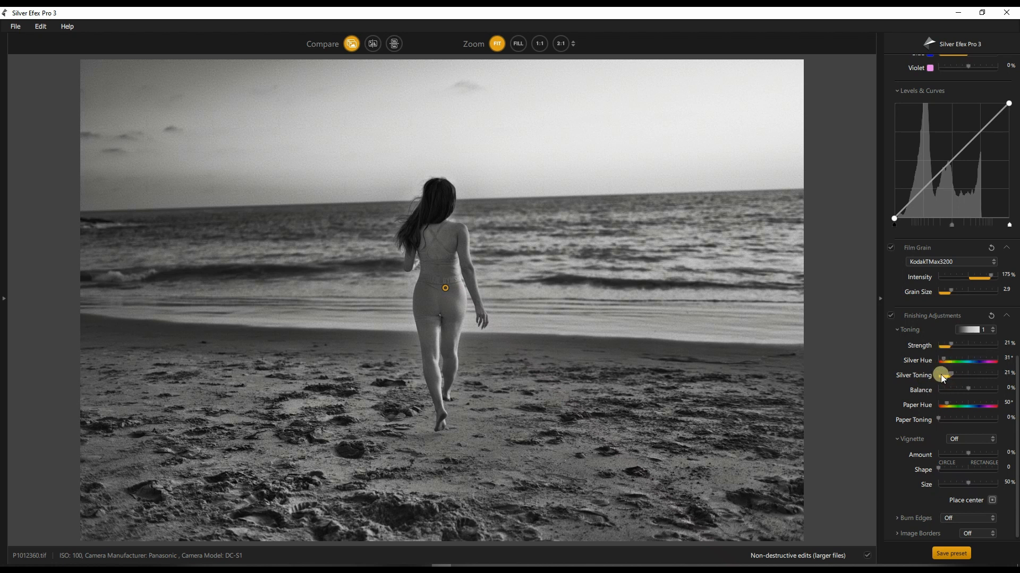
pyautogui.moveTo(942, 375)
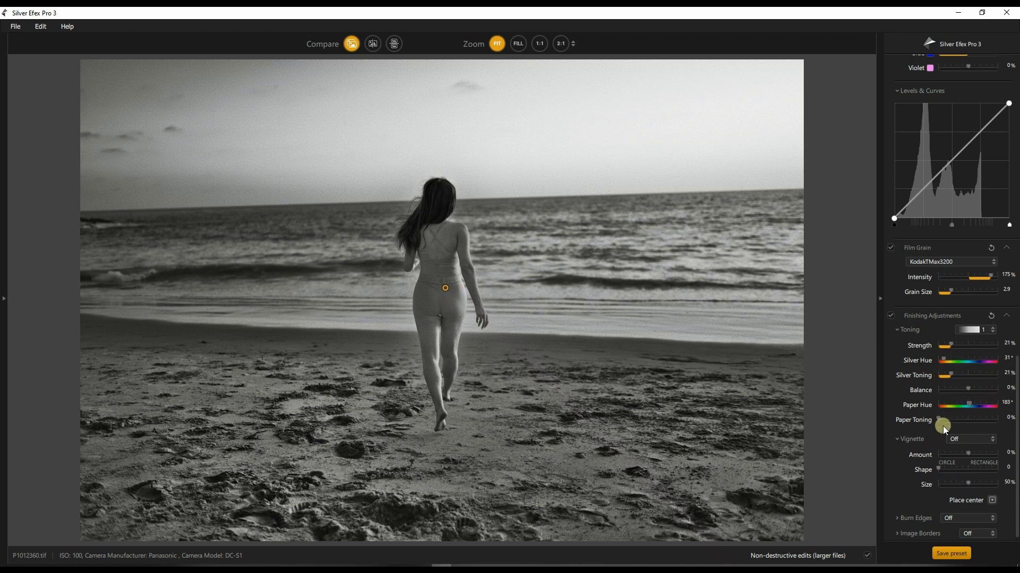
pyautogui.moveTo(941, 421)
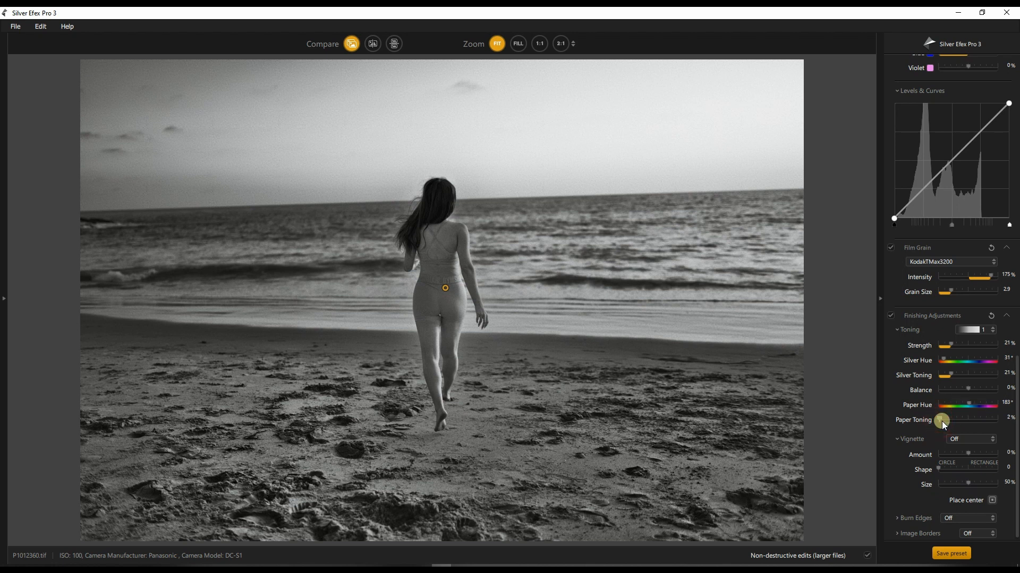
# Scroll the adjustments panel to the Toning and Grain Size controls in Finishing Adjustments.
pyautogui.scroll(3)
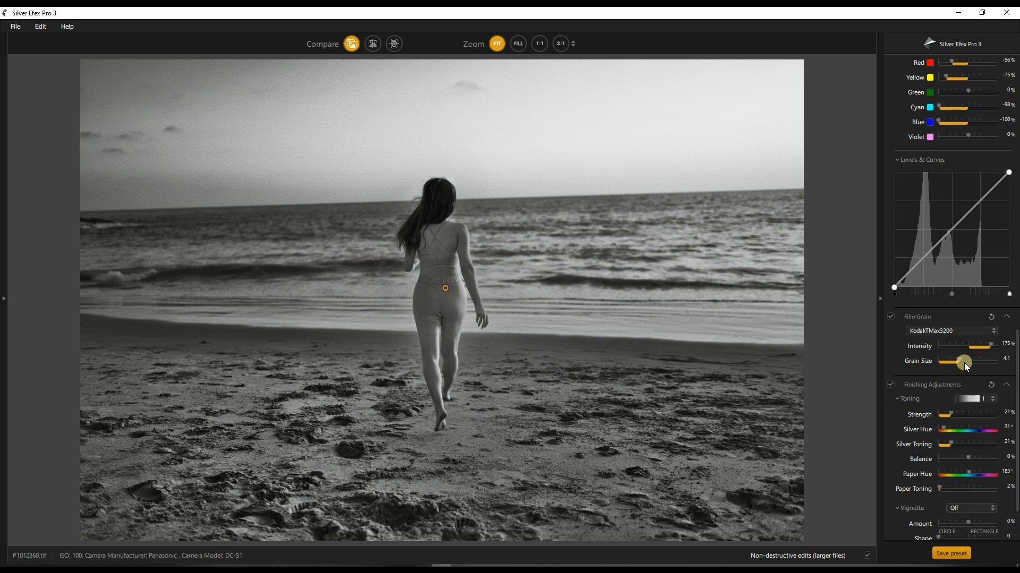
pyautogui.moveTo(909, 483)
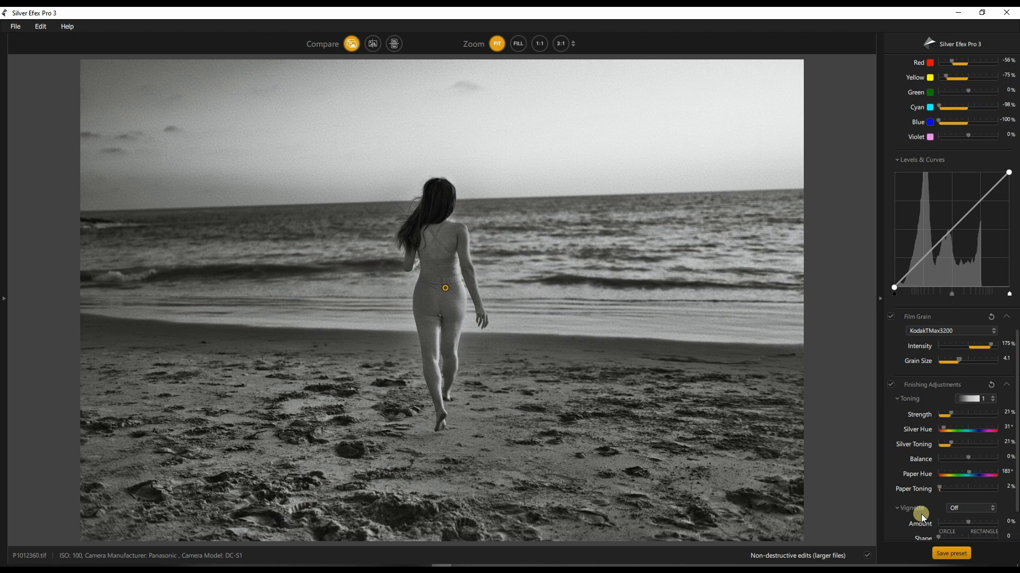
pyautogui.scroll(-3)
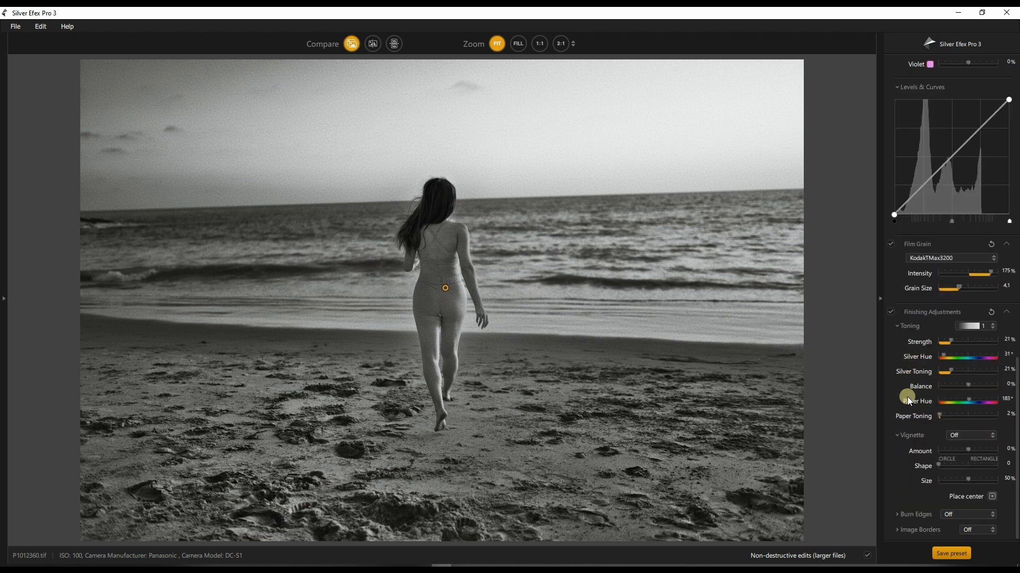
pyautogui.scroll(3)
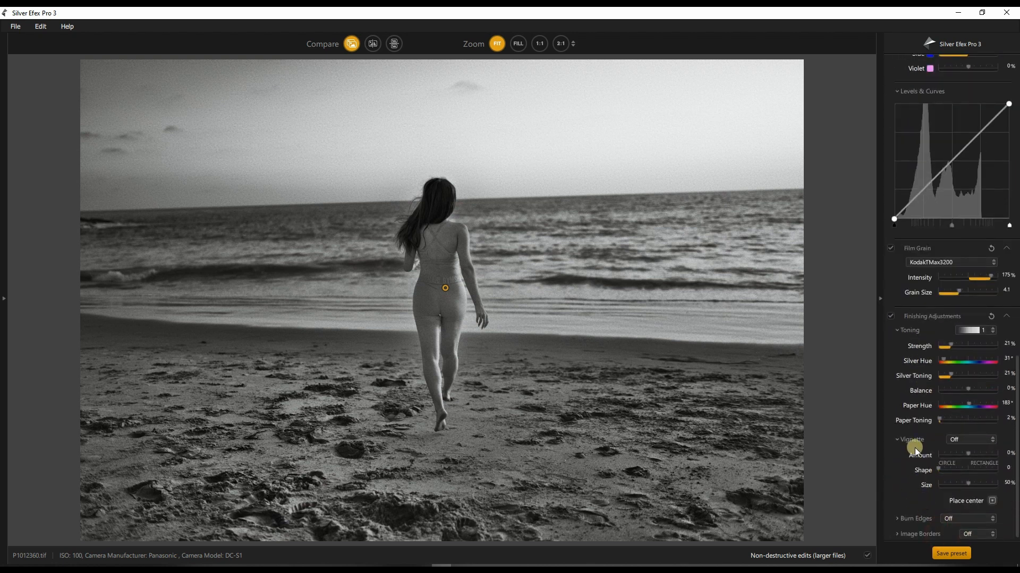
pyautogui.moveTo(928, 526)
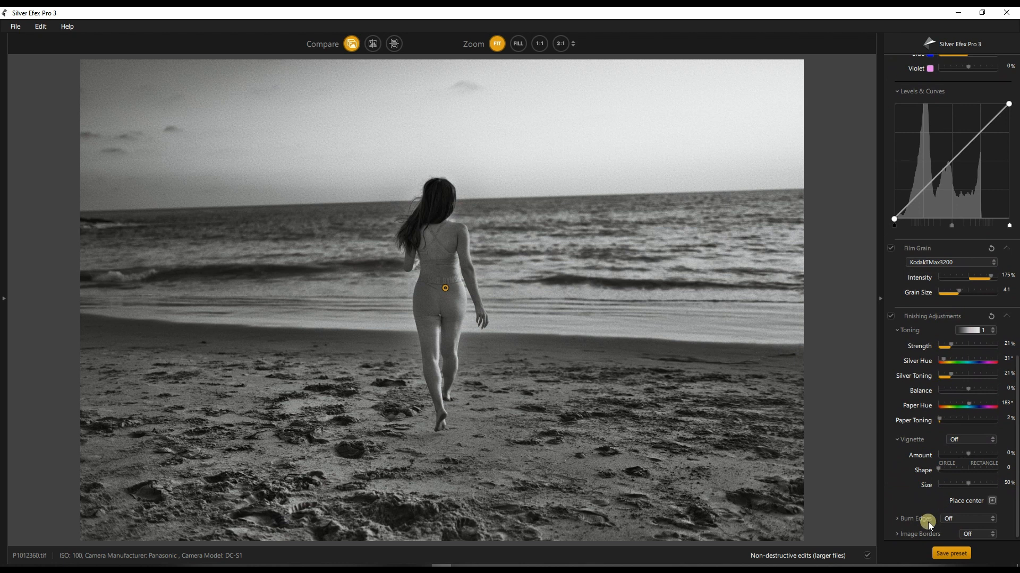
# Set Burn Edges to All Edges (Soft) 1 to darken the photo's borders.
pyautogui.click(970, 518)
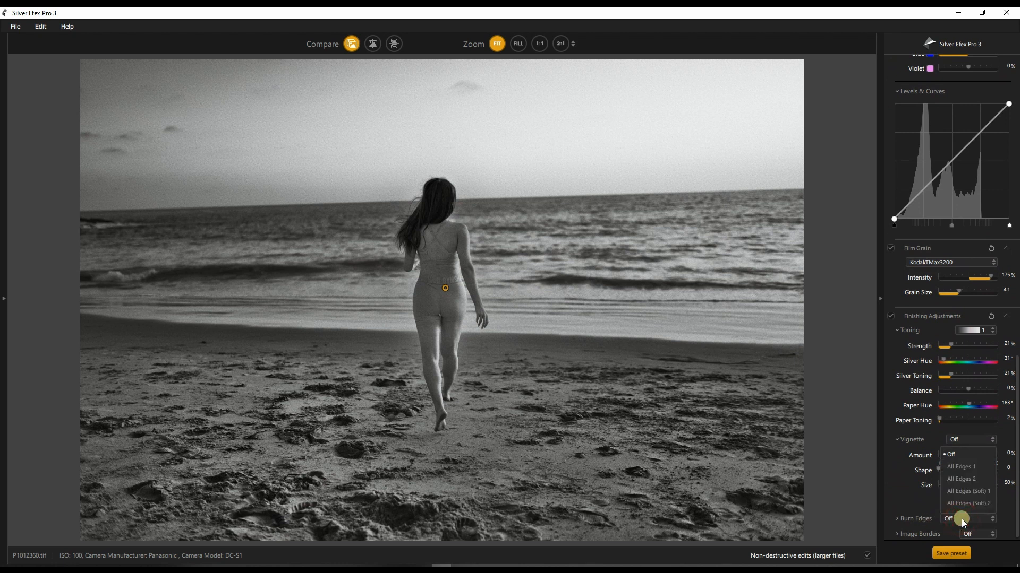
pyautogui.click(961, 467)
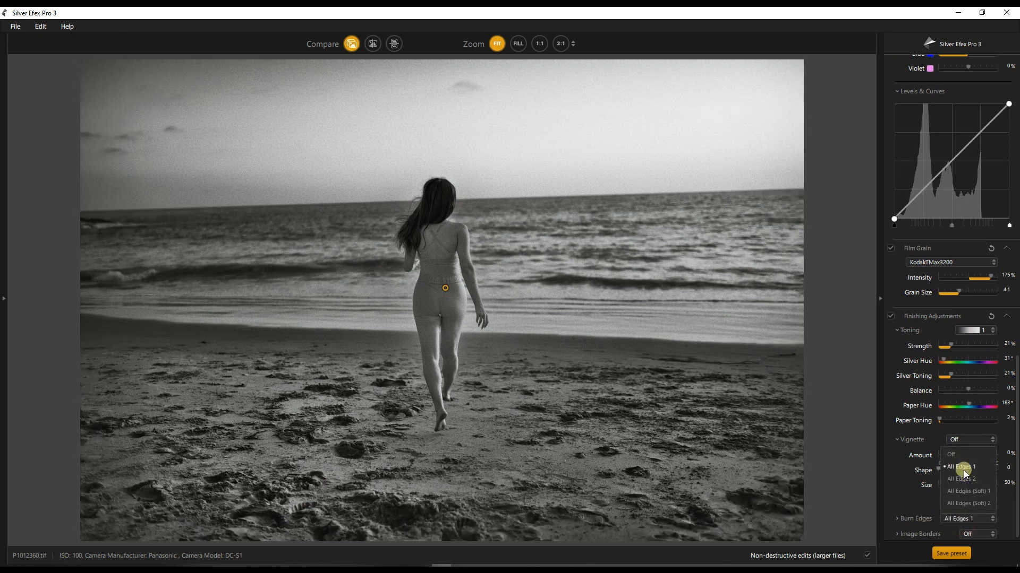
pyautogui.click(968, 503)
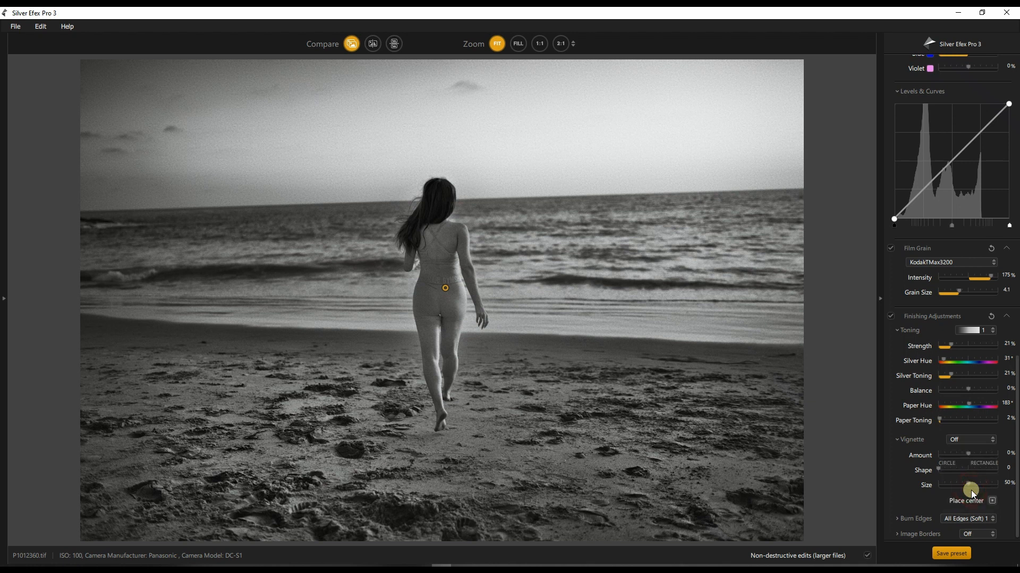
pyautogui.moveTo(952, 510)
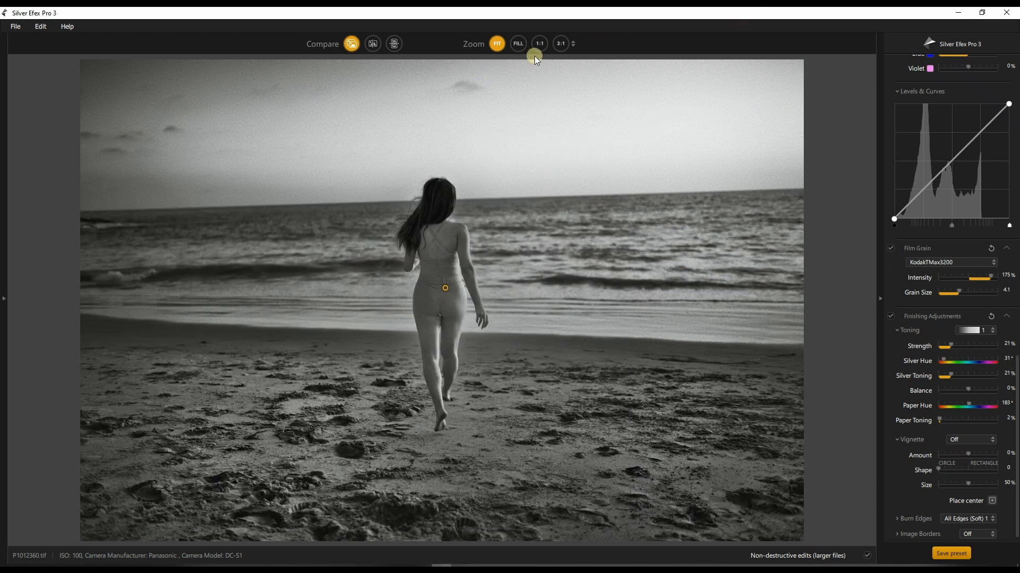
# Show the finished edit against the original in a split before-and-after view.
pyautogui.click(372, 44)
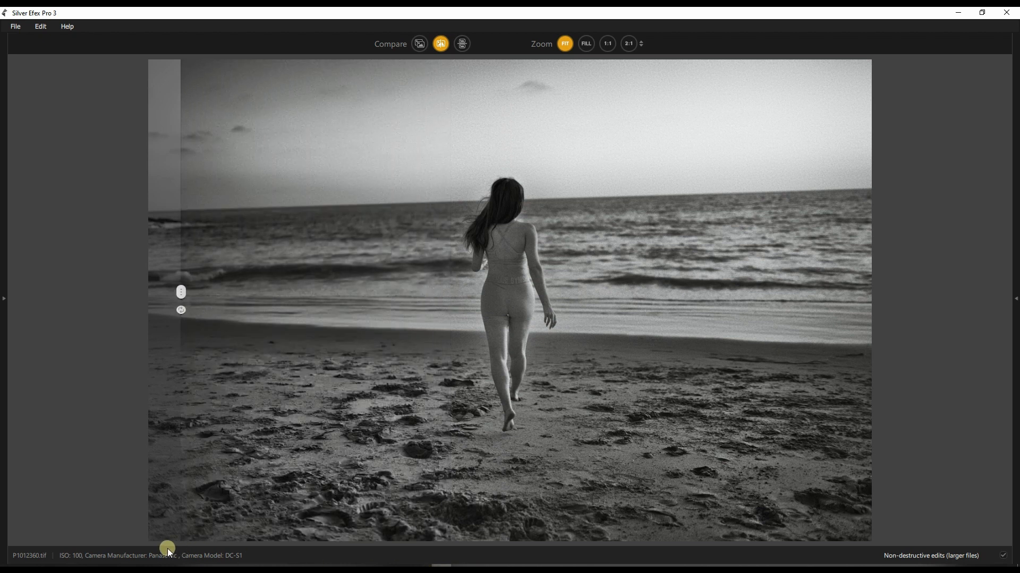
pyautogui.click(513, 288)
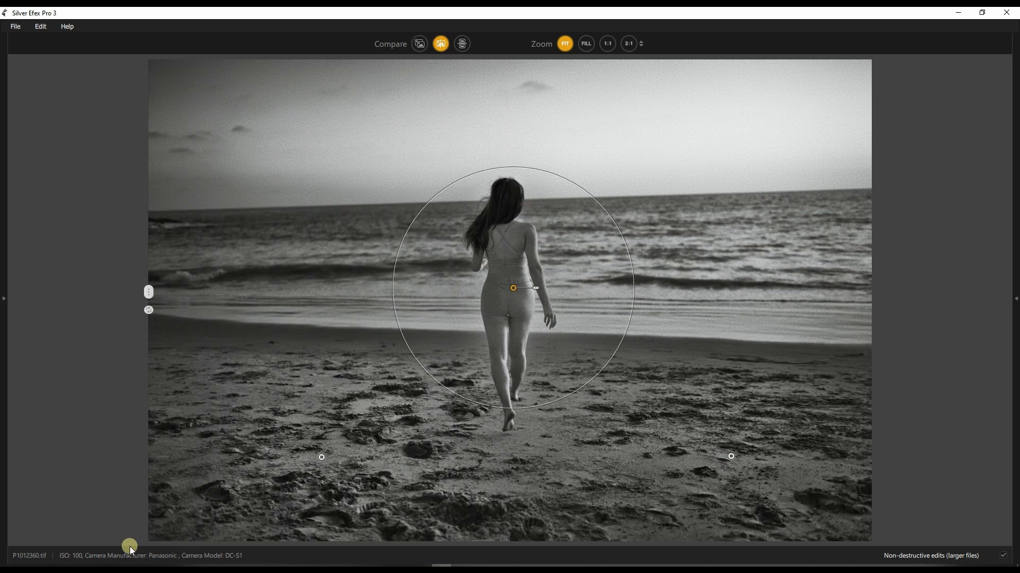
pyautogui.moveTo(160, 494)
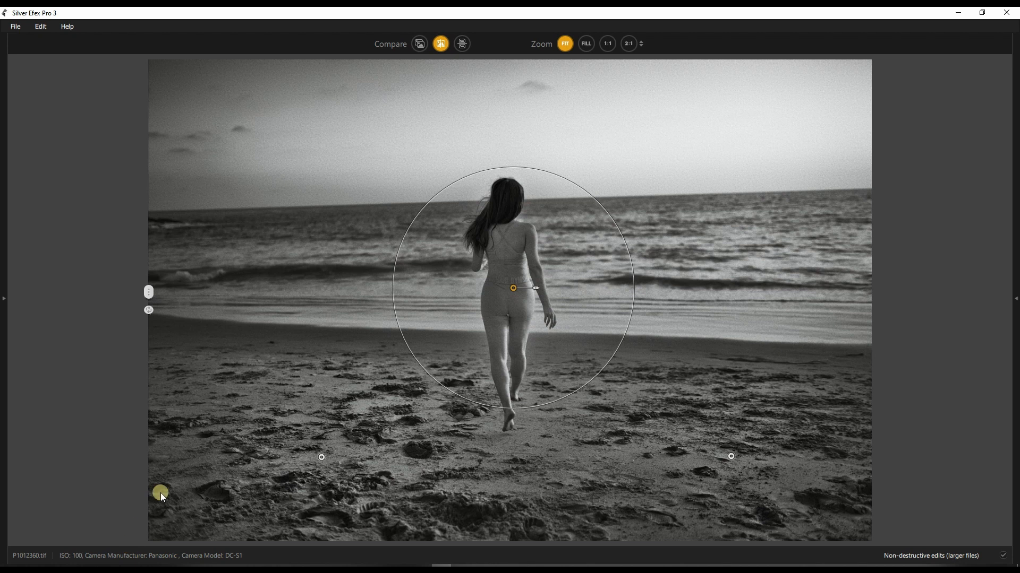